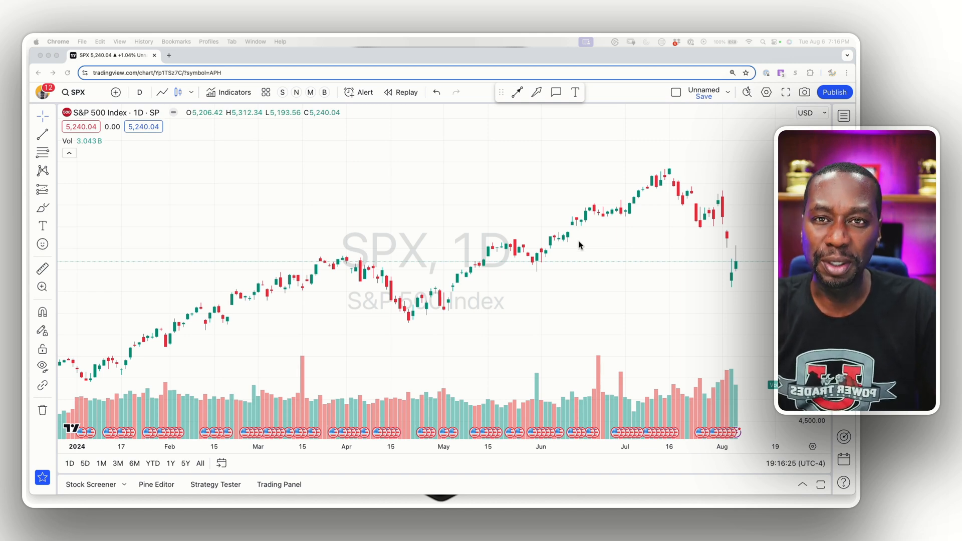
mouse_move(541, 231)
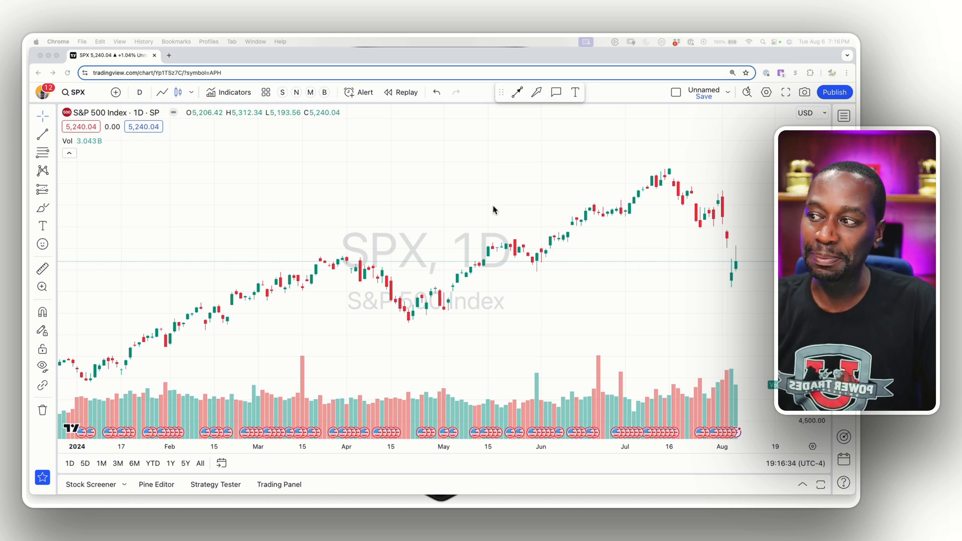
mouse_move(462, 178)
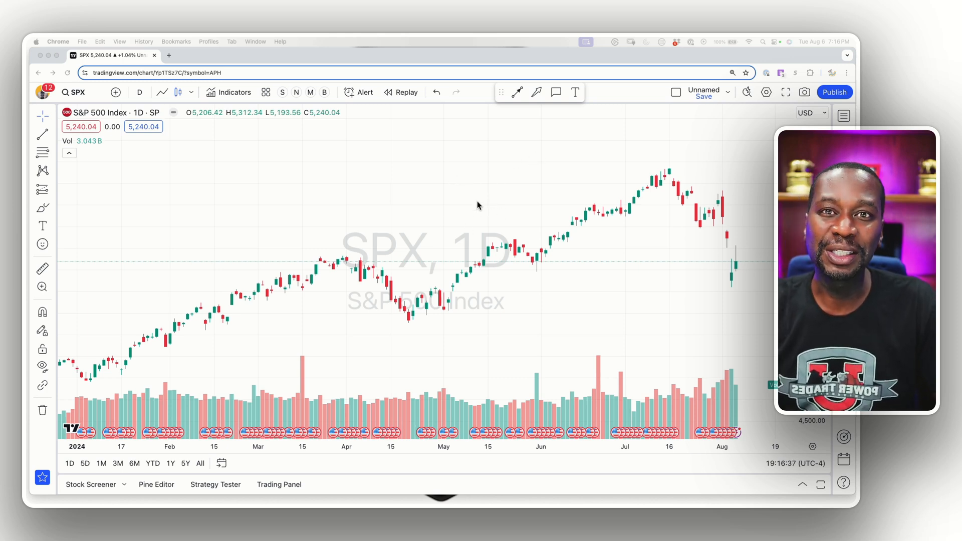
mouse_move(463, 183)
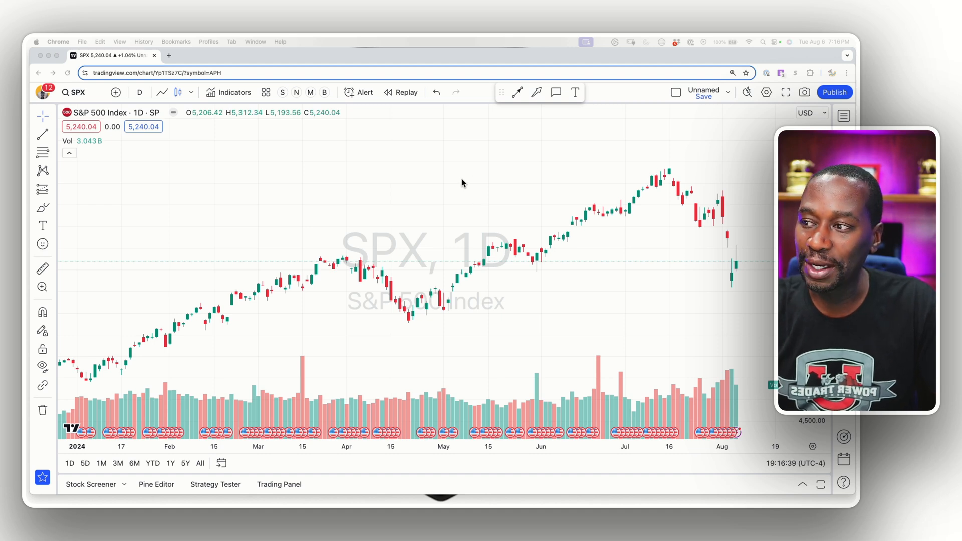
Reach the Chart settings dialog from the SPX chart's right-click menu.
right_click(463, 183)
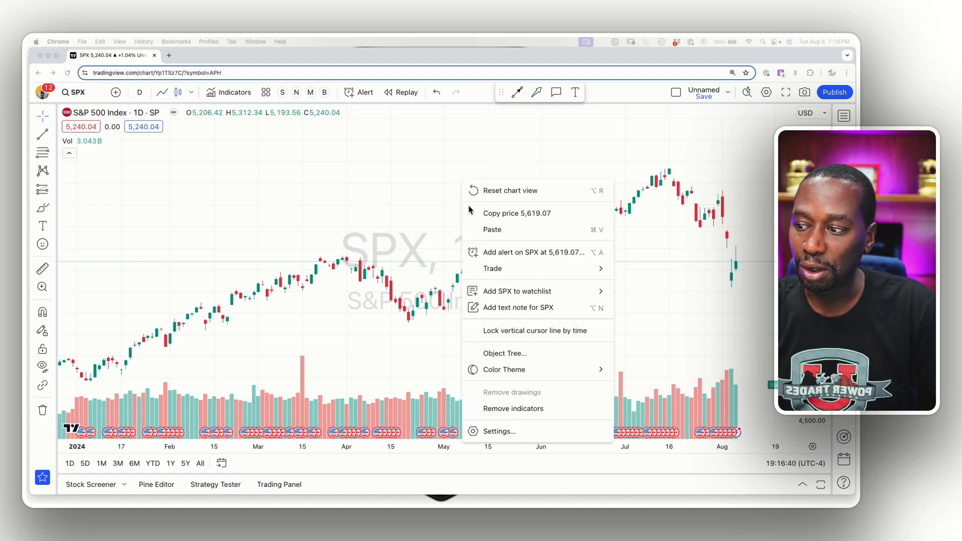
mouse_move(500, 436)
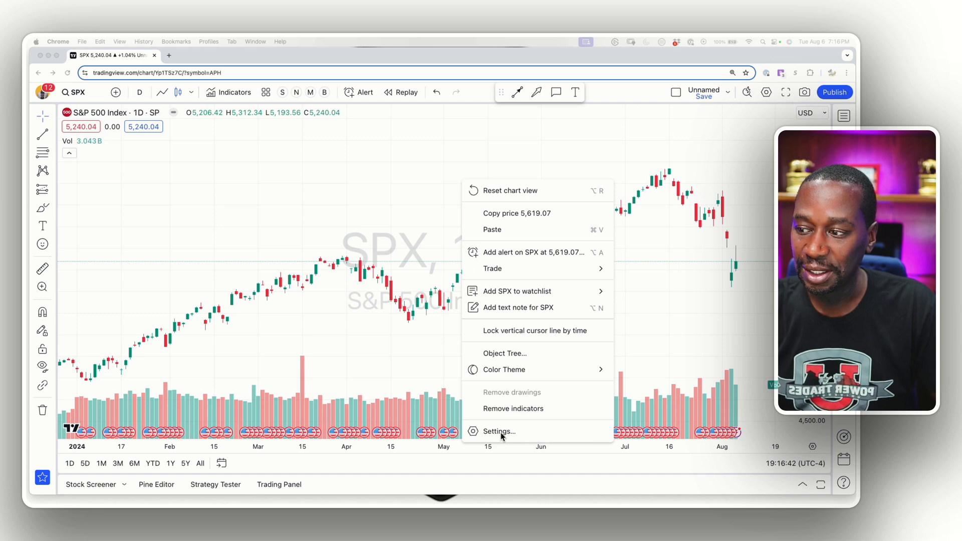
click(499, 432)
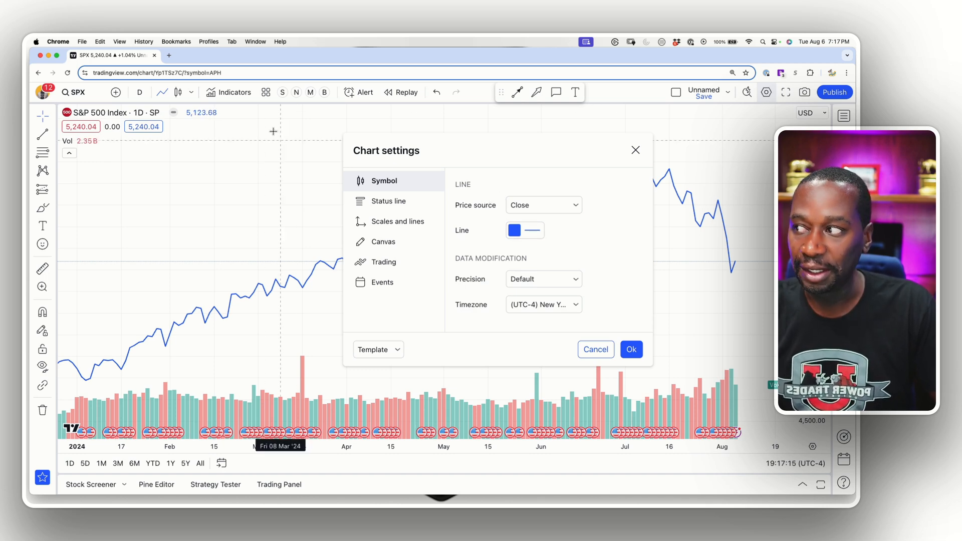
Set the chart type to Candles, leaving 'Color bars based on previous close' off.
click(178, 92)
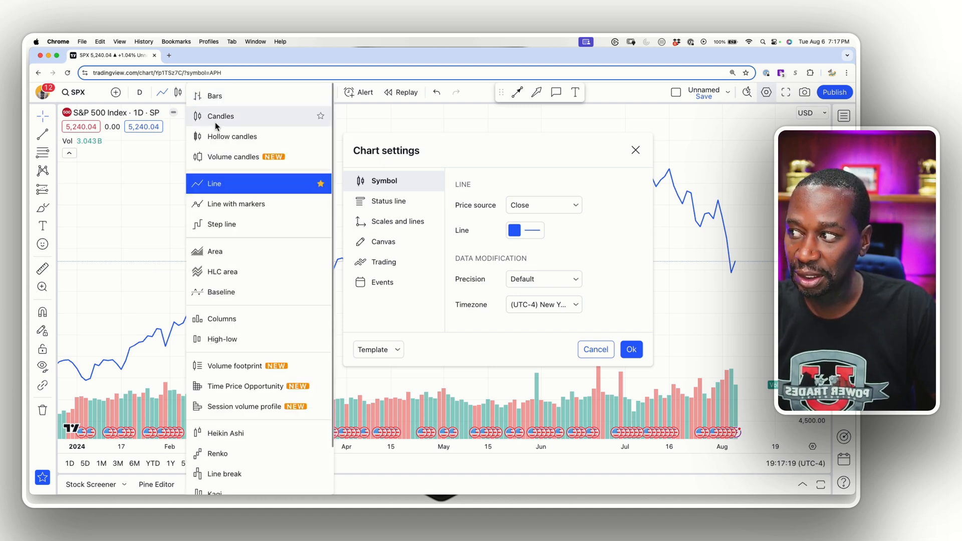
click(220, 116)
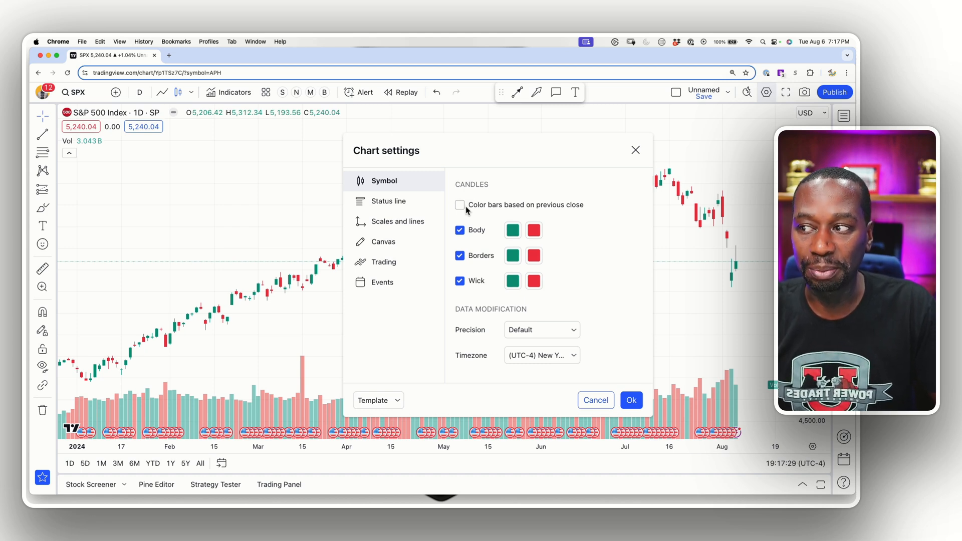
click(460, 205)
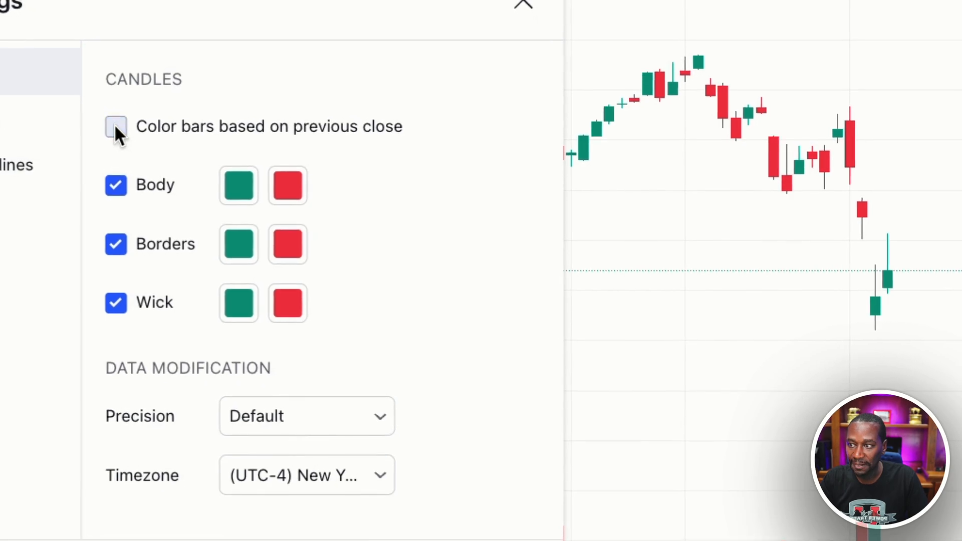
click(115, 126)
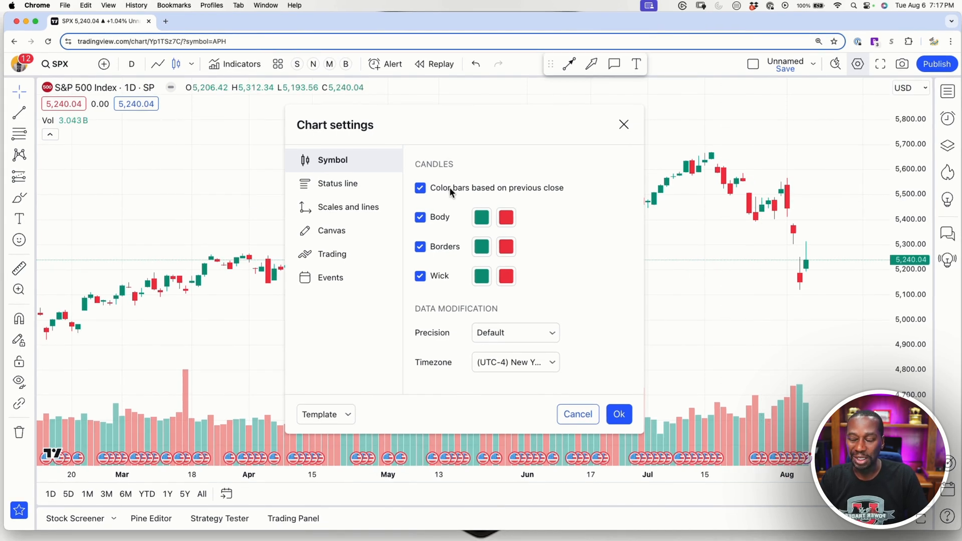
mouse_move(421, 202)
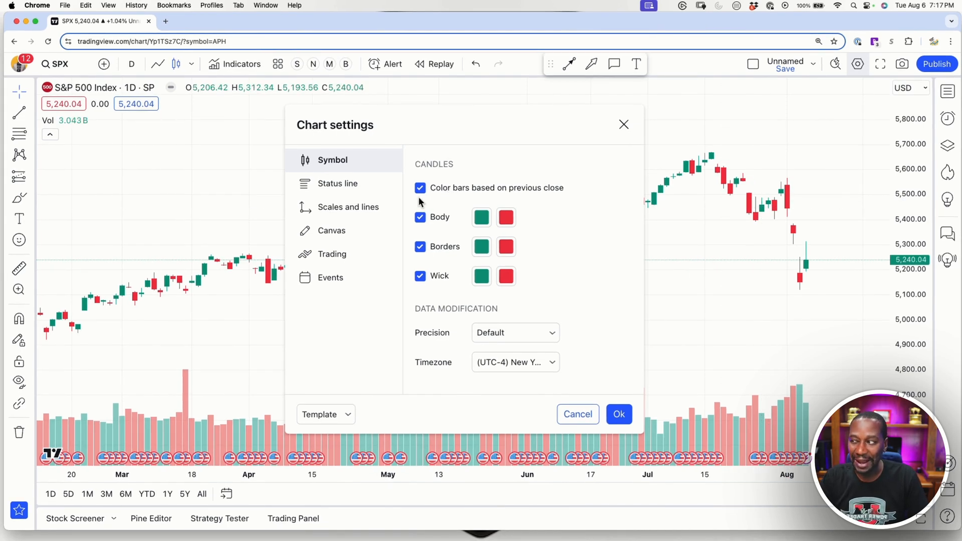
click(420, 187)
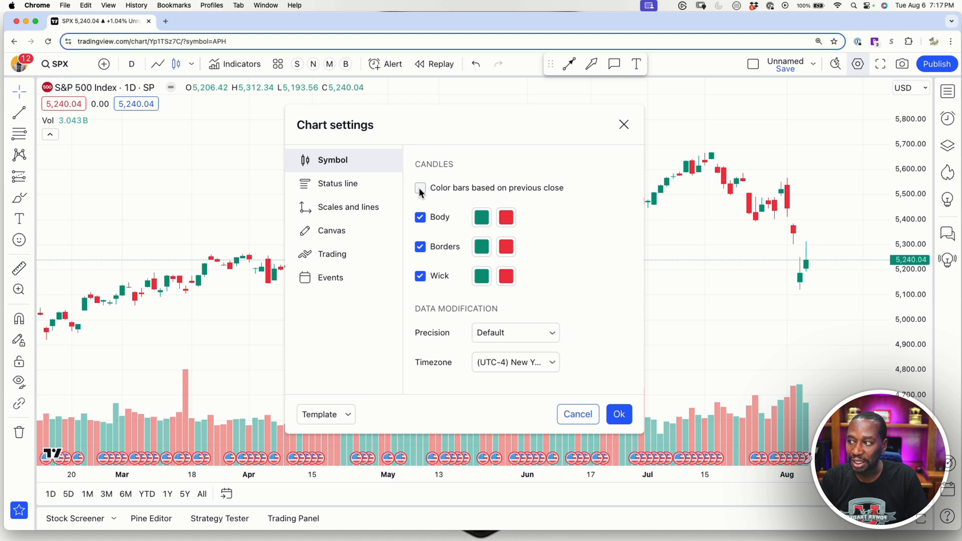
mouse_move(423, 193)
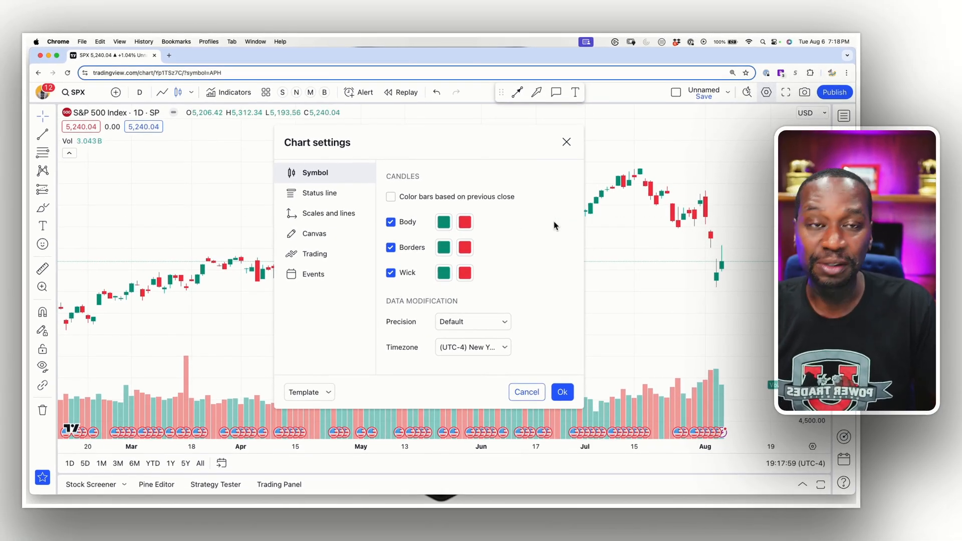
mouse_move(534, 232)
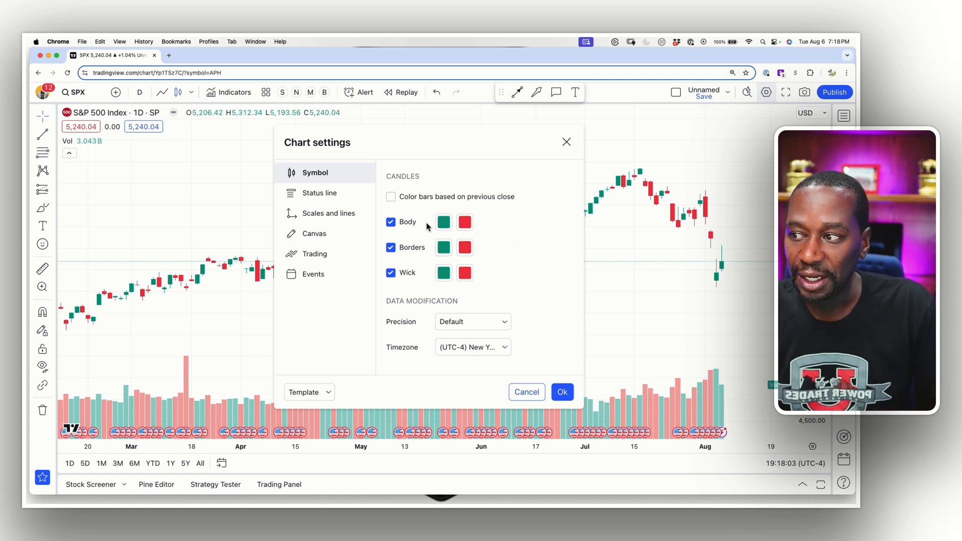
Make rising candle bodies white and falling candle bodies black.
click(443, 222)
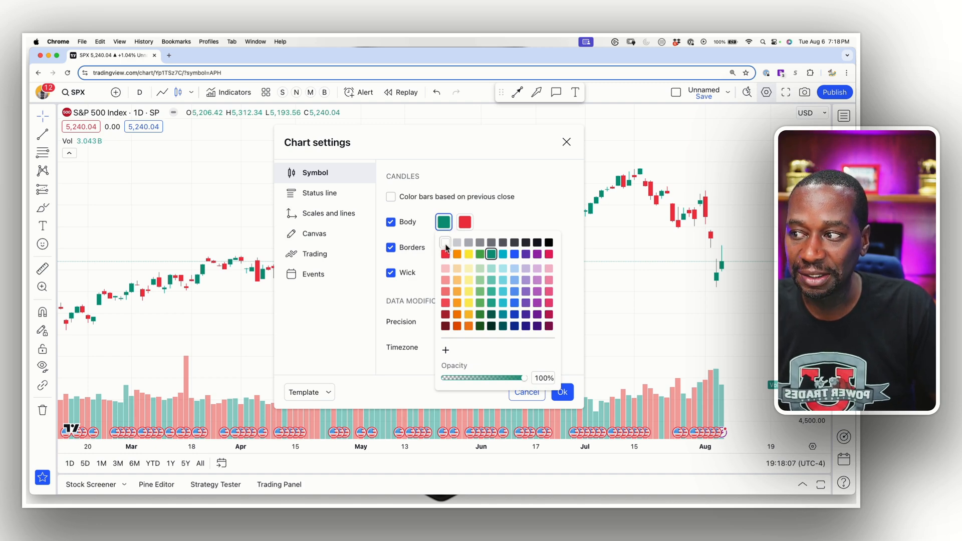
click(445, 242)
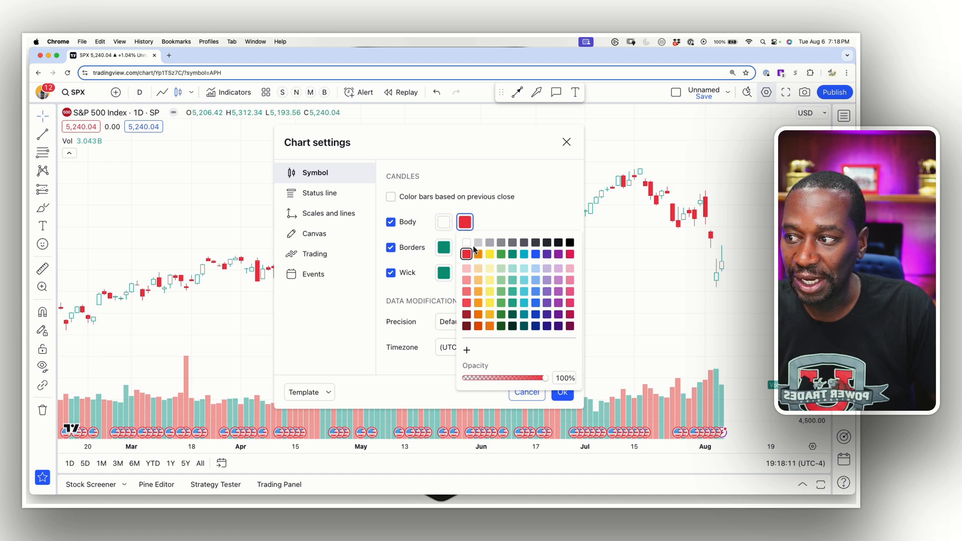
click(569, 242)
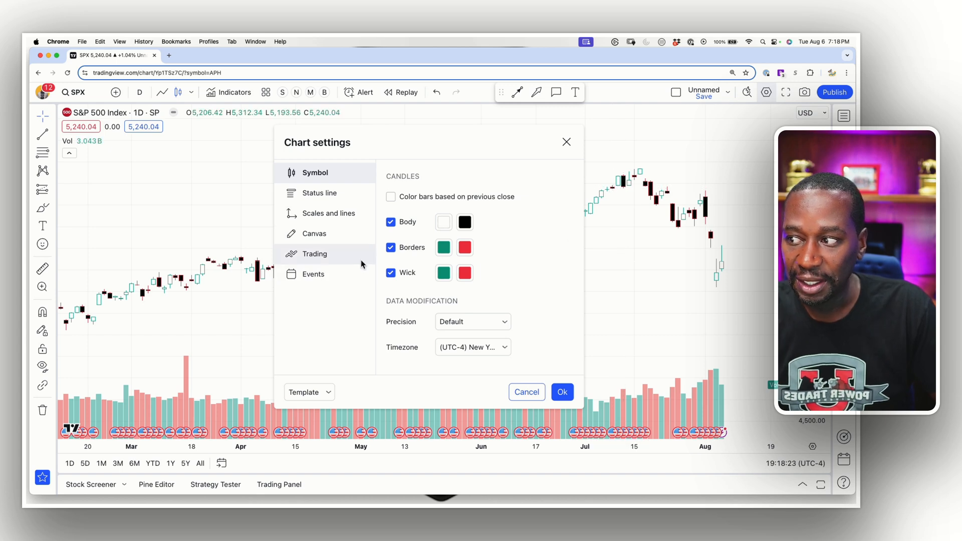
mouse_move(573, 182)
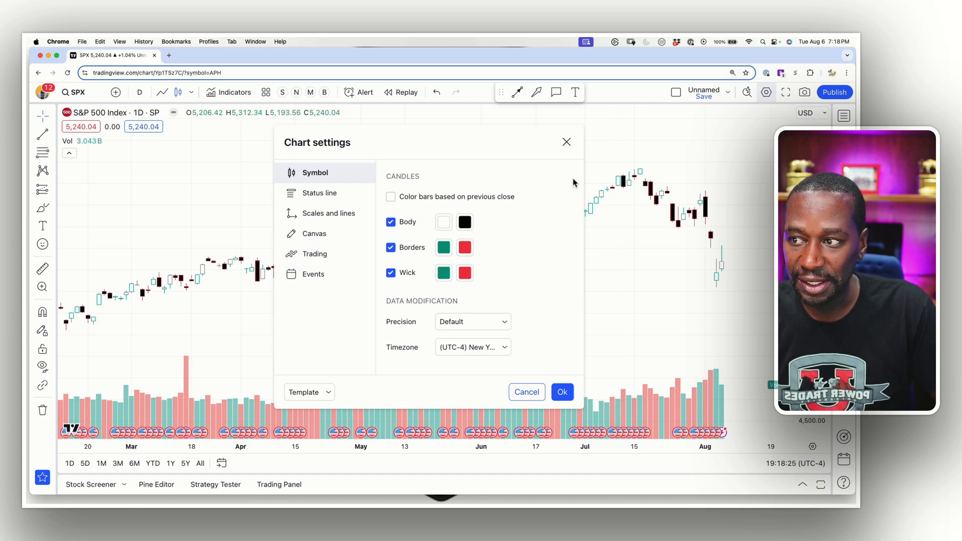
mouse_move(515, 248)
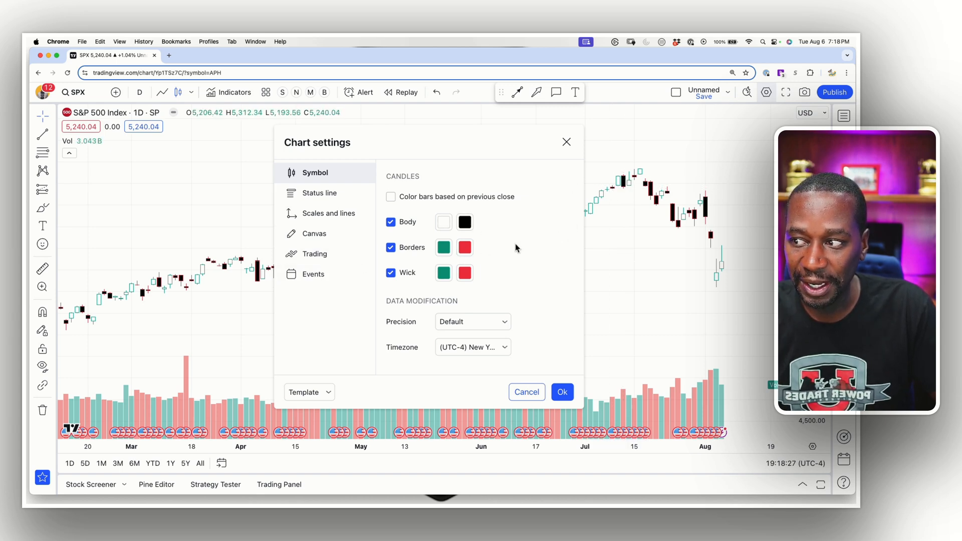
Make both rising and falling candle borders black.
click(464, 248)
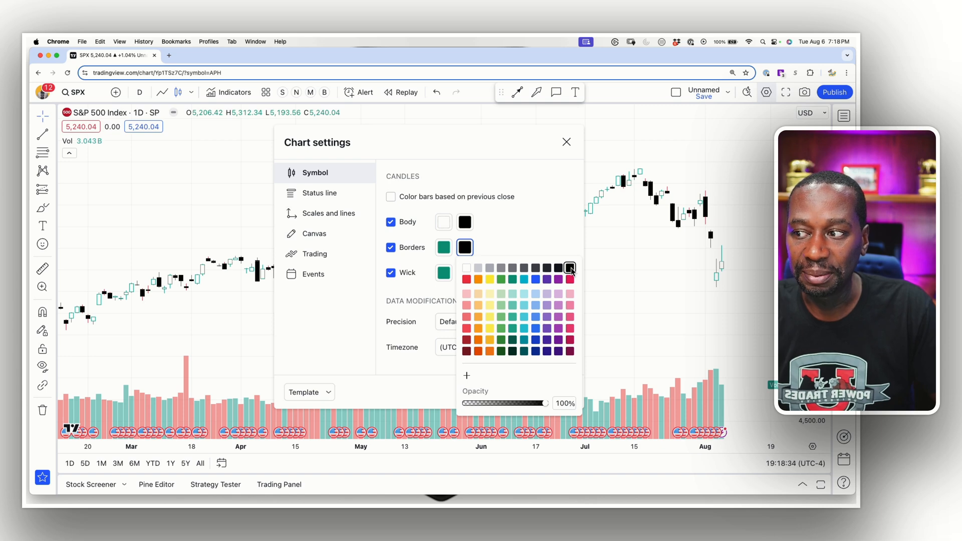
click(466, 278)
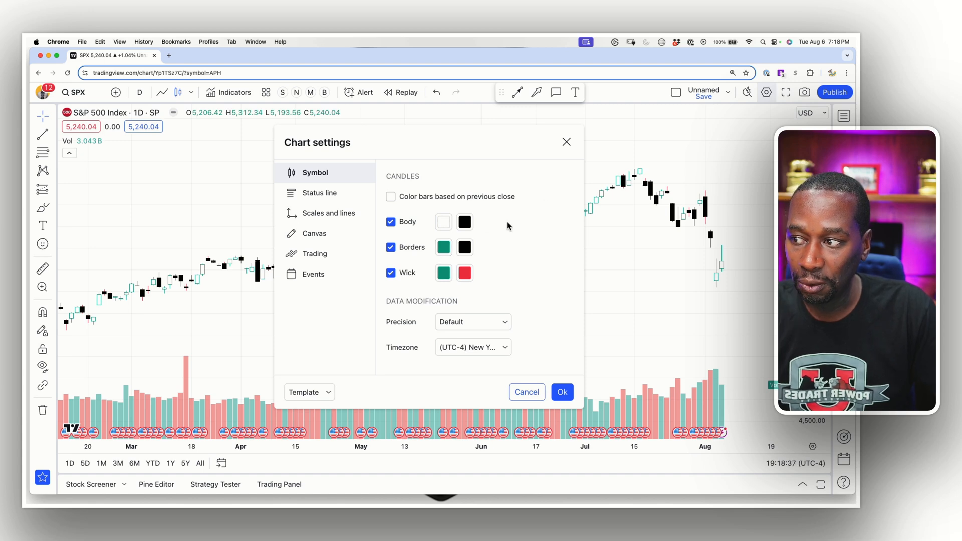
click(443, 248)
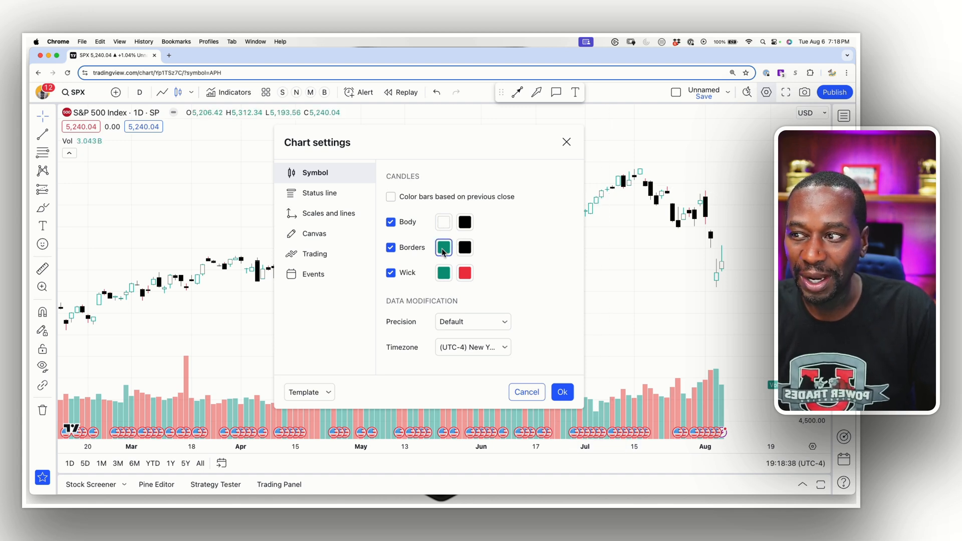
click(443, 247)
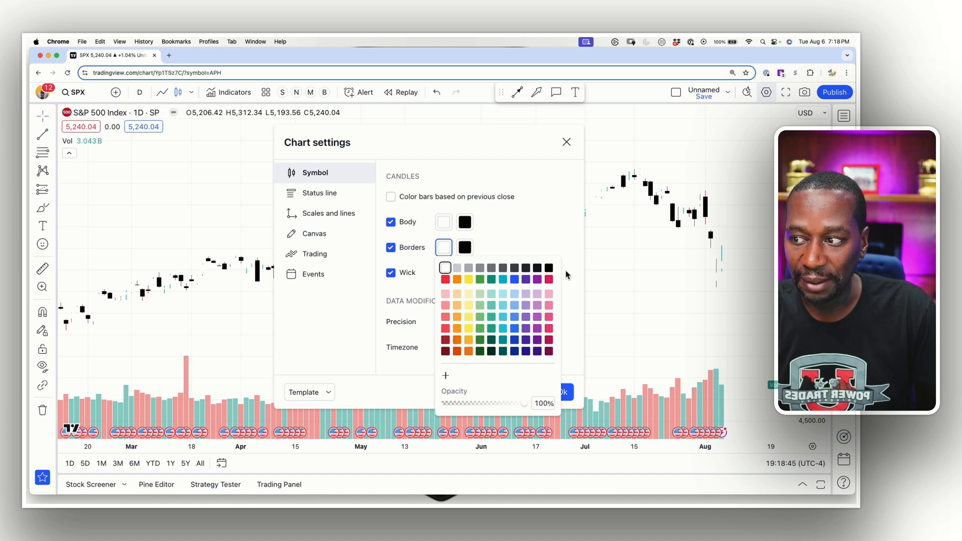
click(548, 267)
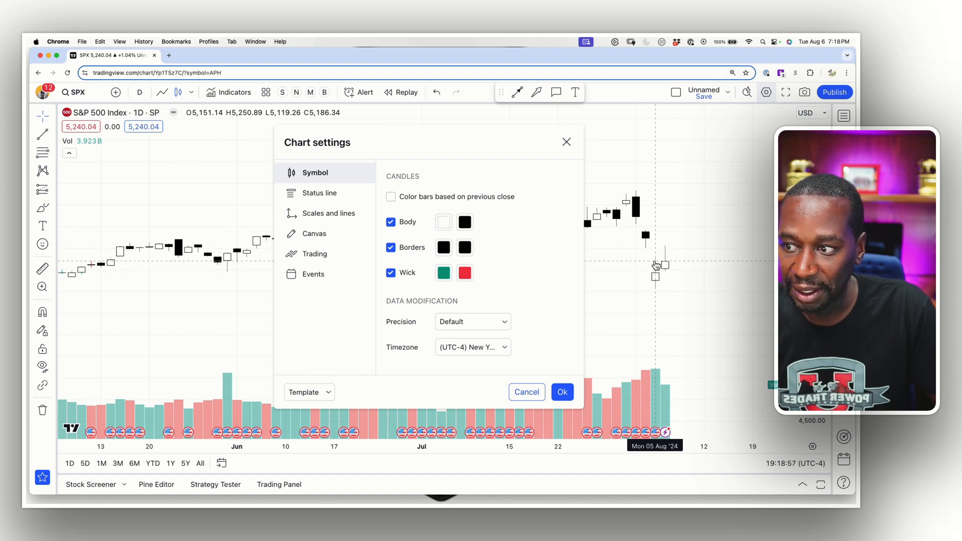
mouse_move(655, 293)
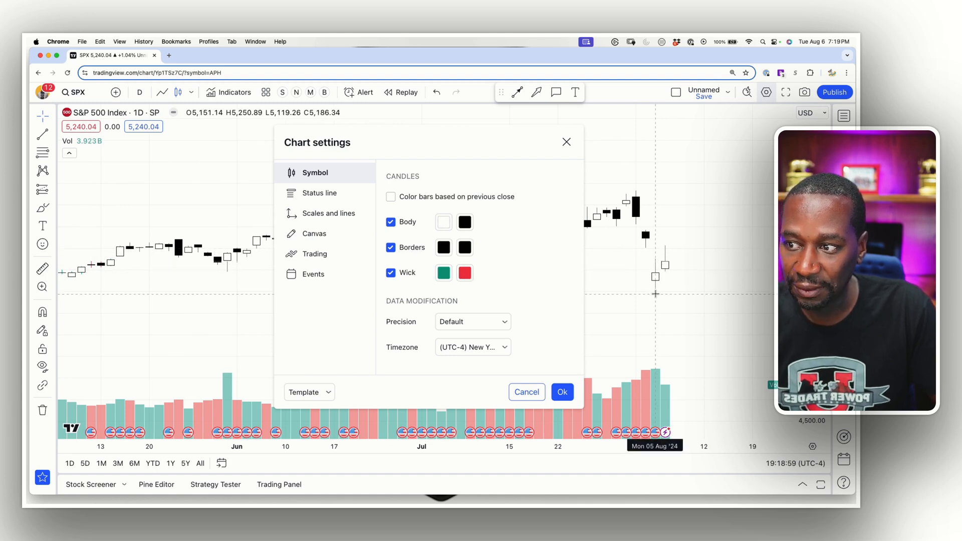
mouse_move(647, 244)
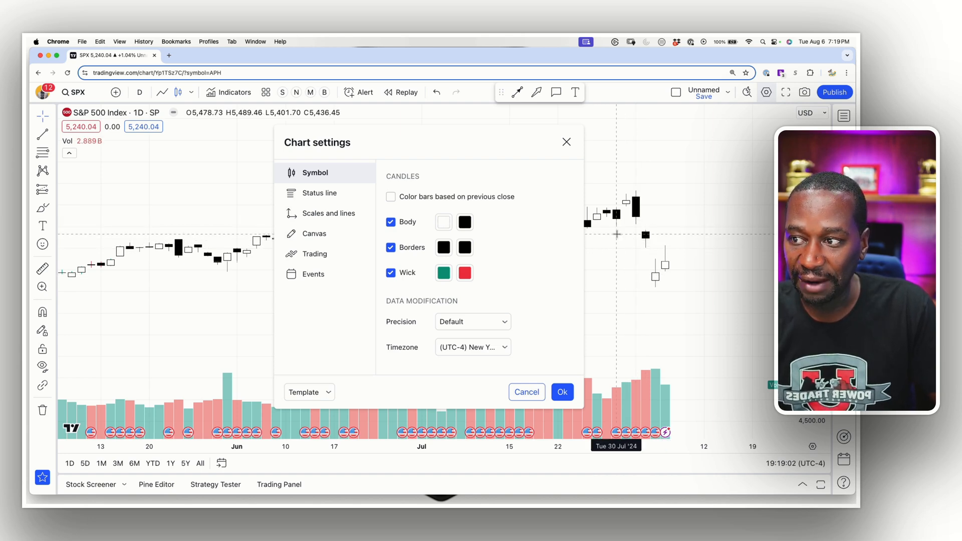
Make falling candle wicks black instead of red.
click(464, 273)
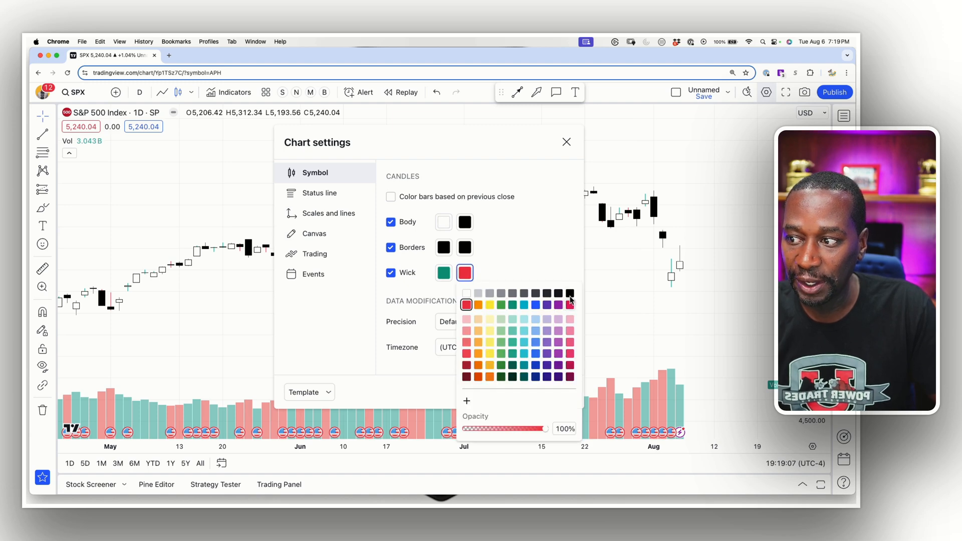
click(570, 293)
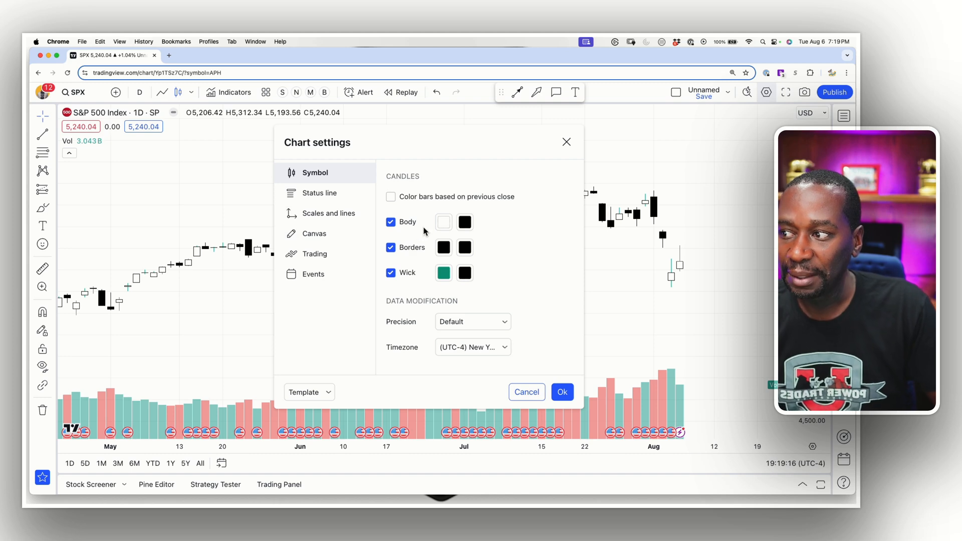
Make falling candle bodies and down-candle borders red again.
click(443, 223)
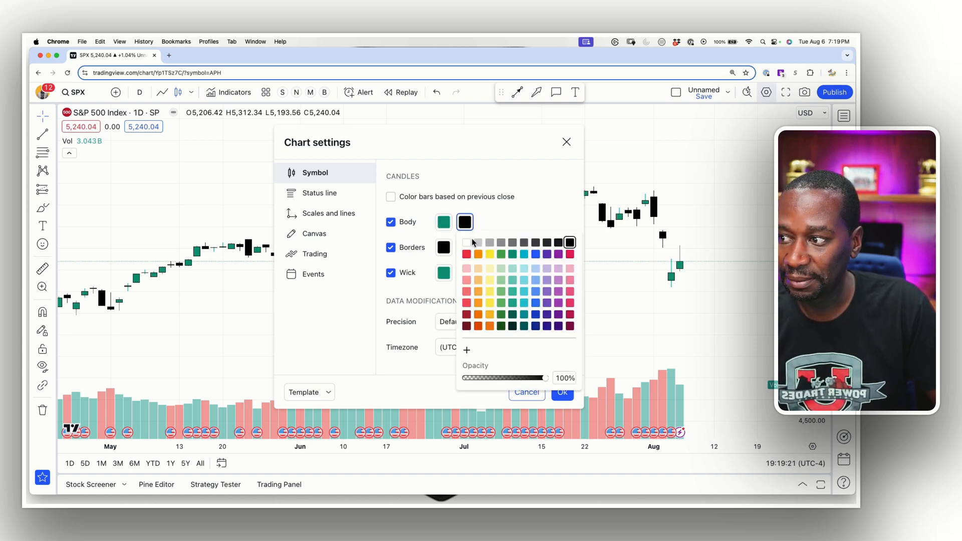
click(465, 254)
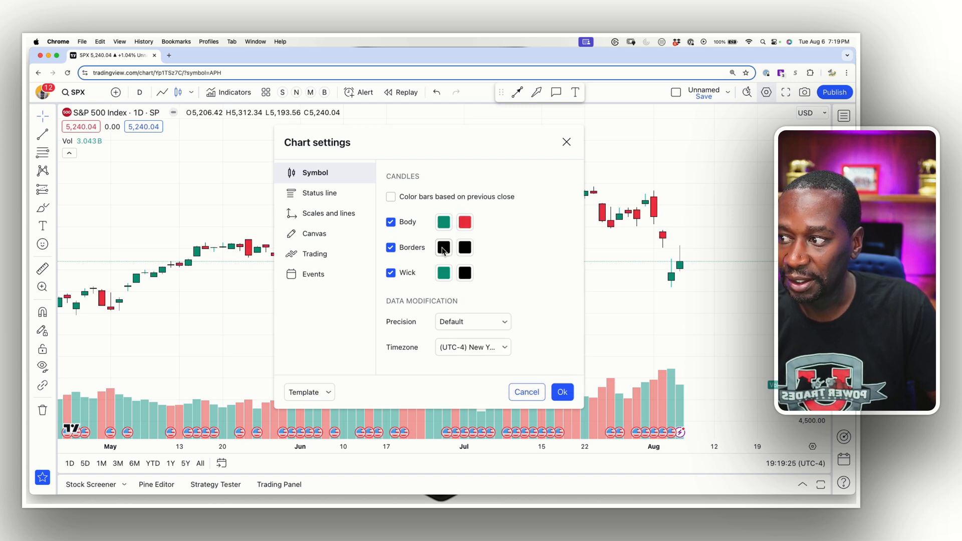
click(443, 248)
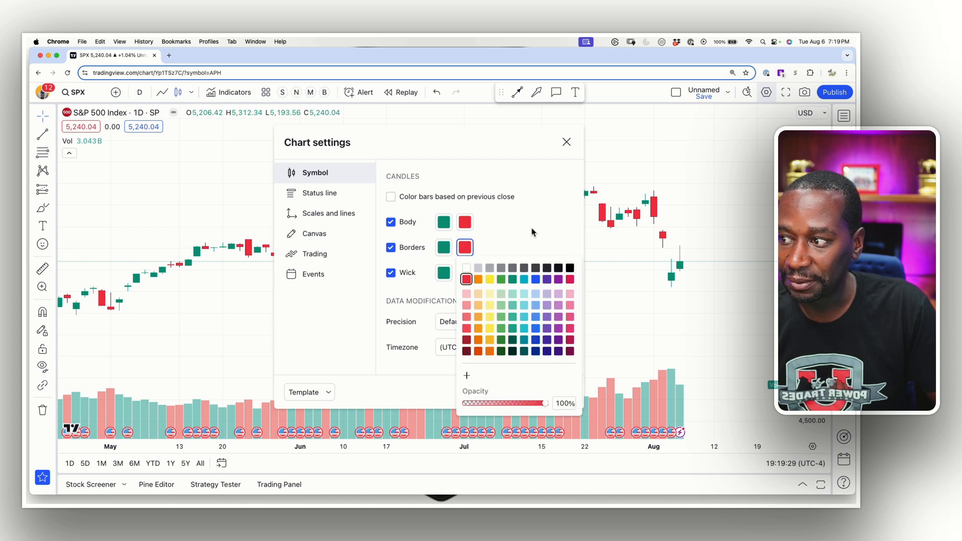
click(569, 292)
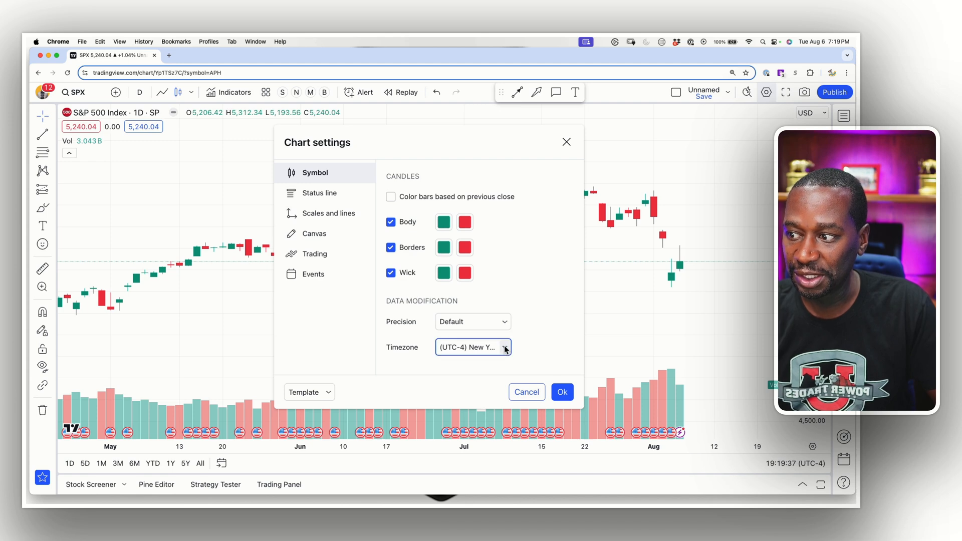
click(472, 322)
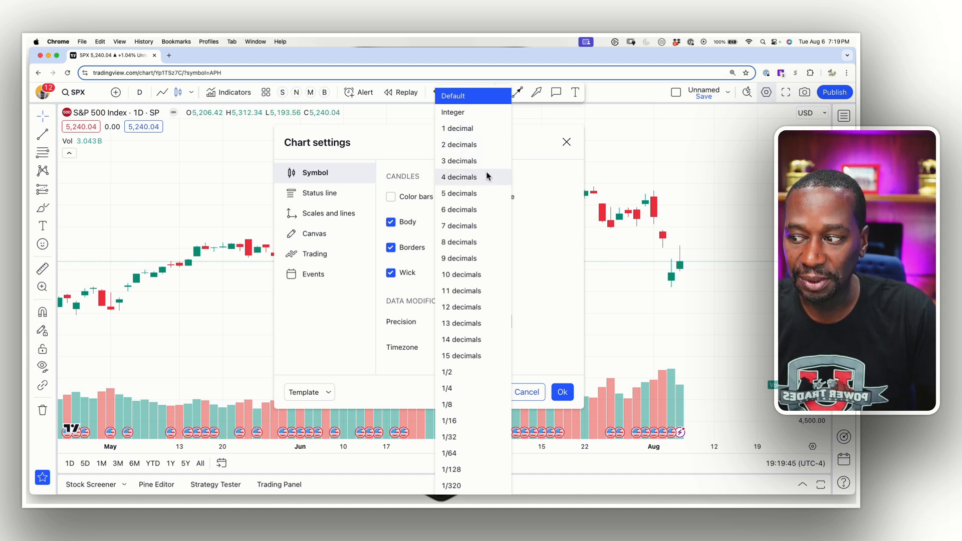
click(453, 96)
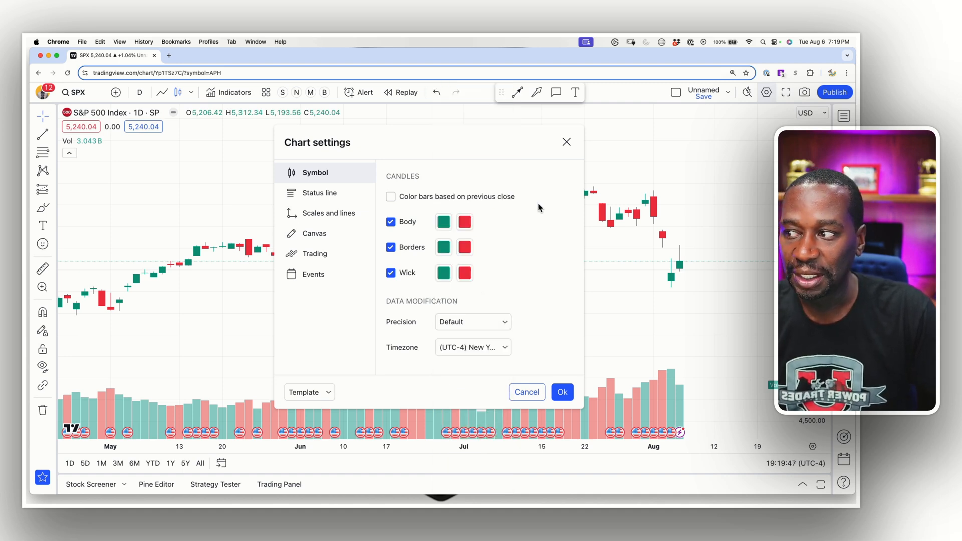
mouse_move(250, 220)
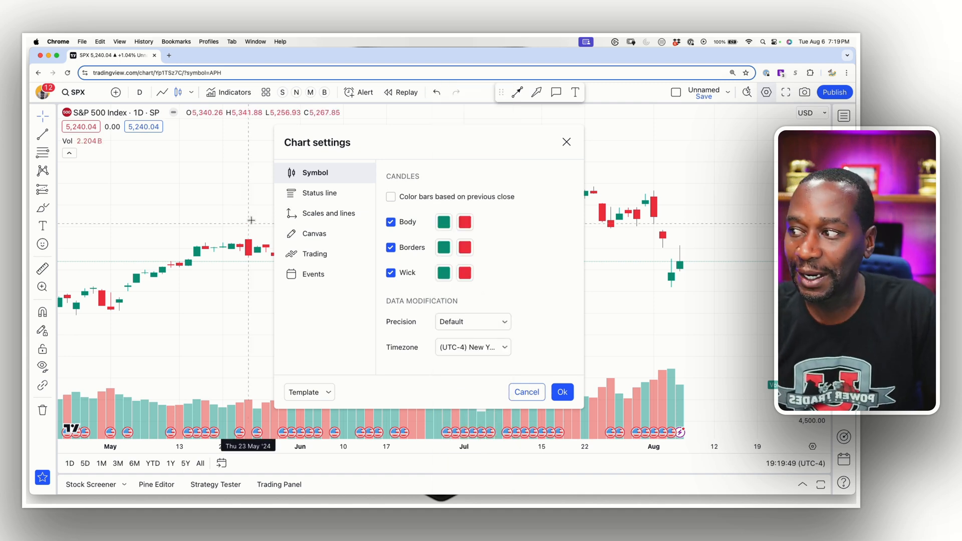
In Status line settings, toggle the symbol Logo and Title off and back on, leaving both shown.
click(320, 170)
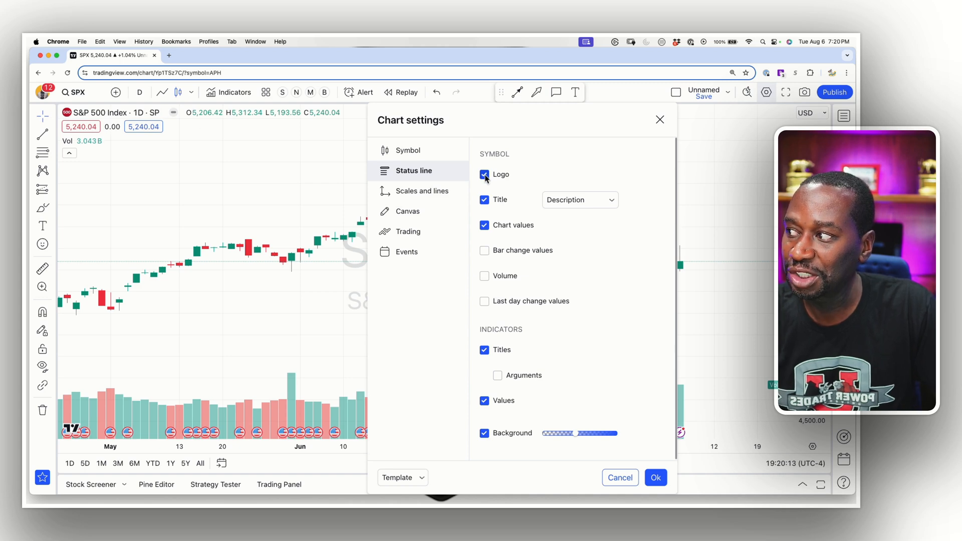
click(484, 174)
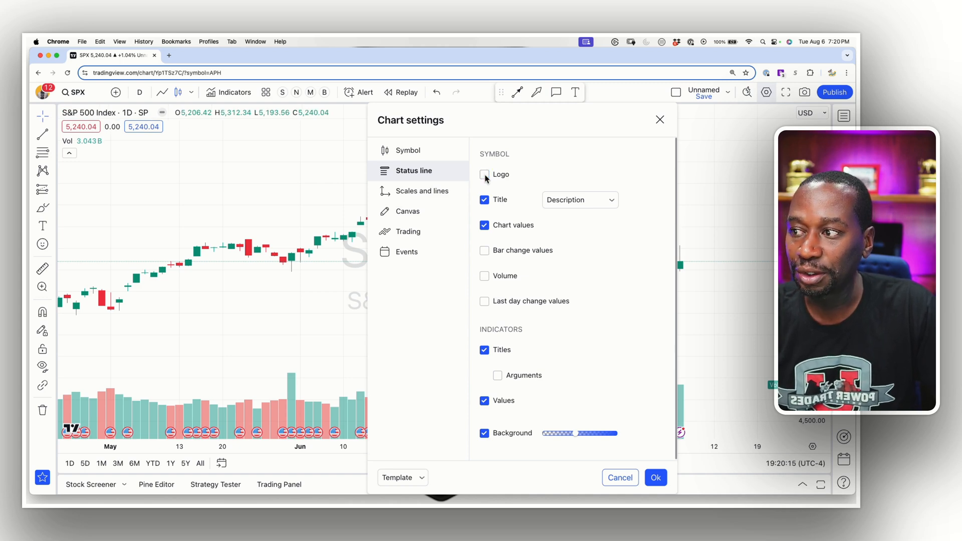
click(484, 174)
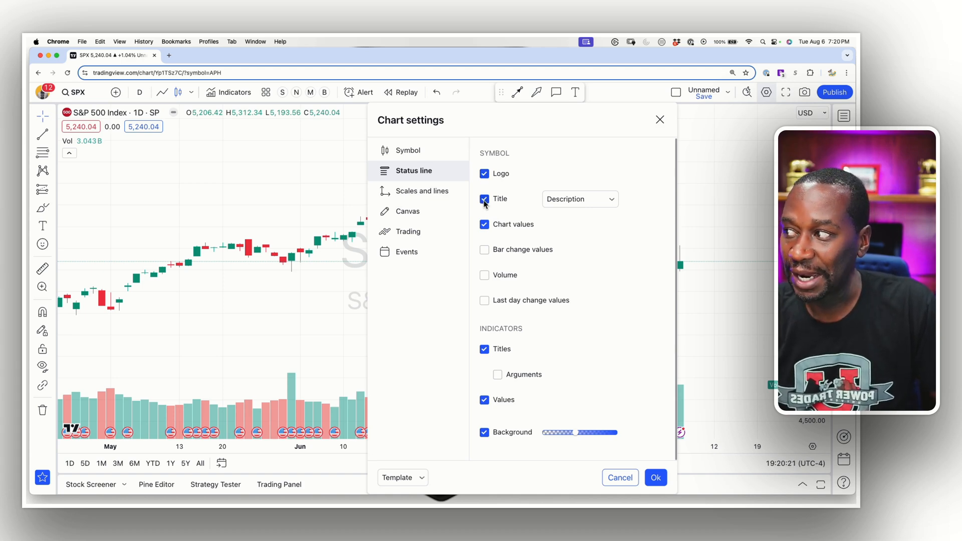
click(484, 199)
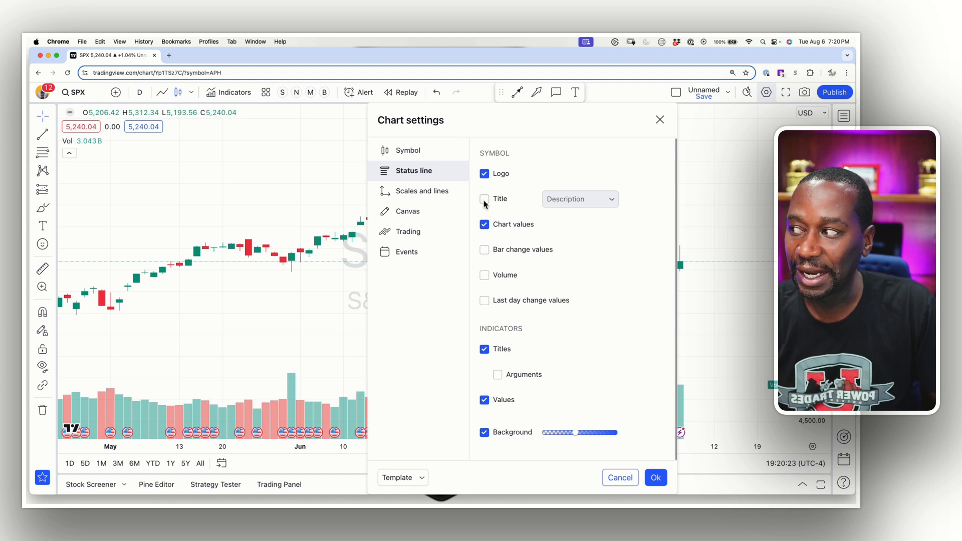
click(484, 199)
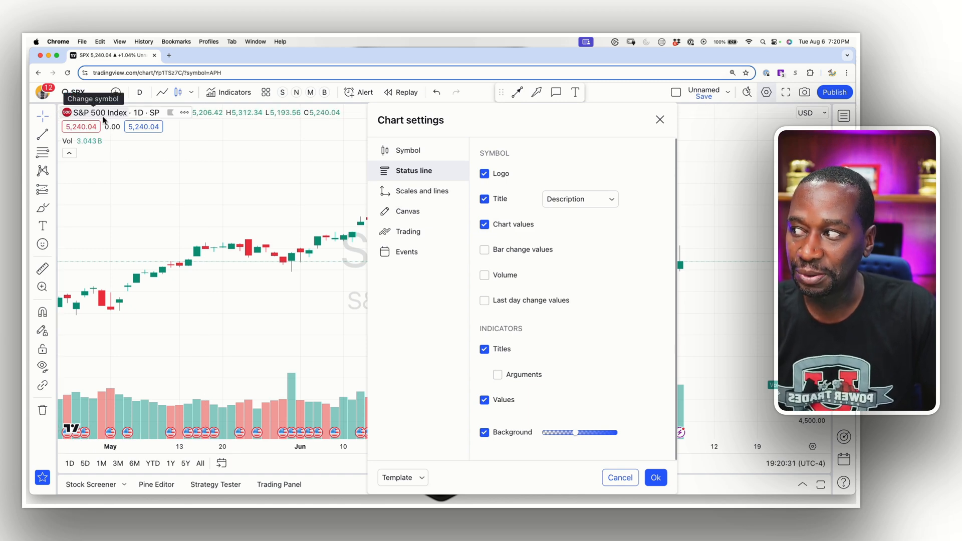
mouse_move(559, 216)
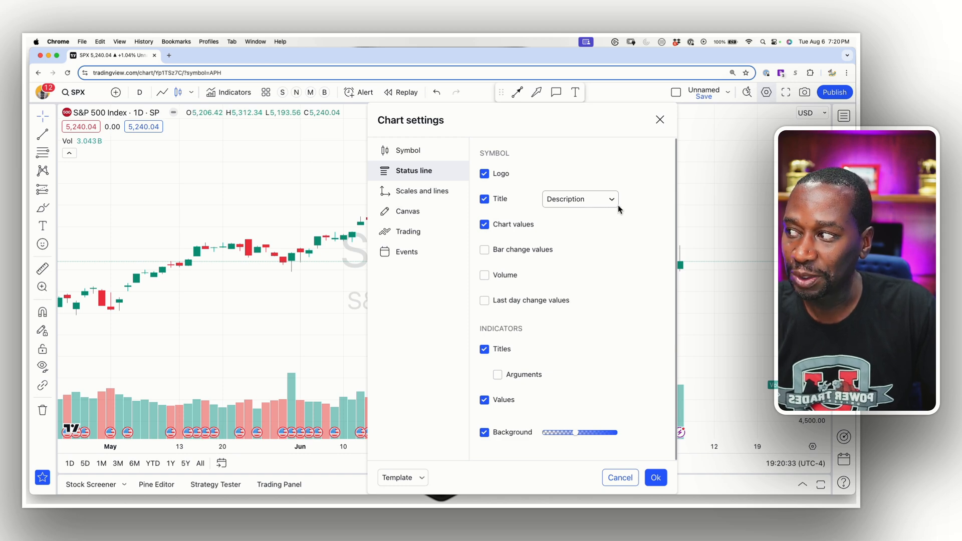
click(578, 199)
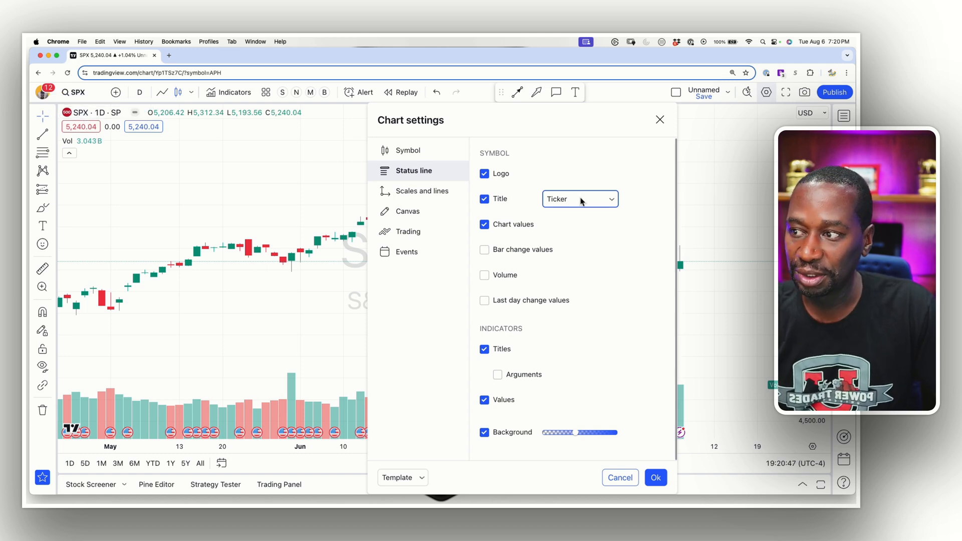
click(579, 198)
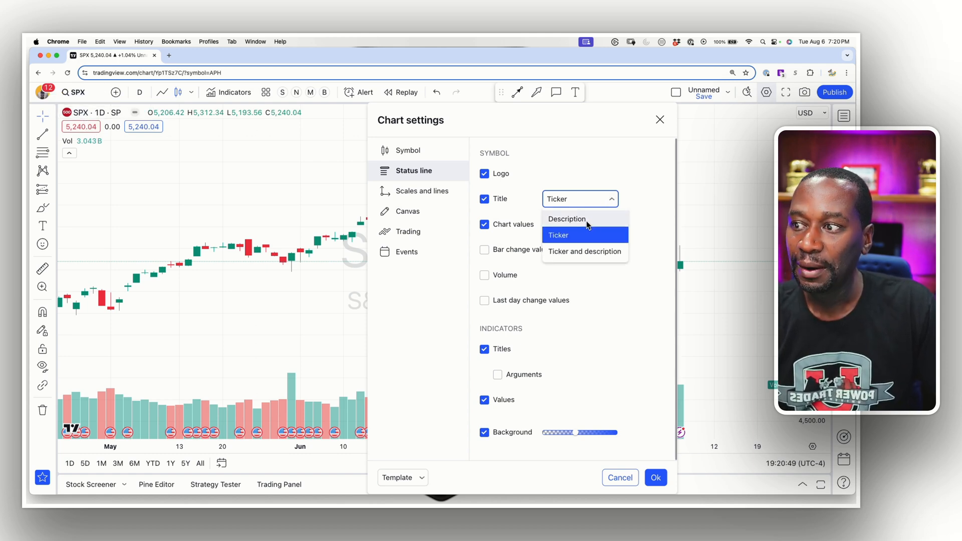
click(567, 219)
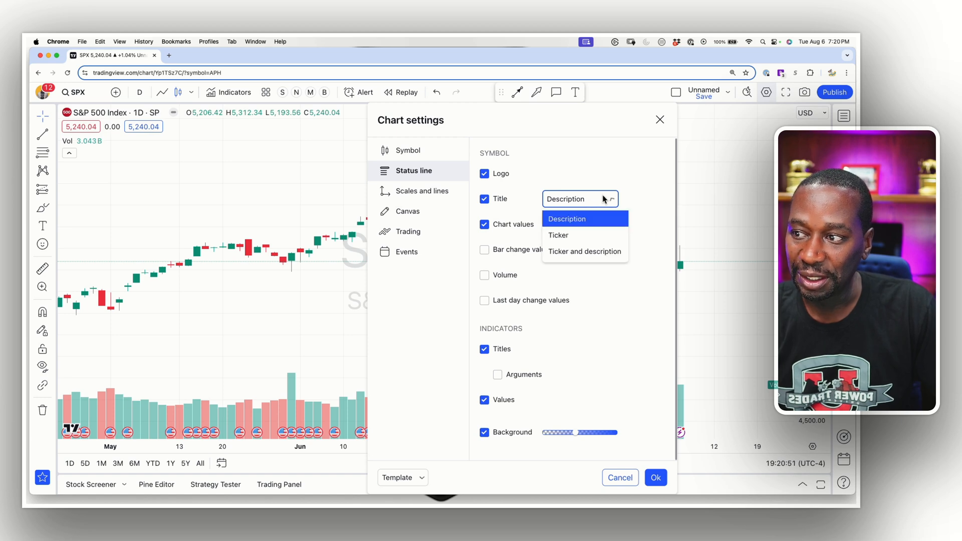
click(584, 252)
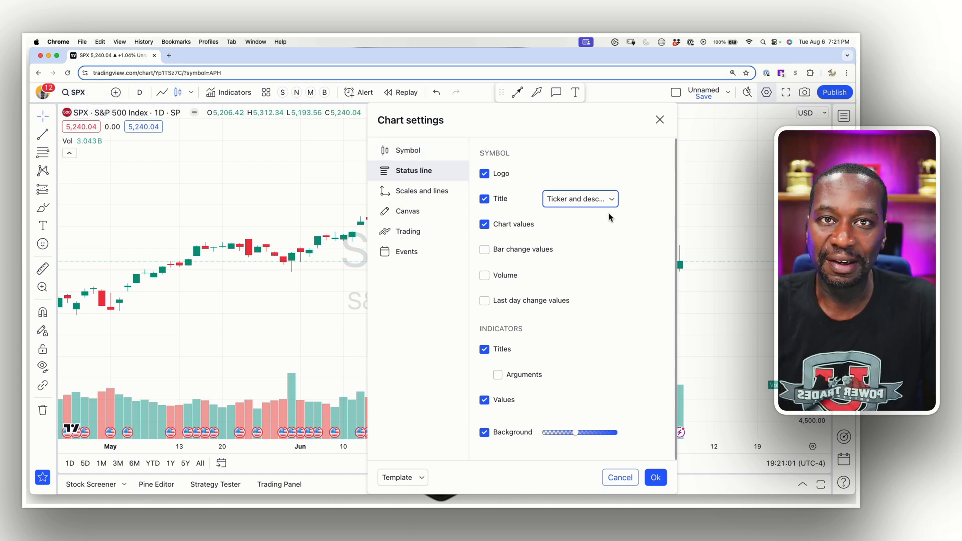
click(578, 199)
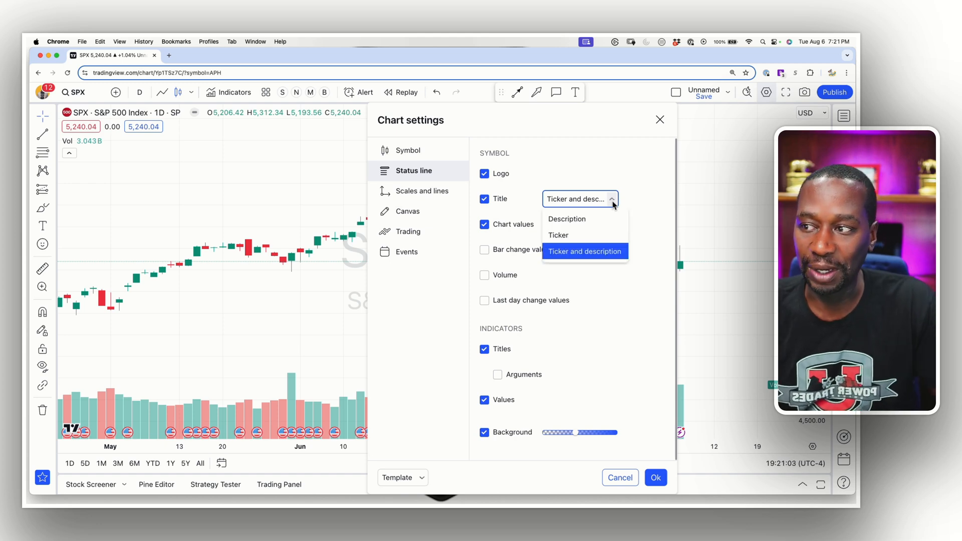
click(566, 219)
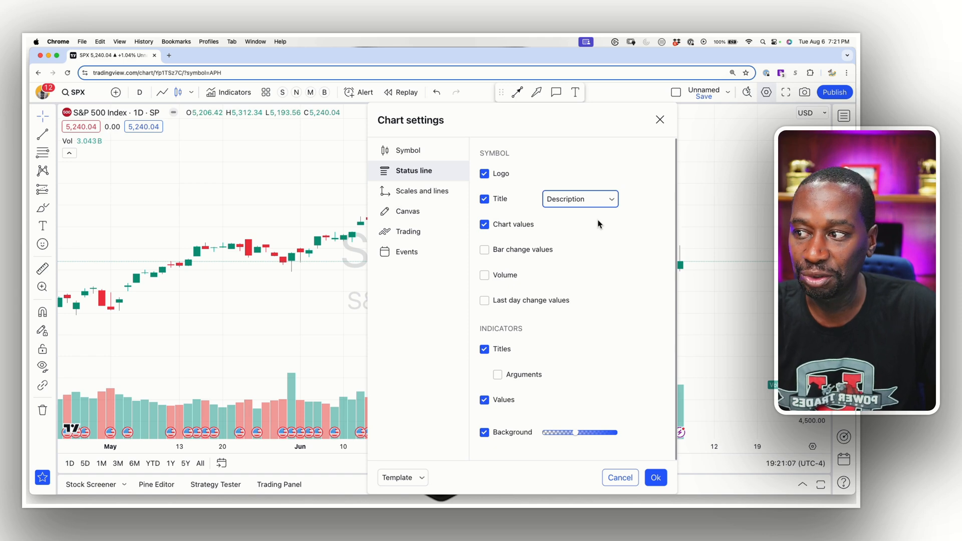
mouse_move(491, 234)
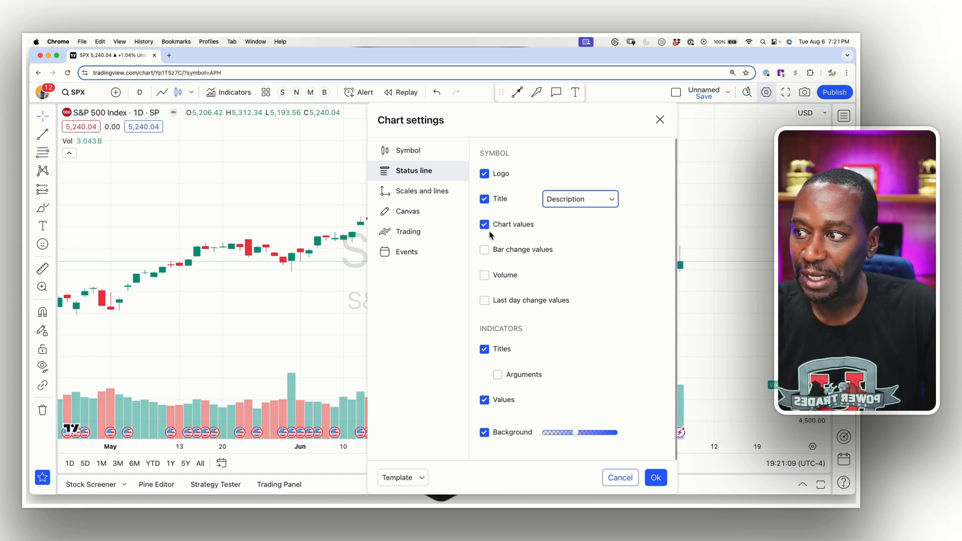
click(485, 223)
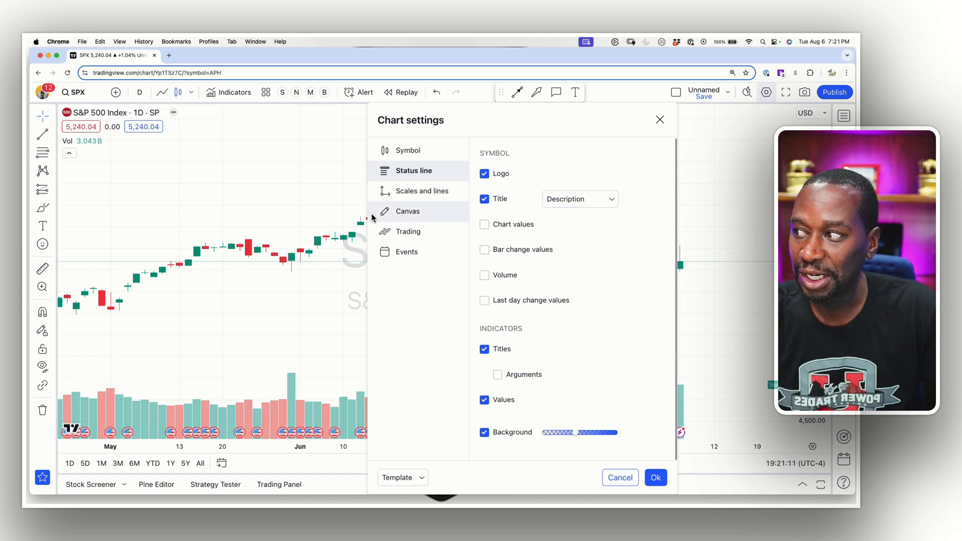
mouse_move(154, 231)
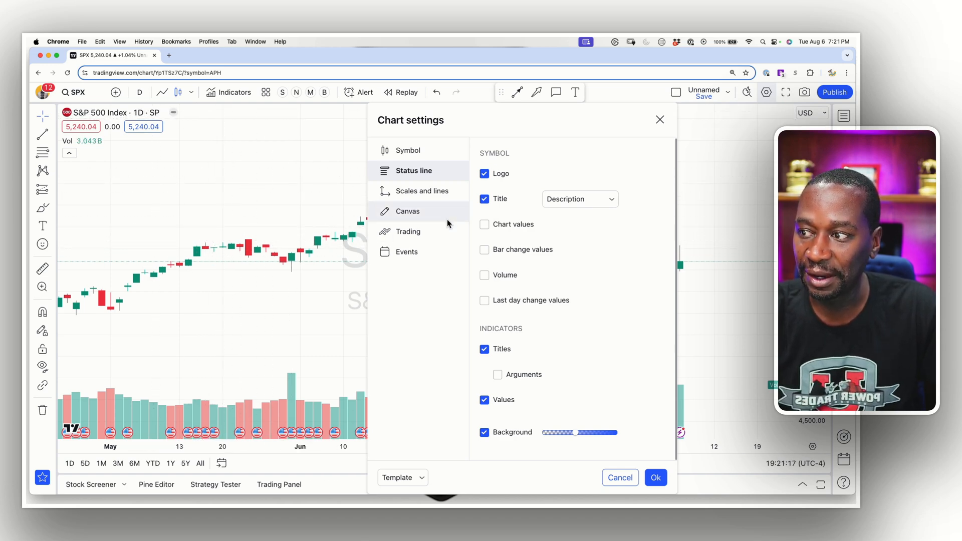
click(484, 223)
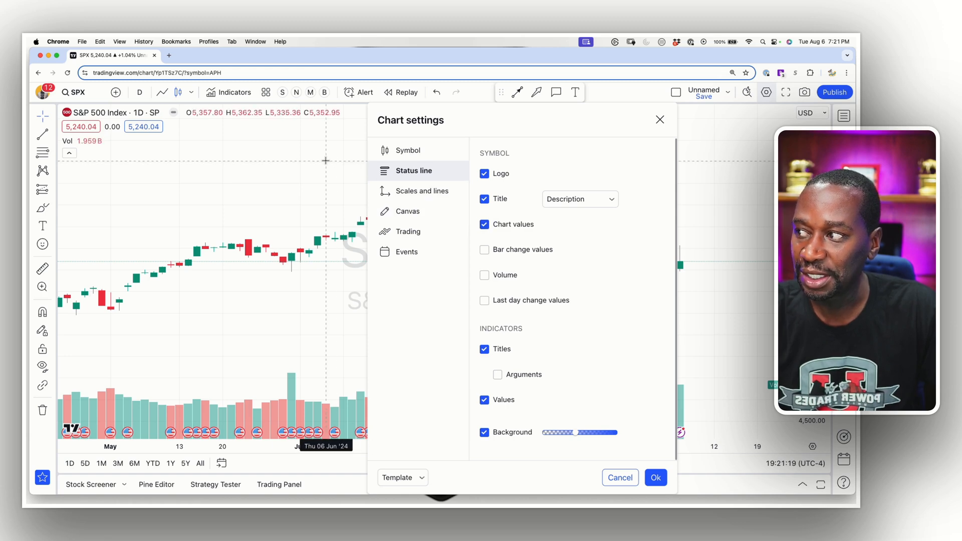
mouse_move(246, 252)
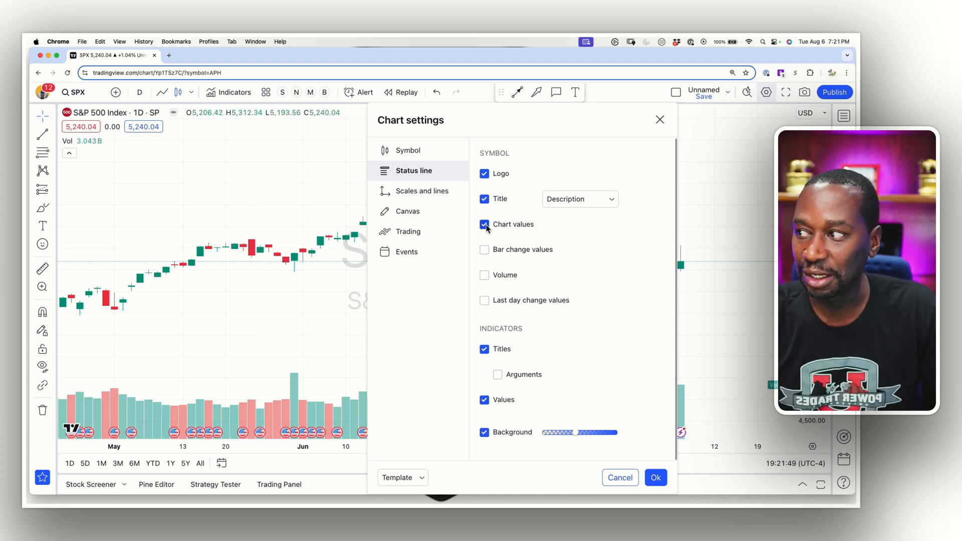
click(485, 224)
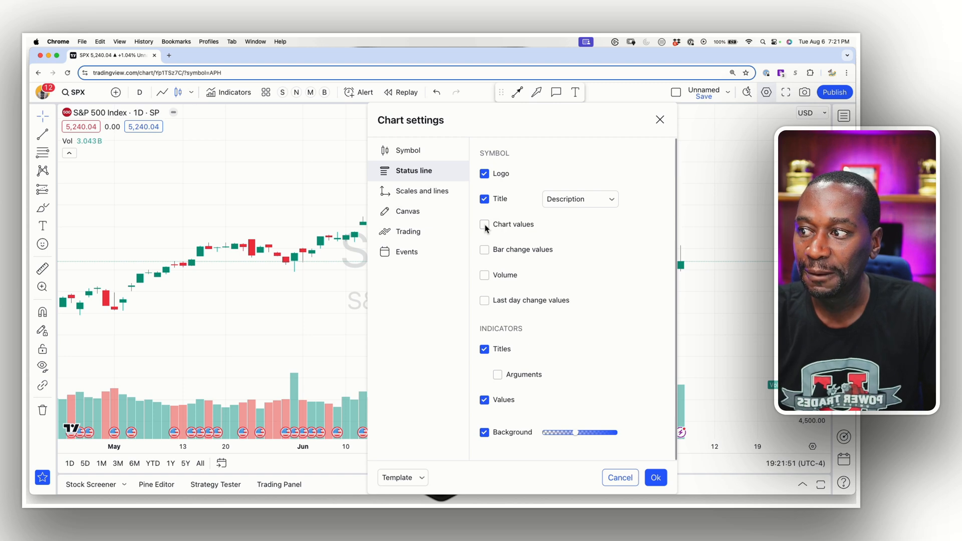
click(484, 224)
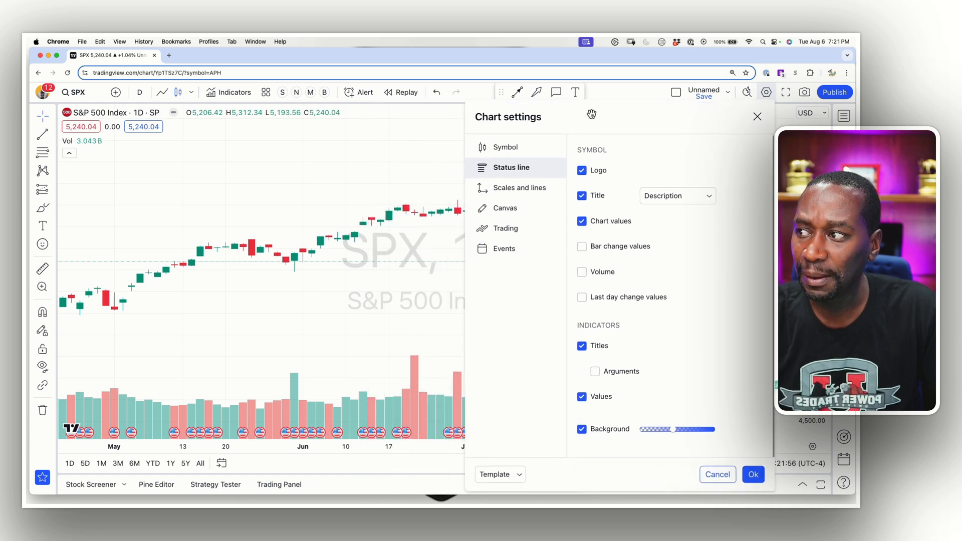
click(584, 246)
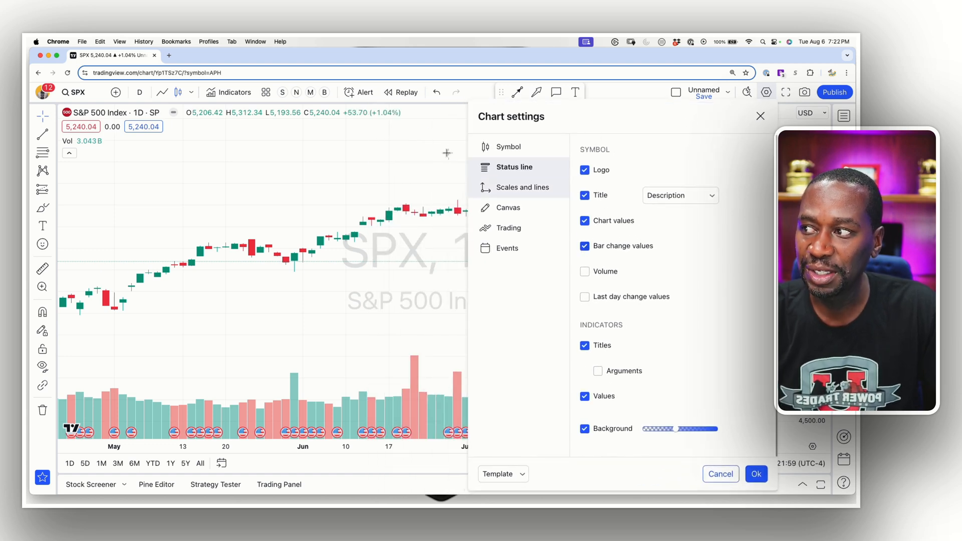
mouse_move(389, 217)
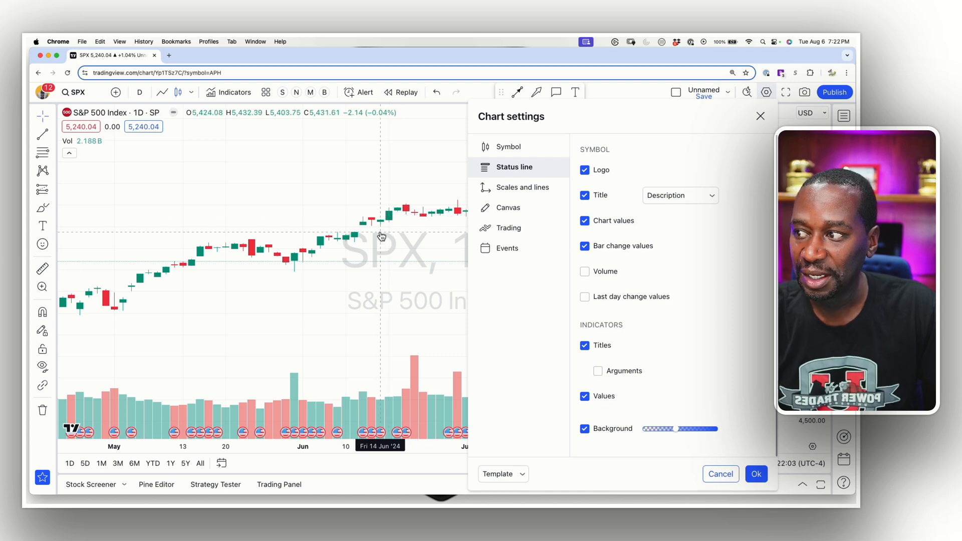
mouse_move(391, 222)
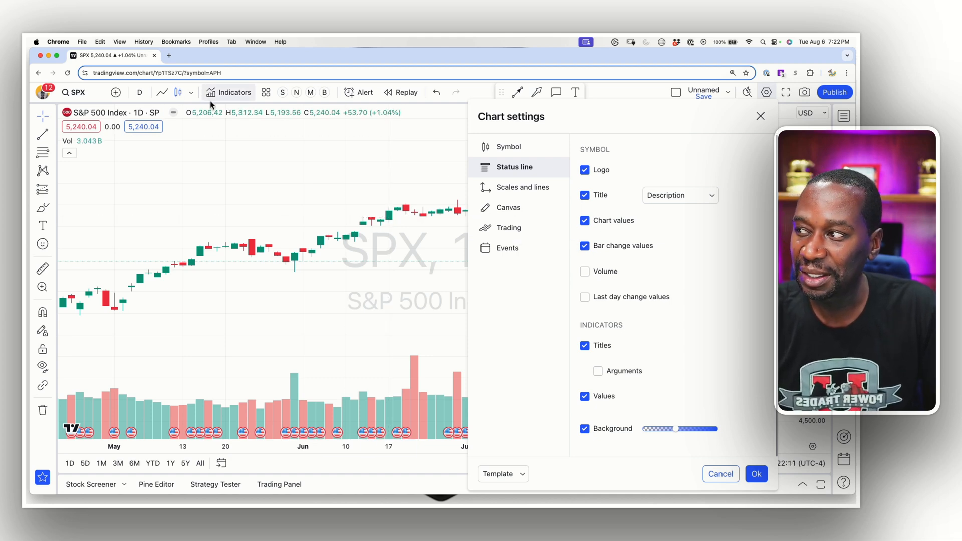
click(585, 247)
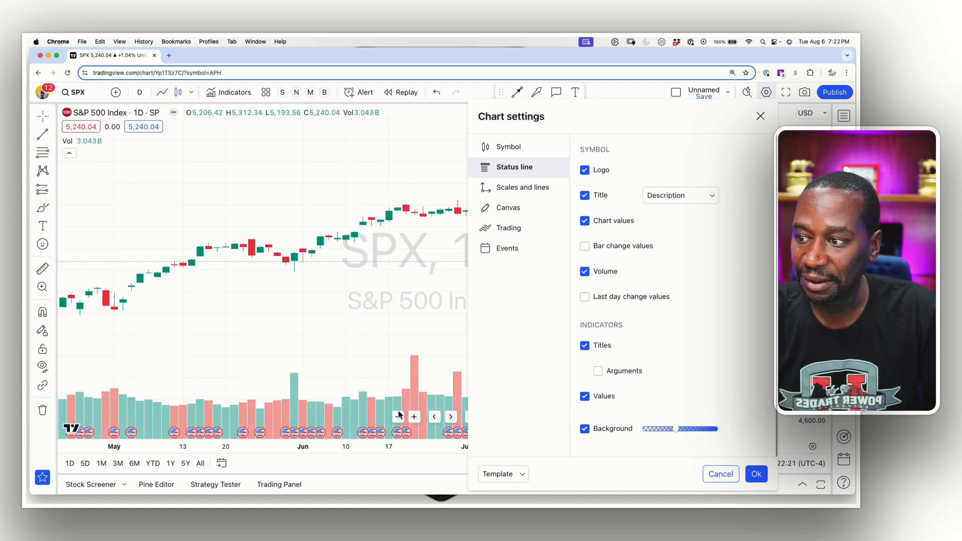
mouse_move(565, 305)
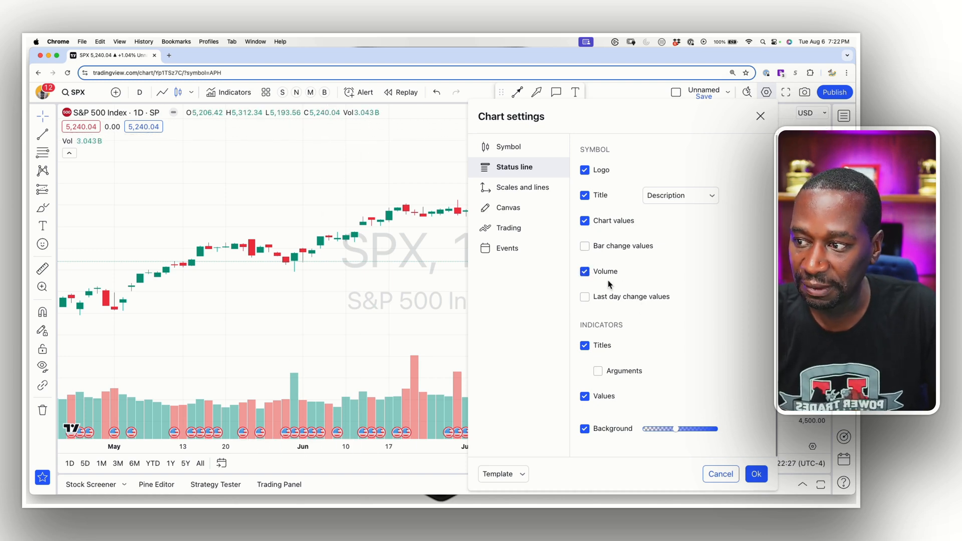
click(585, 272)
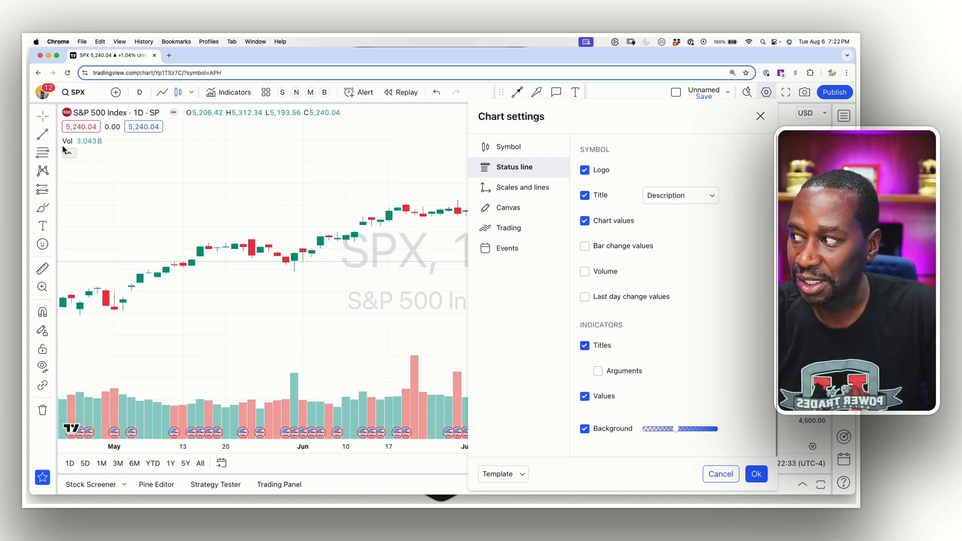
mouse_move(354, 404)
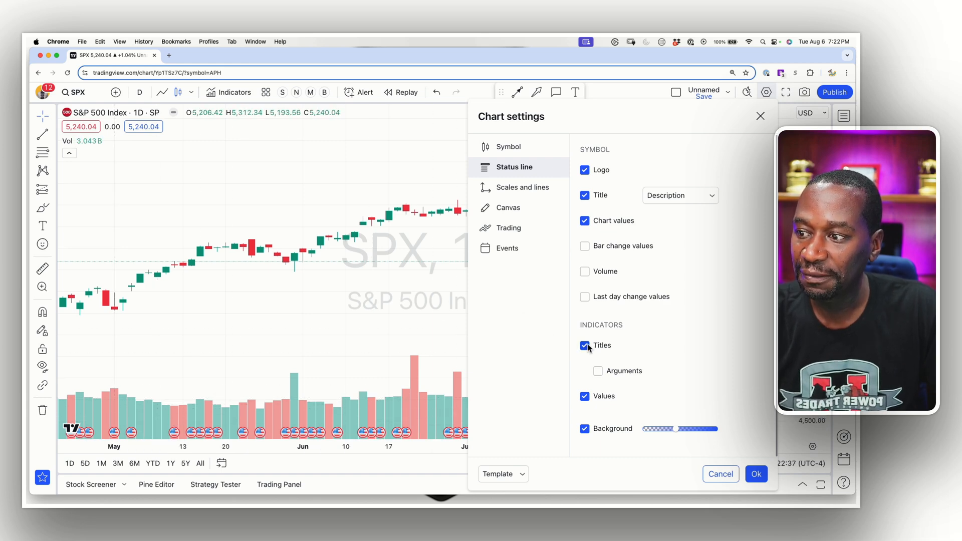
Leave indicator Titles and Values both shown in the status line after toggling each.
click(583, 344)
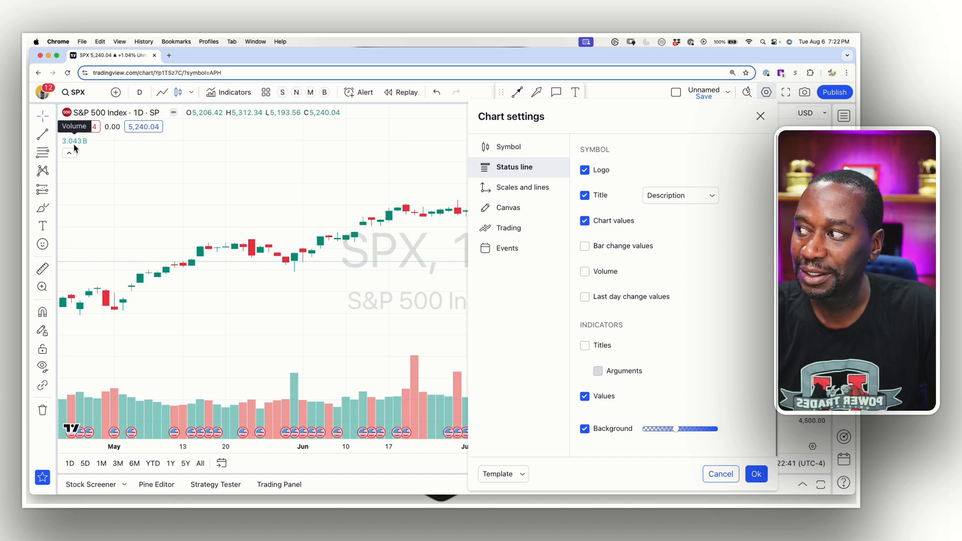
mouse_move(423, 275)
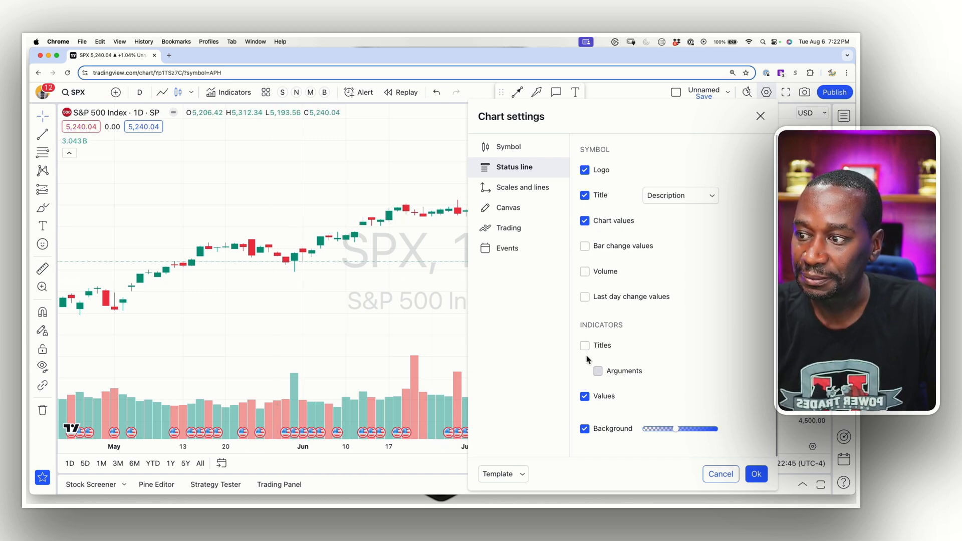
click(584, 345)
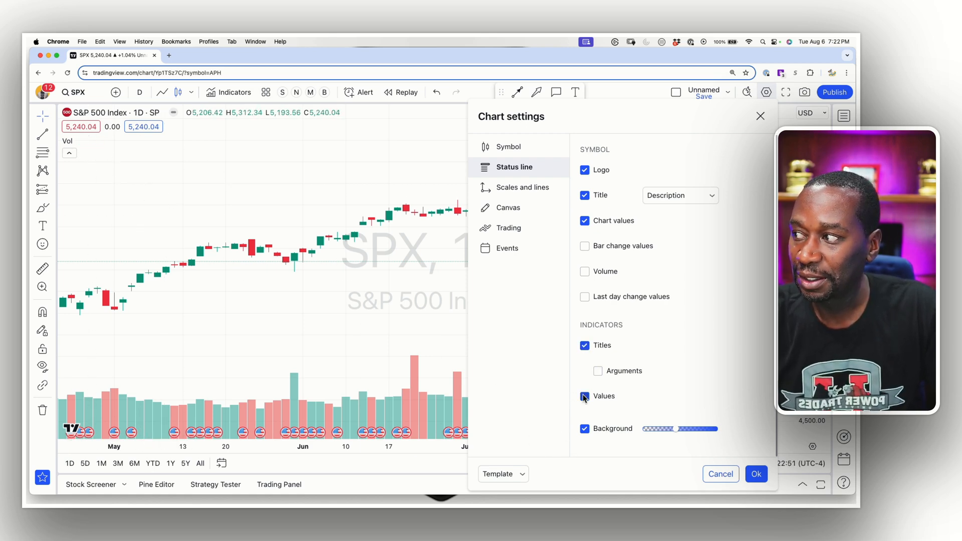
click(585, 396)
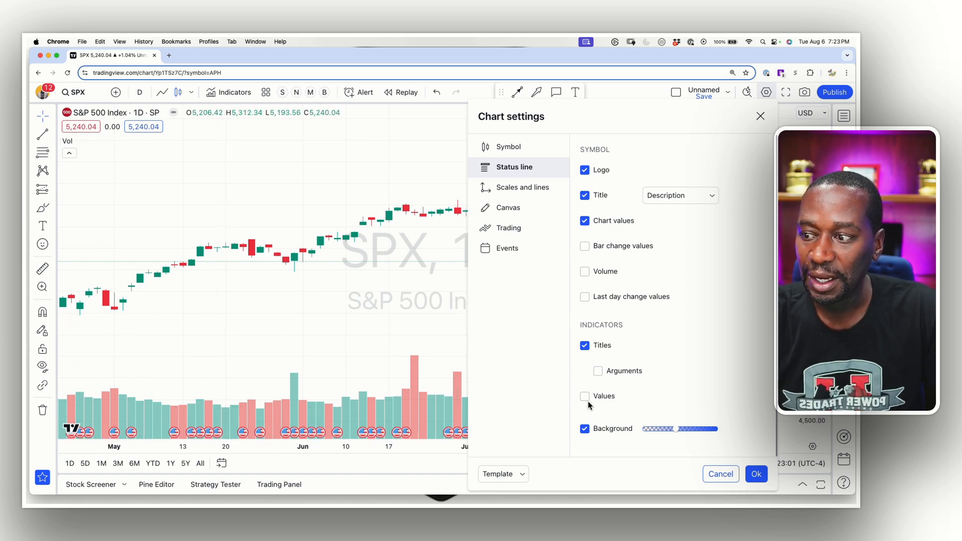
click(584, 396)
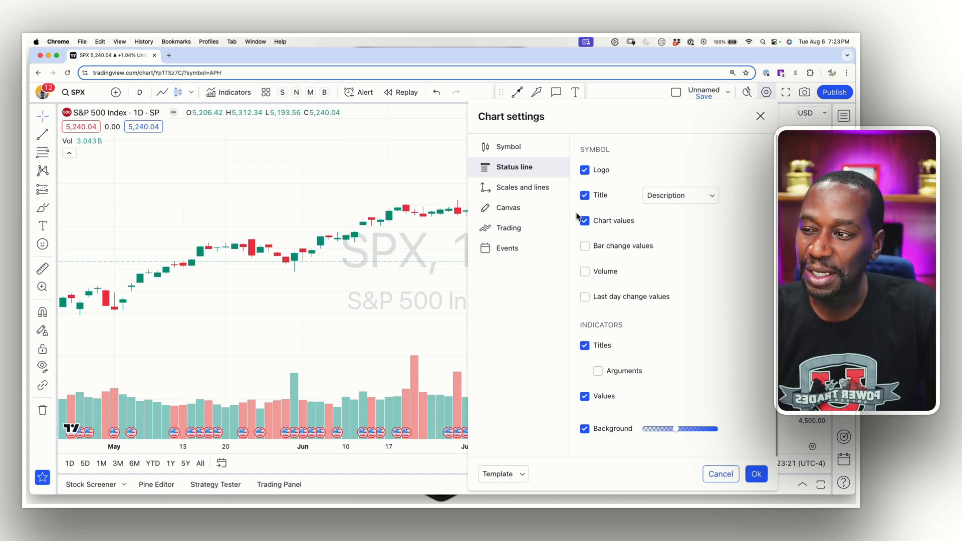
click(521, 187)
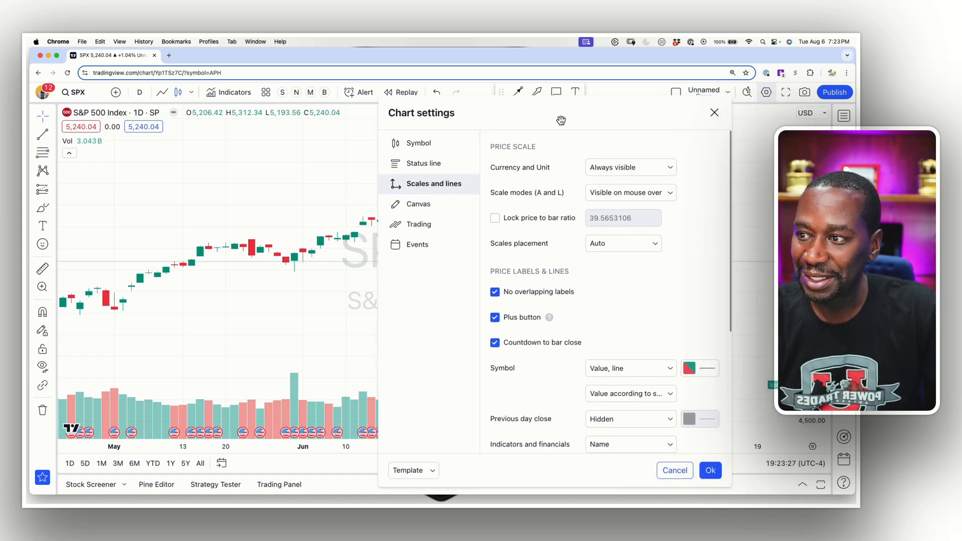
mouse_move(534, 177)
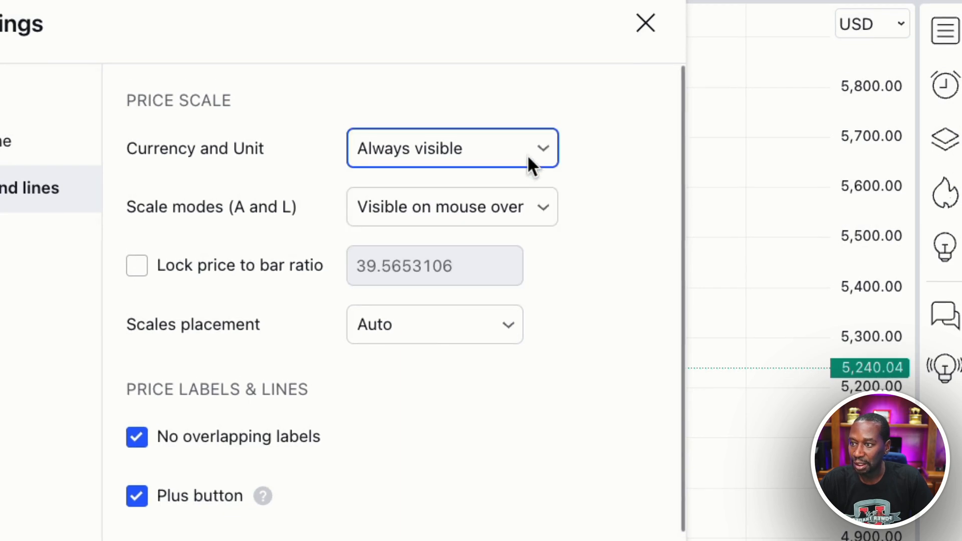
Set the Currency and Unit label to Always invisible, then back to Always visible.
click(453, 149)
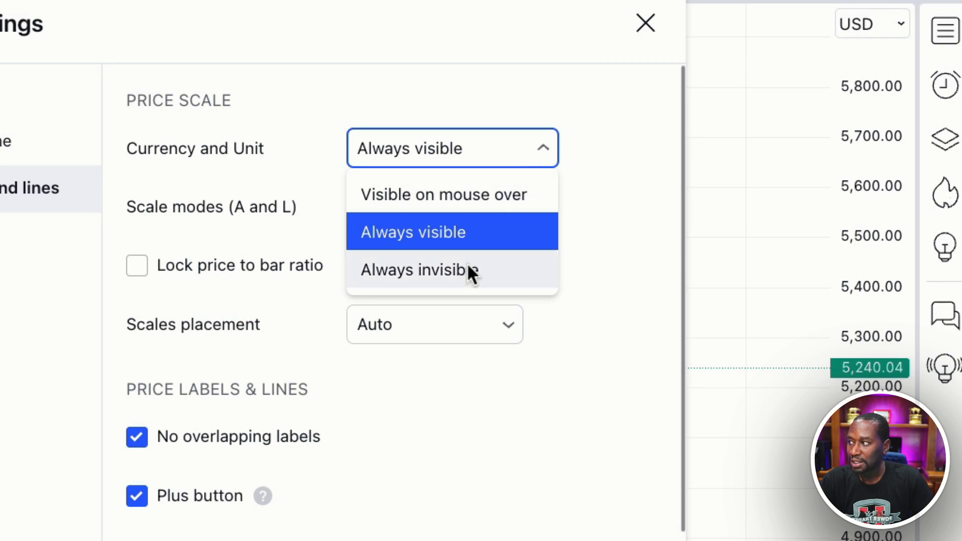
click(419, 269)
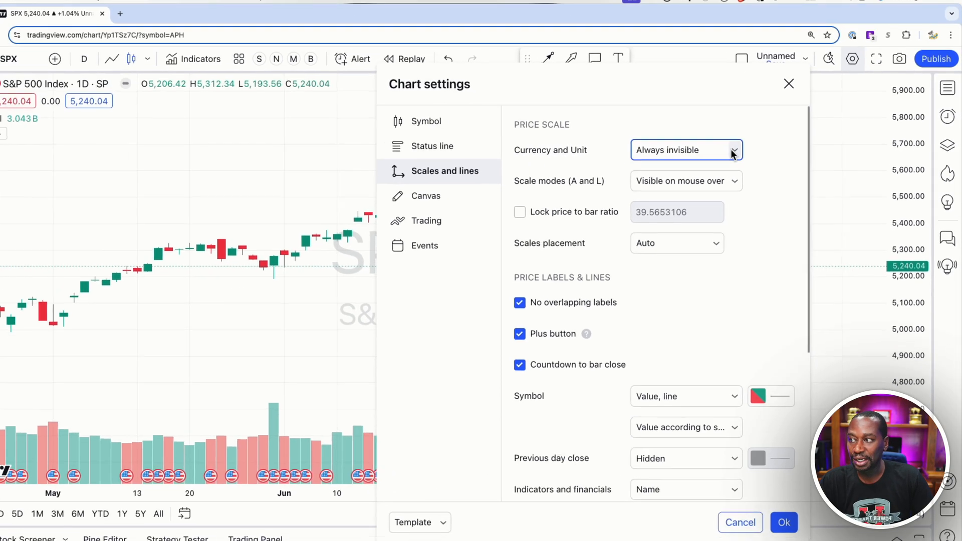
click(744, 150)
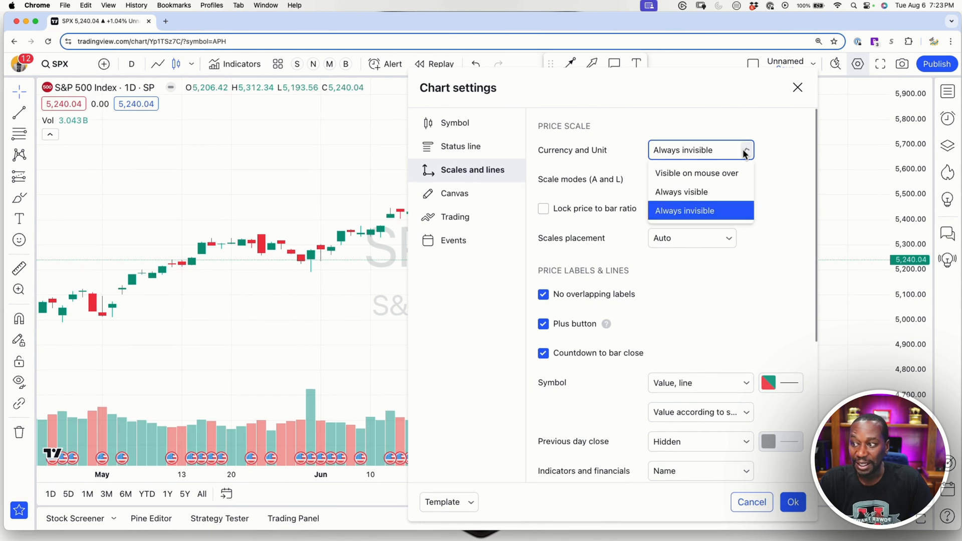
mouse_move(682, 192)
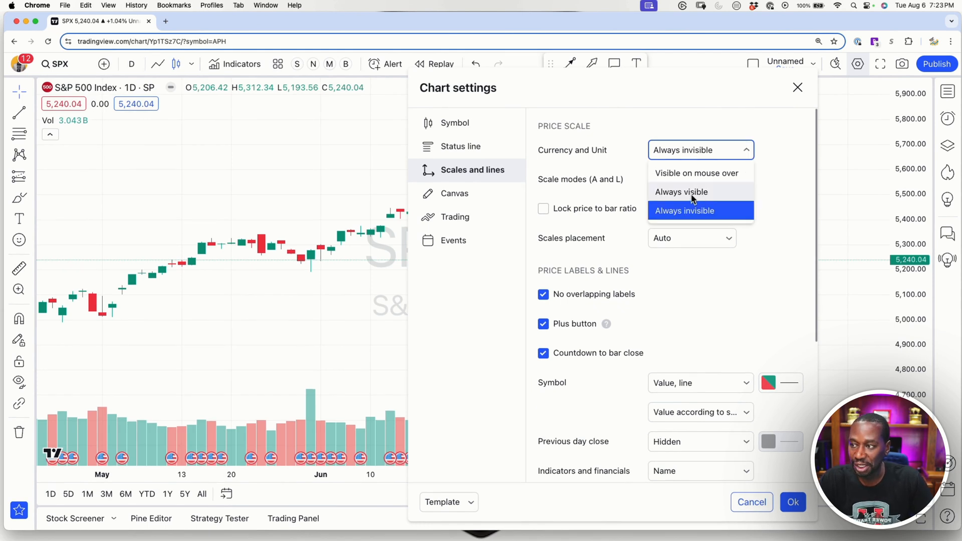
click(681, 191)
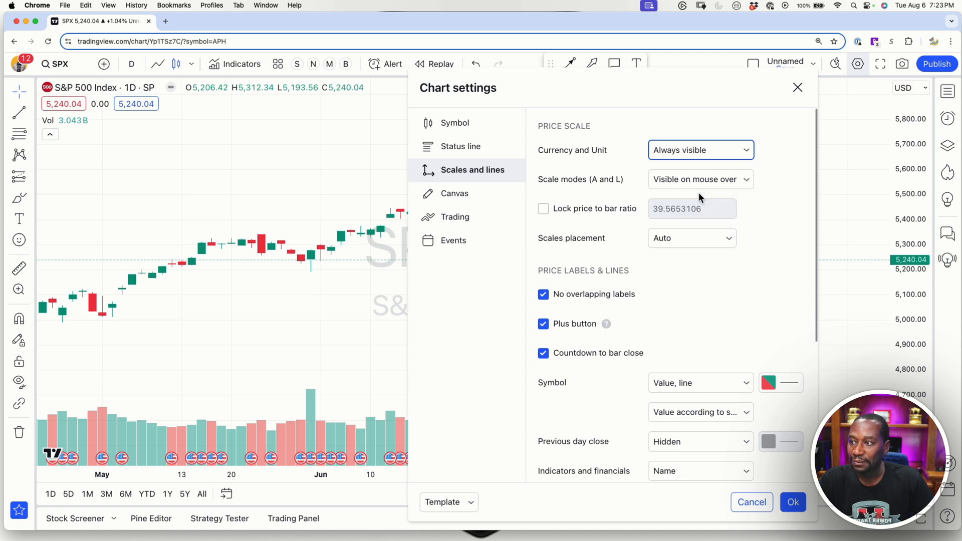
click(904, 88)
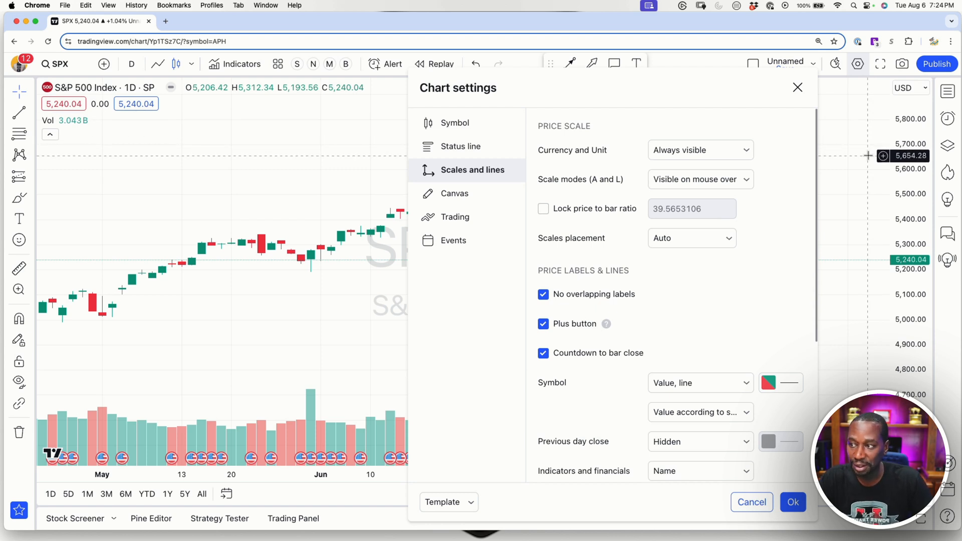
mouse_move(789, 211)
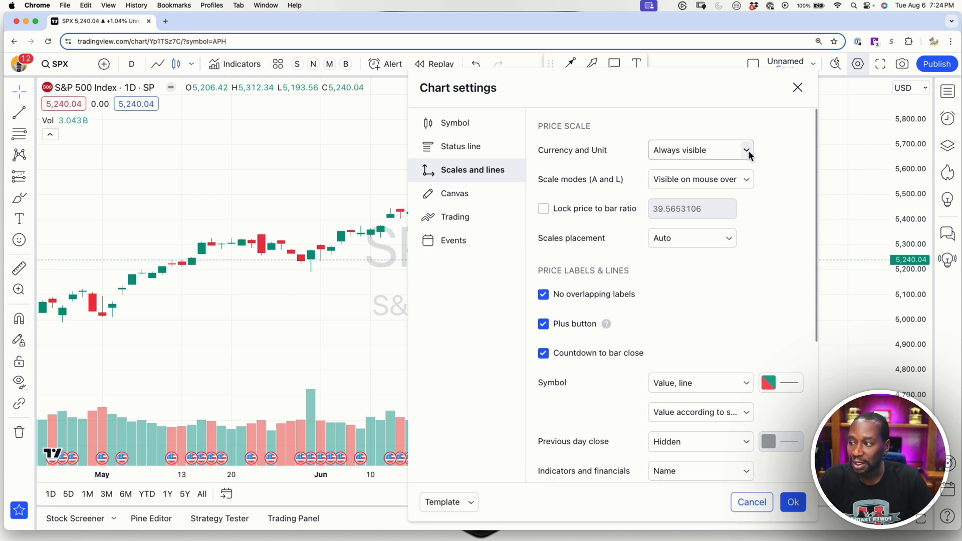
mouse_move(749, 159)
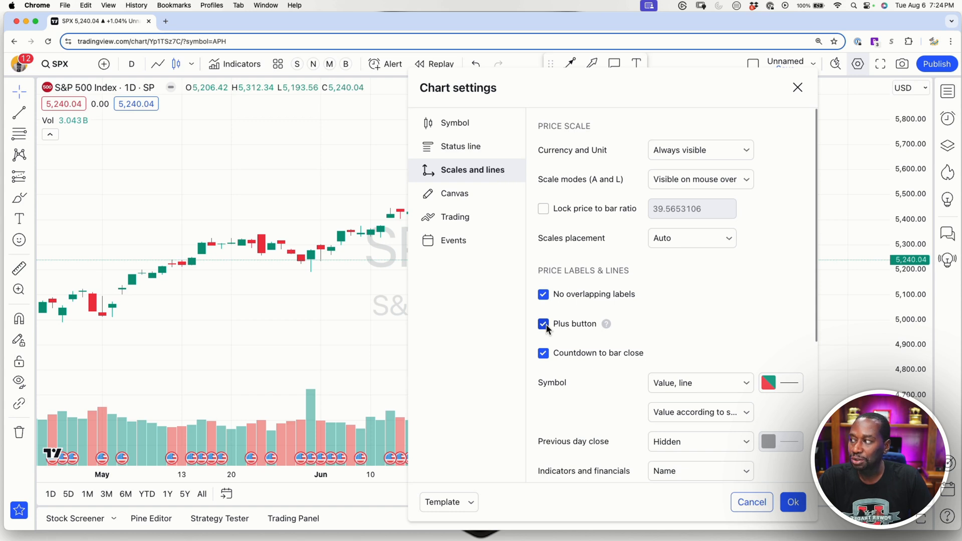
mouse_move(551, 329)
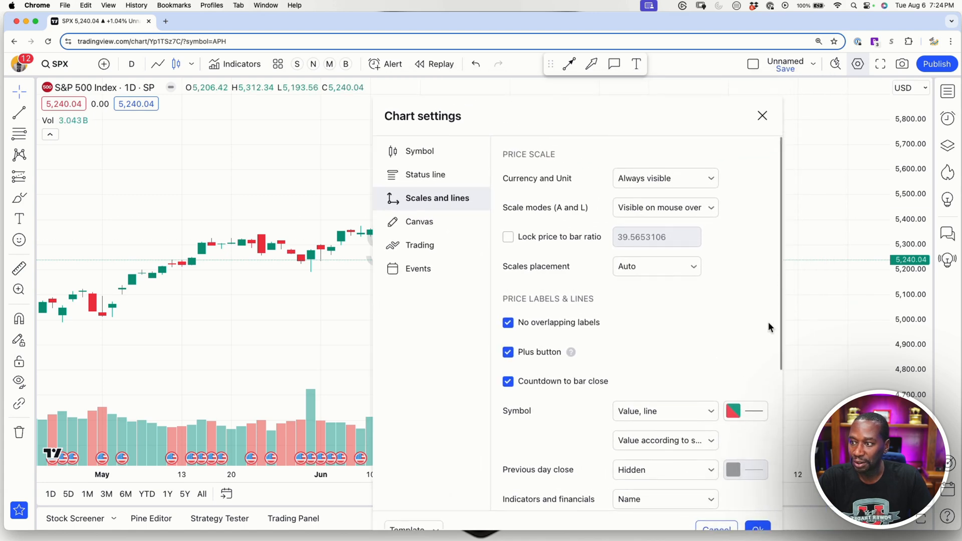
mouse_move(570, 357)
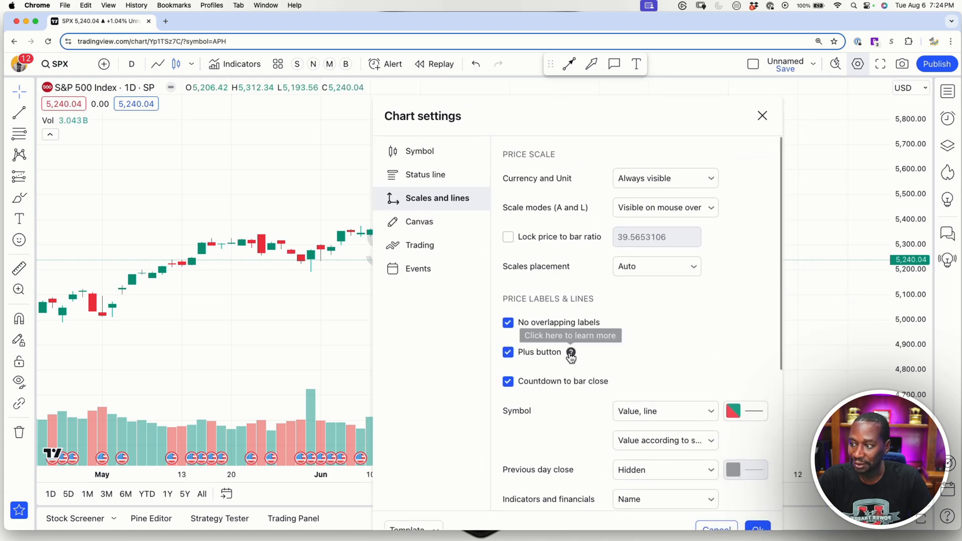
click(571, 353)
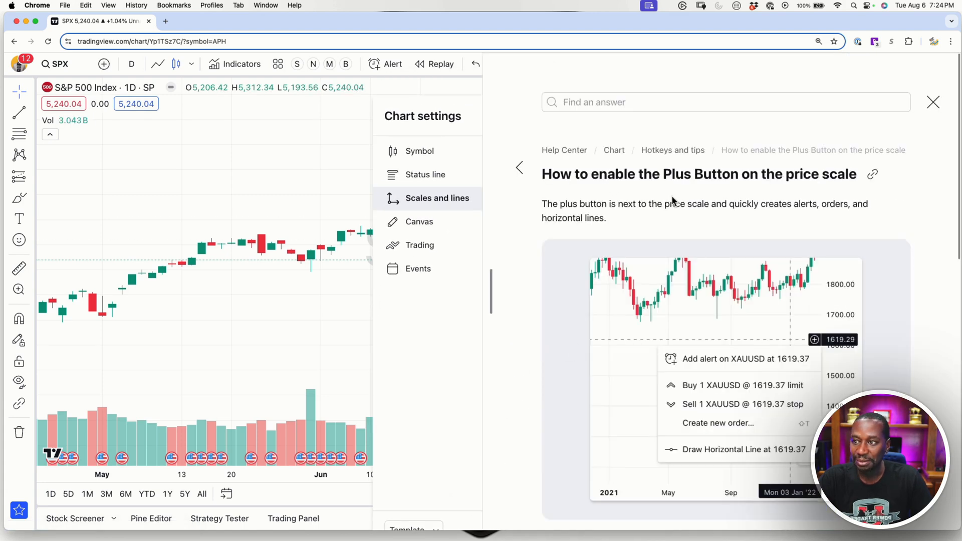
scroll(down, 3)
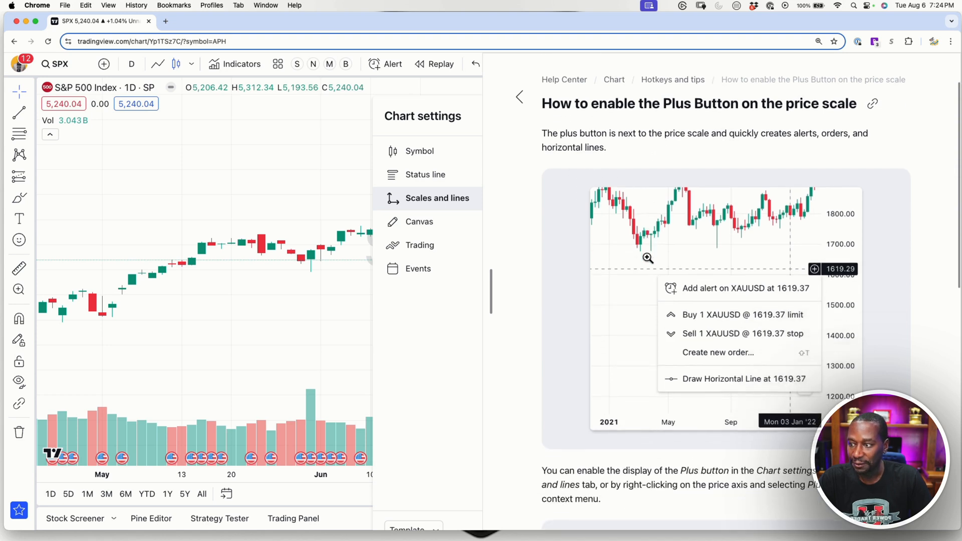
scroll(down, 3)
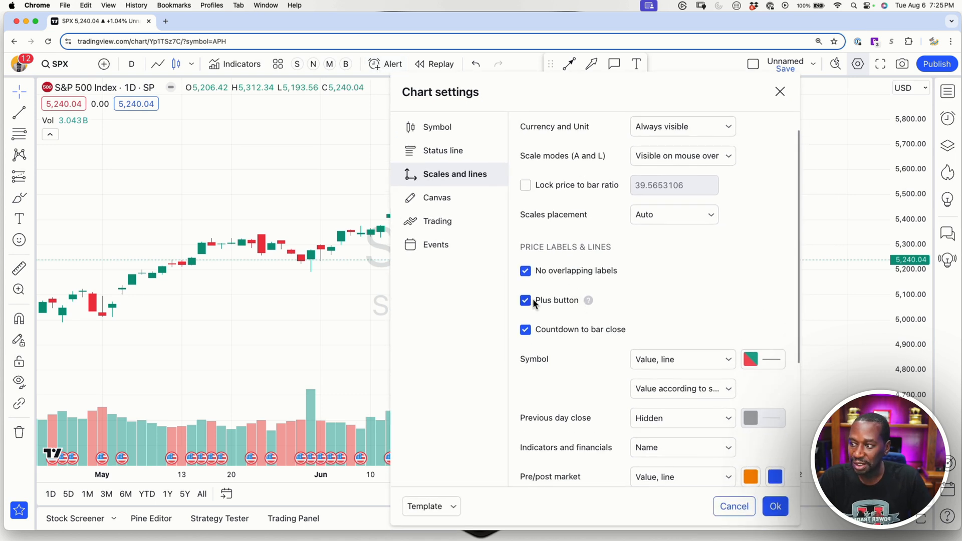
scroll(down, 3)
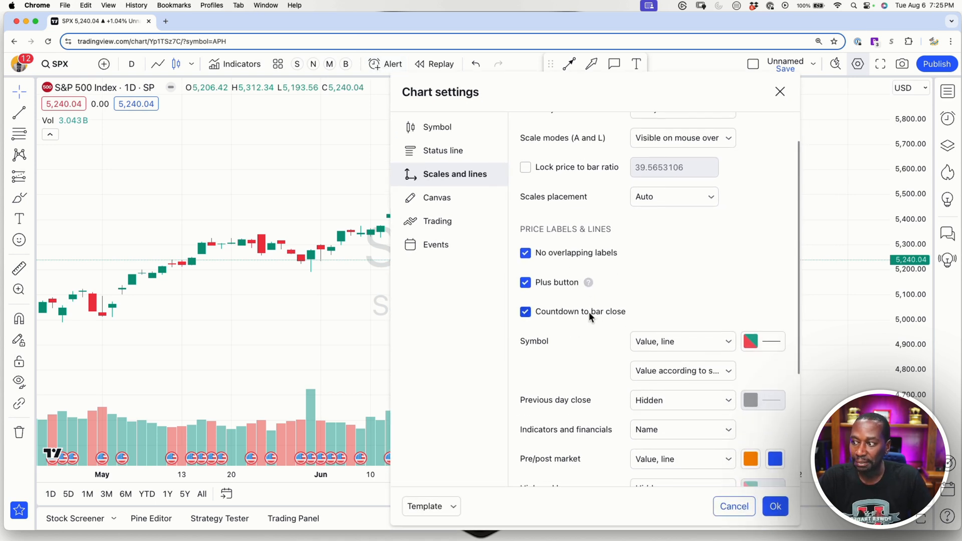
scroll(down, 3)
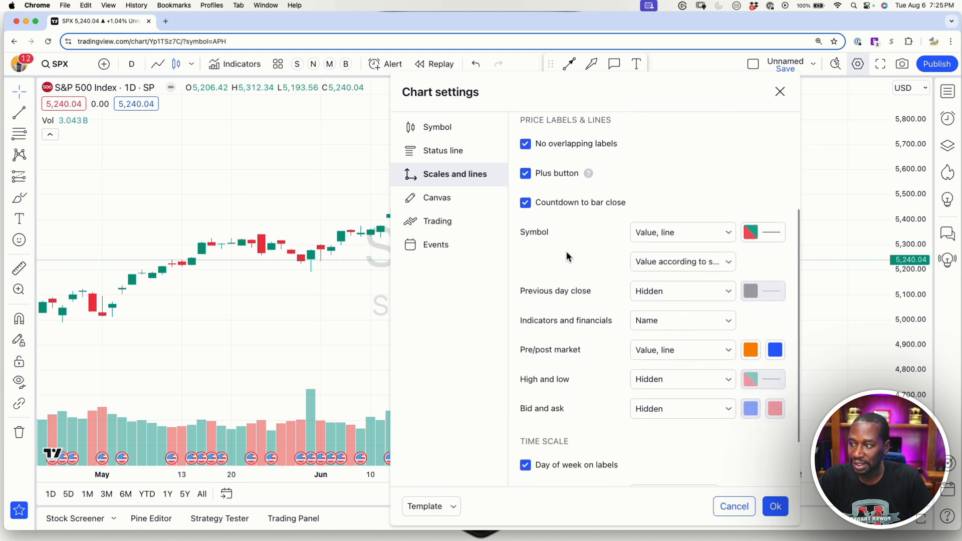
scroll(down, 3)
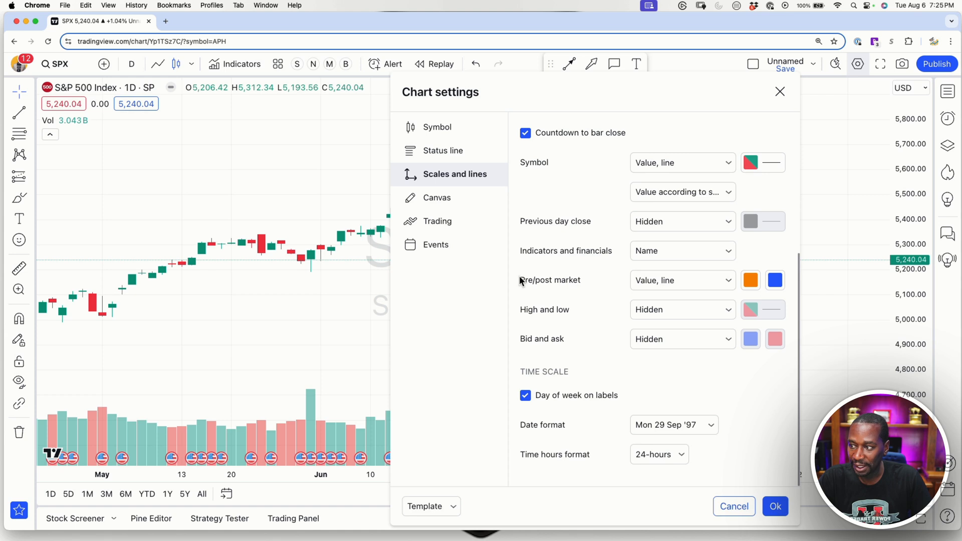
scroll(down, 3)
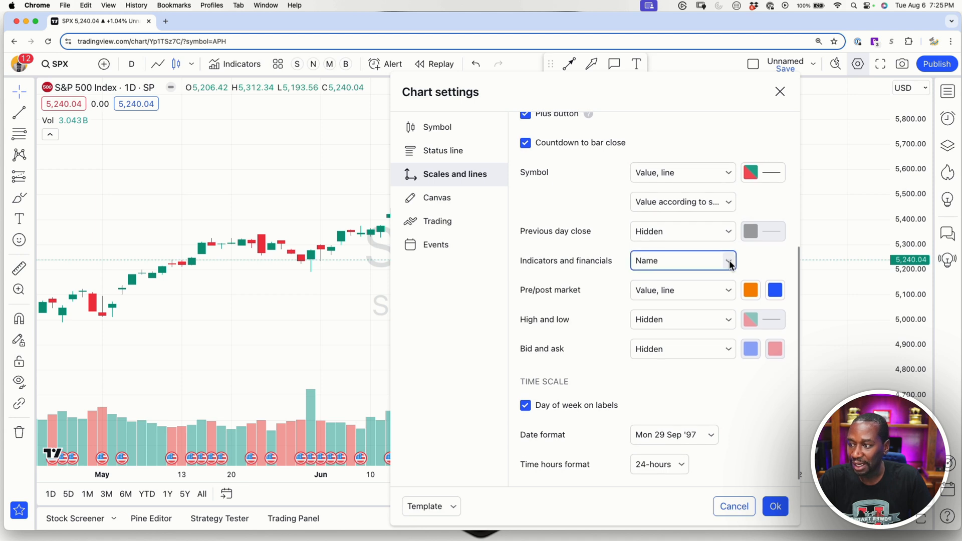
click(682, 261)
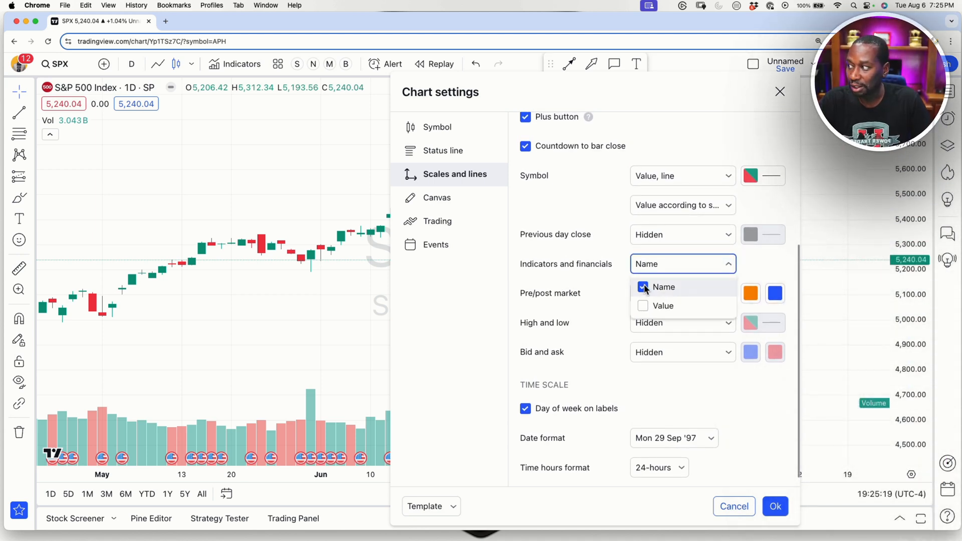
click(643, 288)
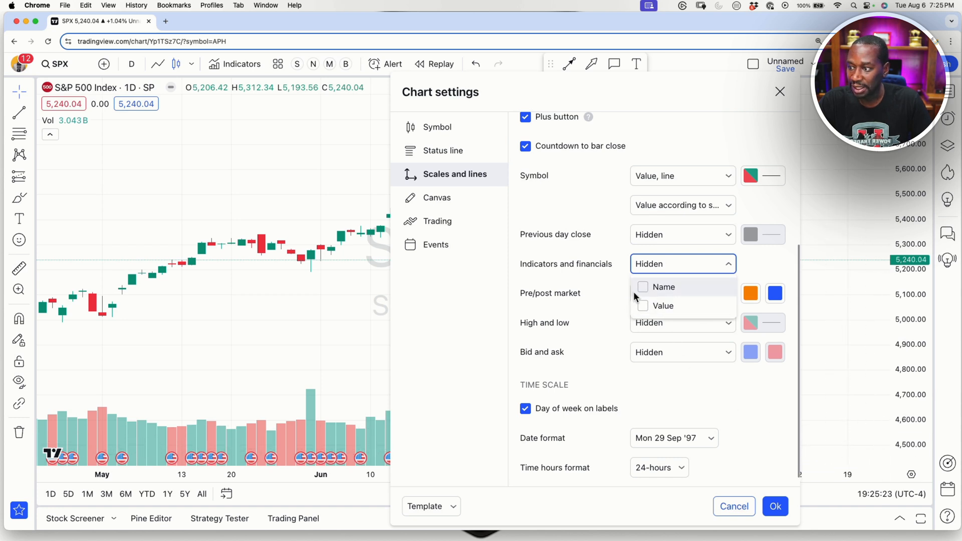
click(644, 287)
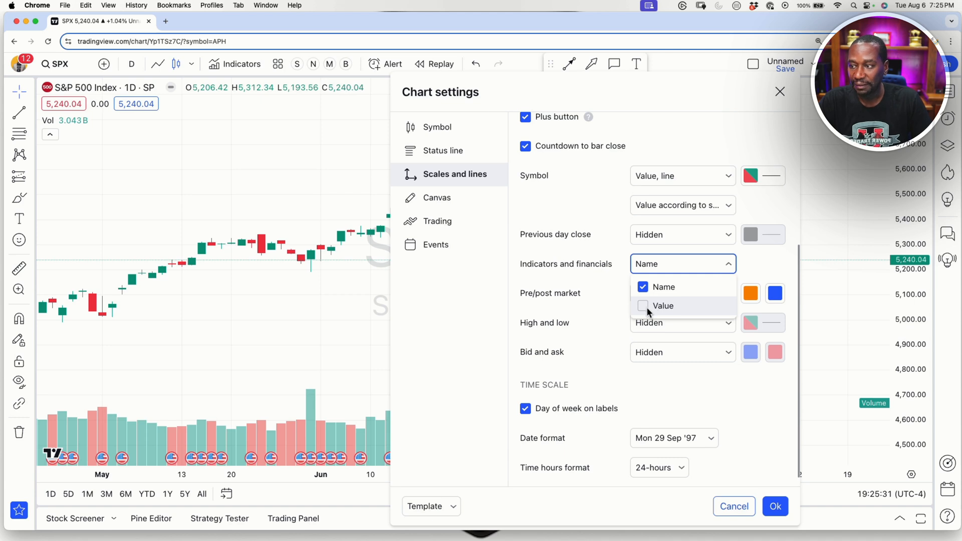
click(643, 305)
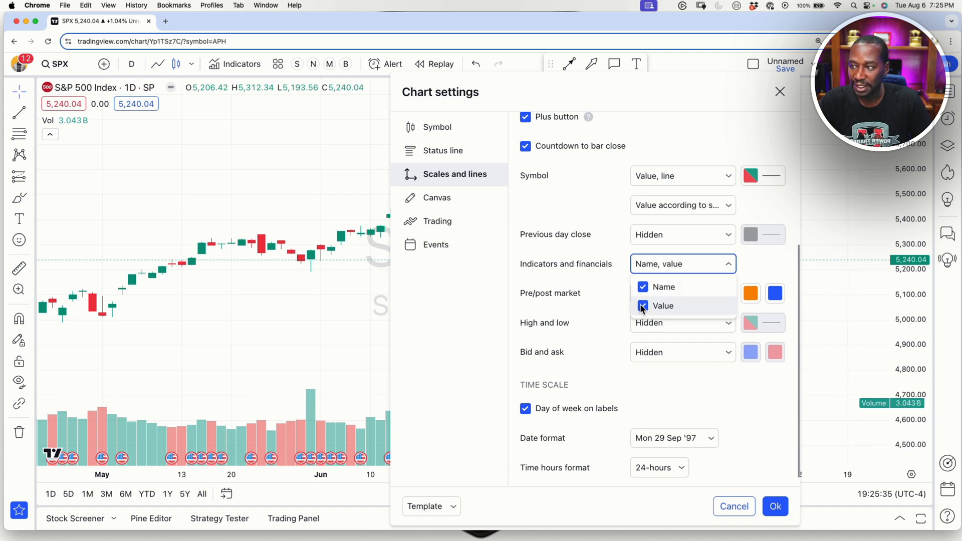
click(643, 305)
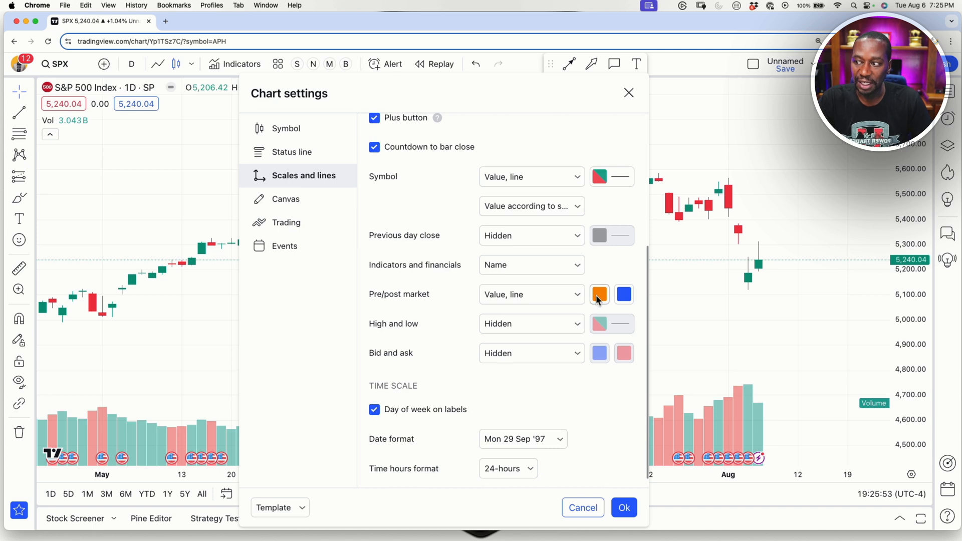
mouse_move(599, 294)
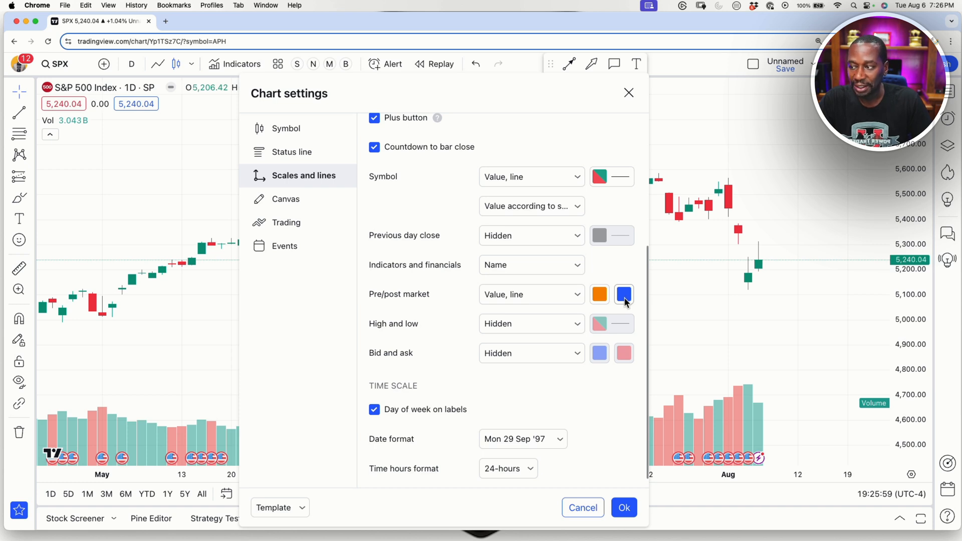
Keep the Pre/post market scale label as 'Value, line' with its orange and blue colours.
click(623, 295)
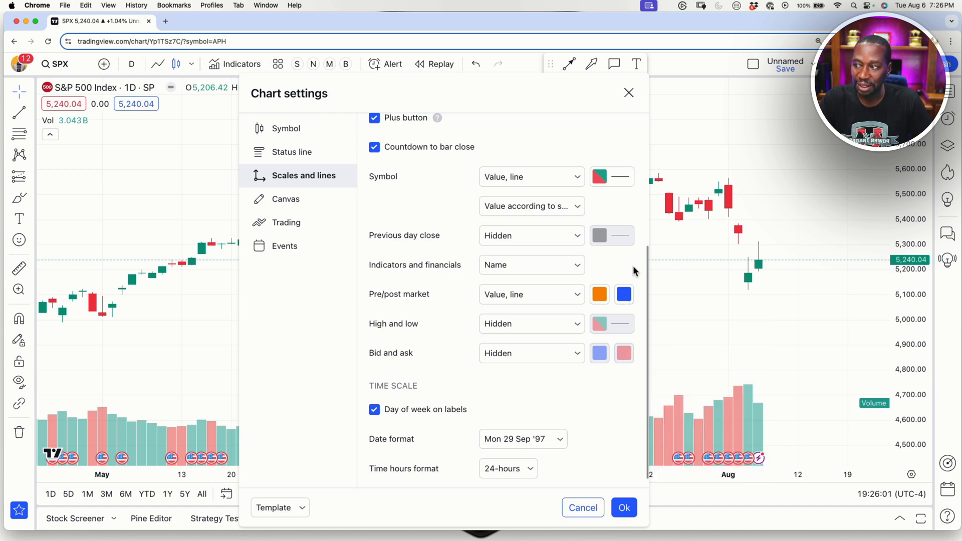
mouse_move(609, 288)
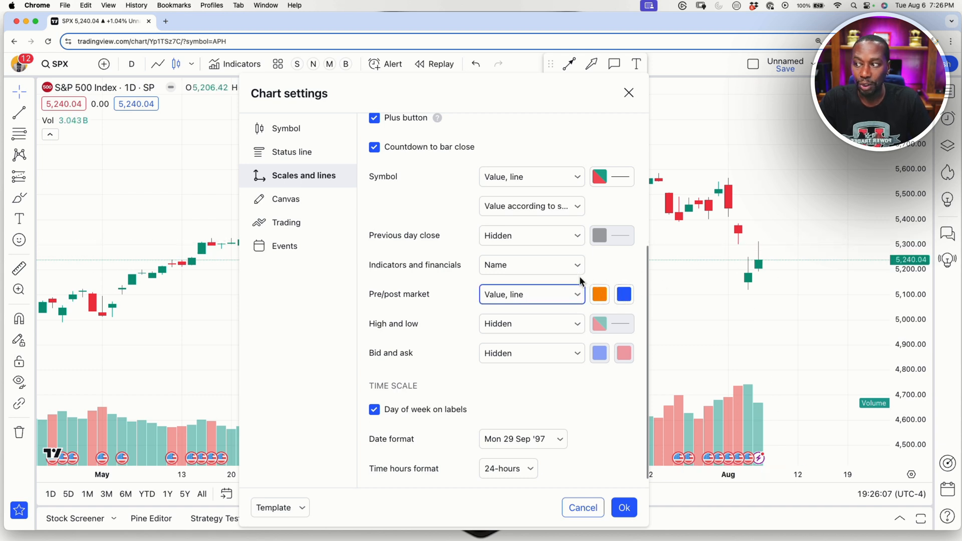
mouse_move(606, 275)
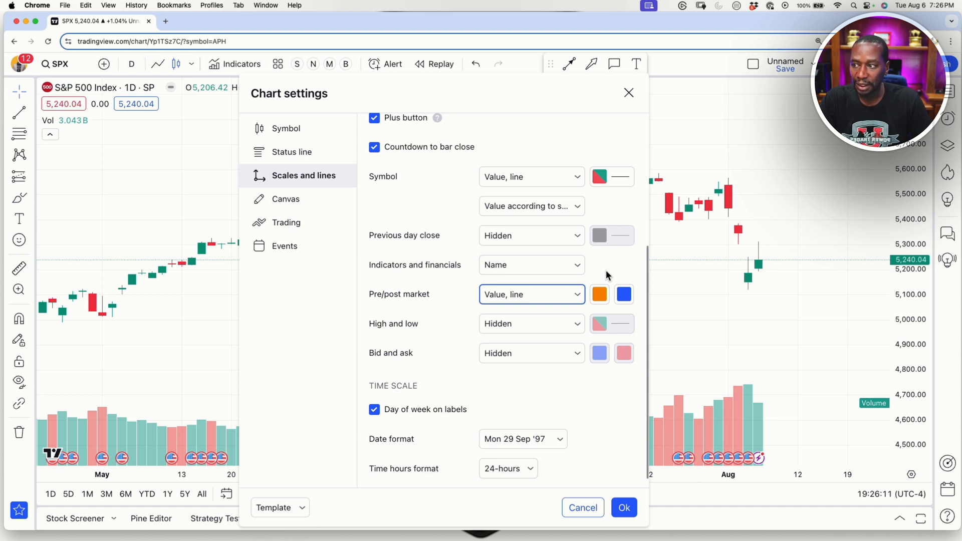
mouse_move(390, 318)
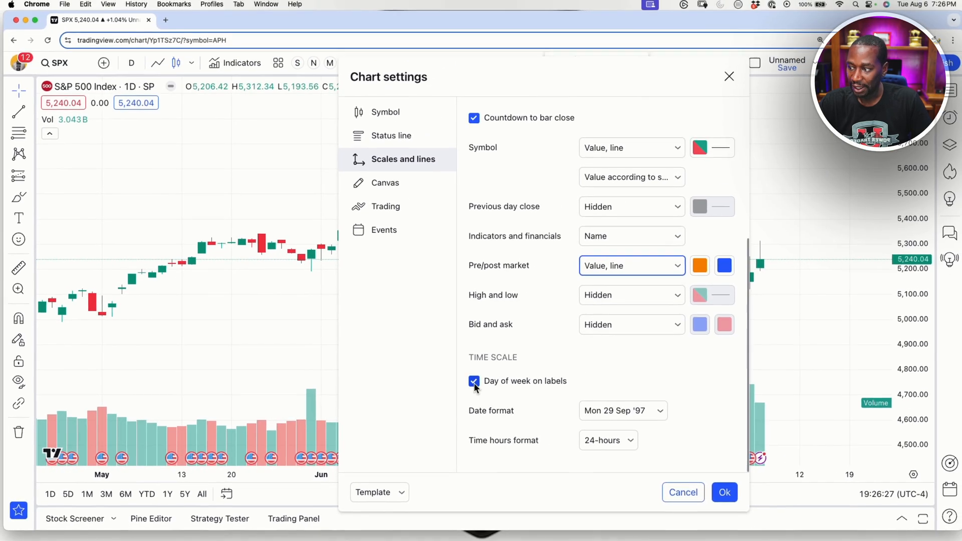
click(473, 381)
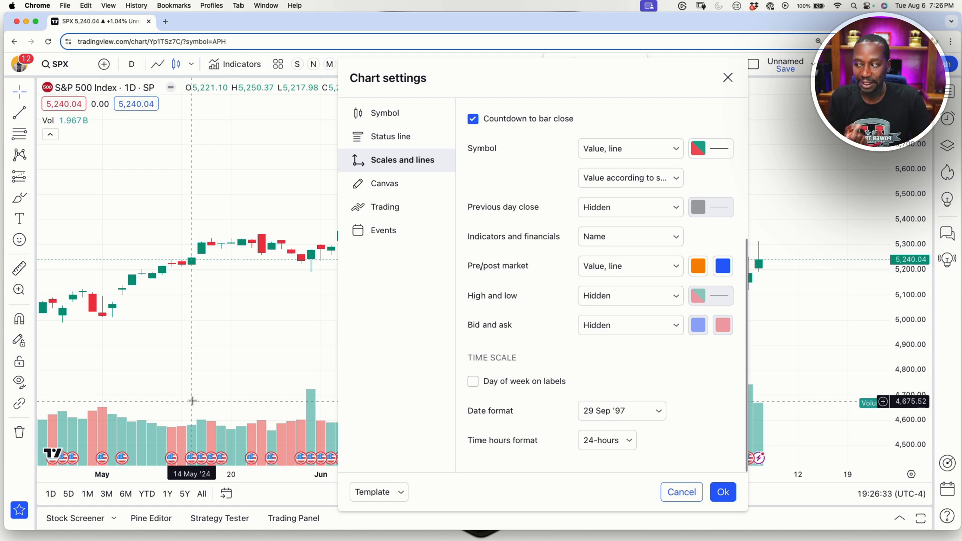
mouse_move(167, 401)
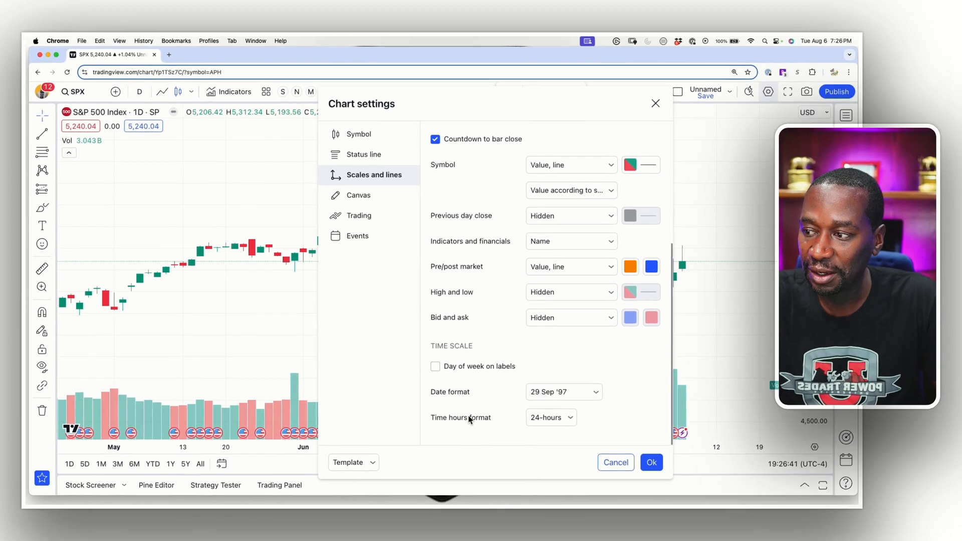
click(434, 366)
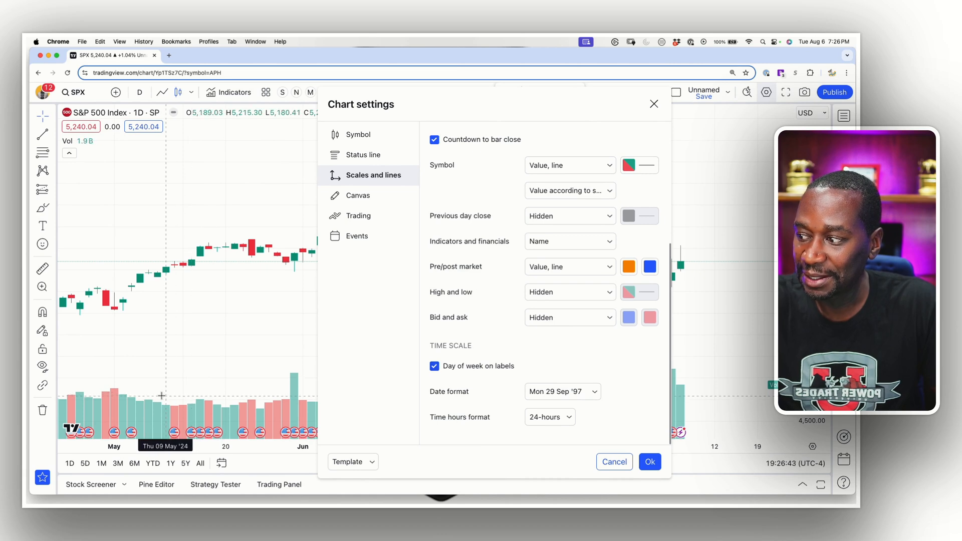
mouse_move(172, 389)
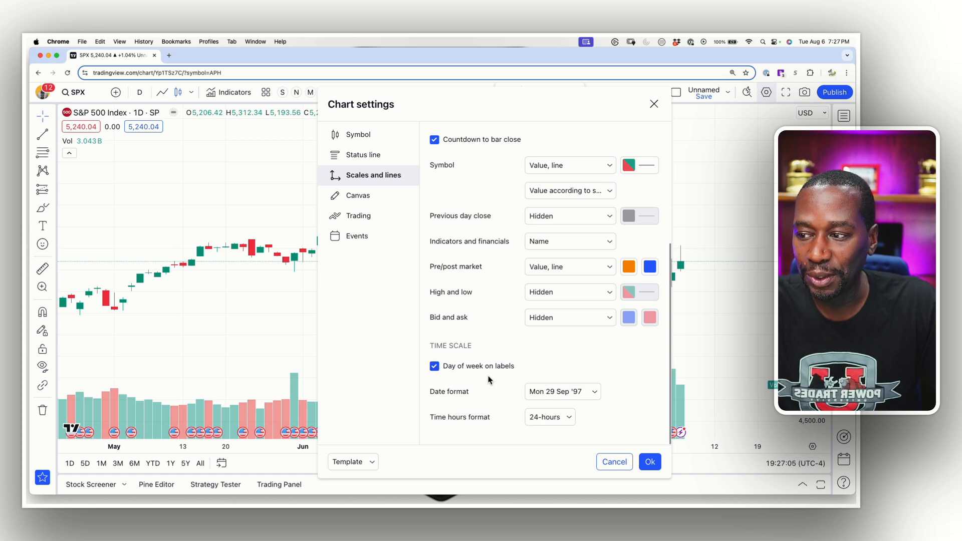
click(561, 392)
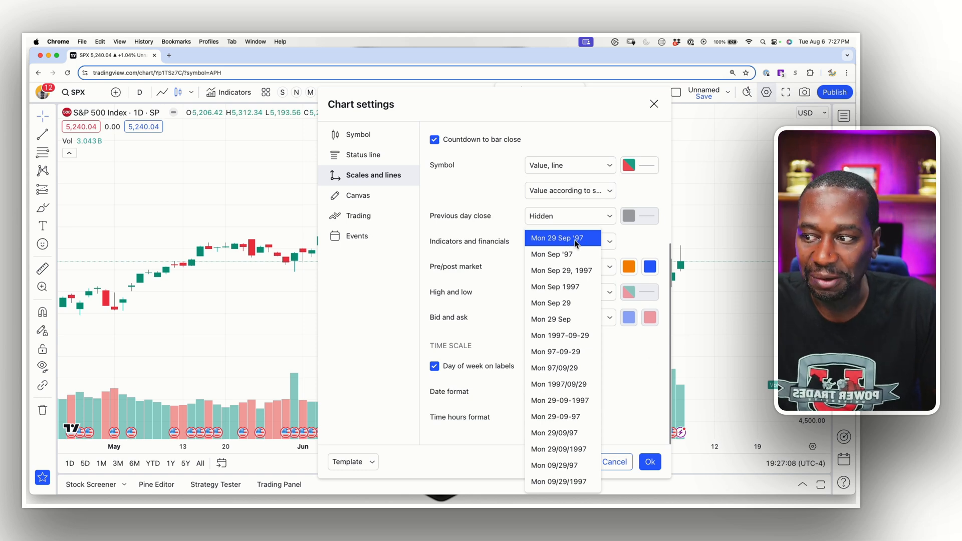
mouse_move(559, 337)
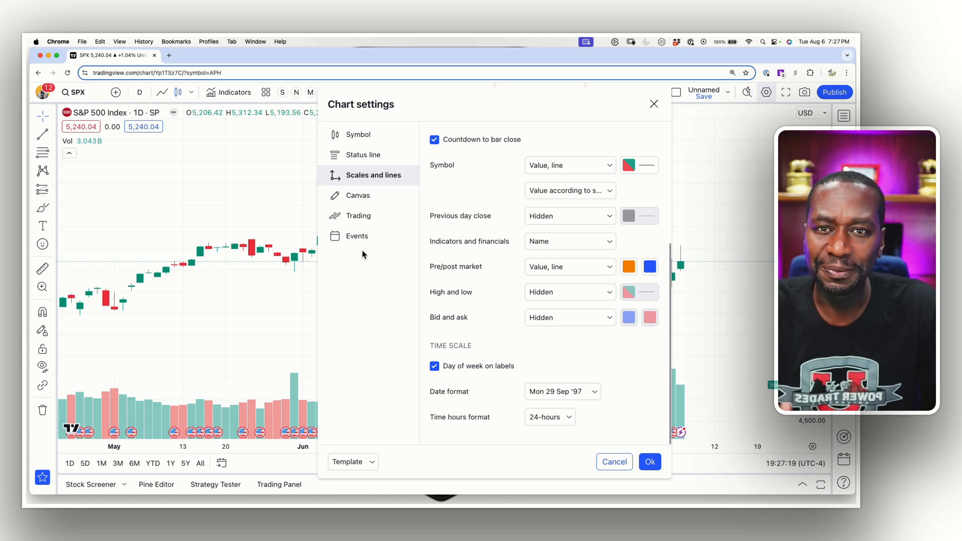
click(358, 202)
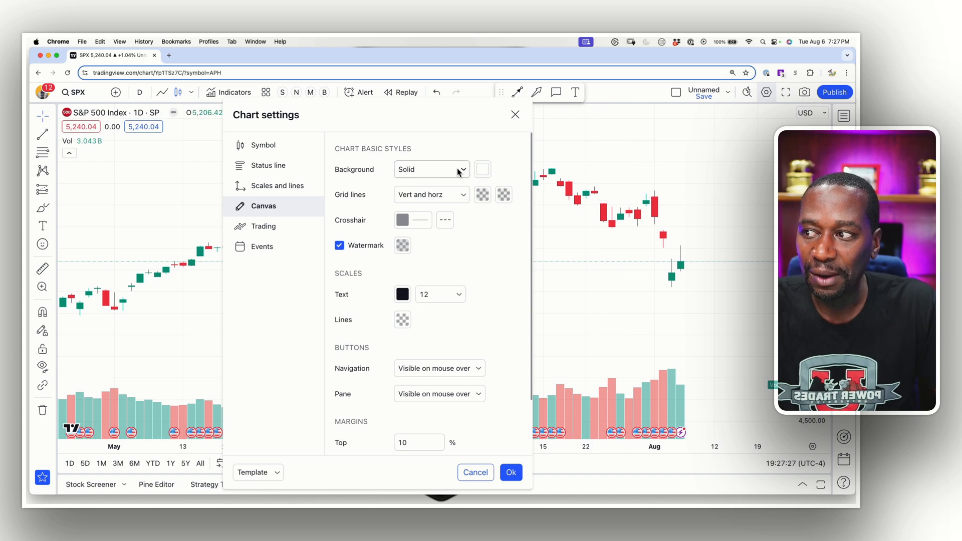
click(431, 169)
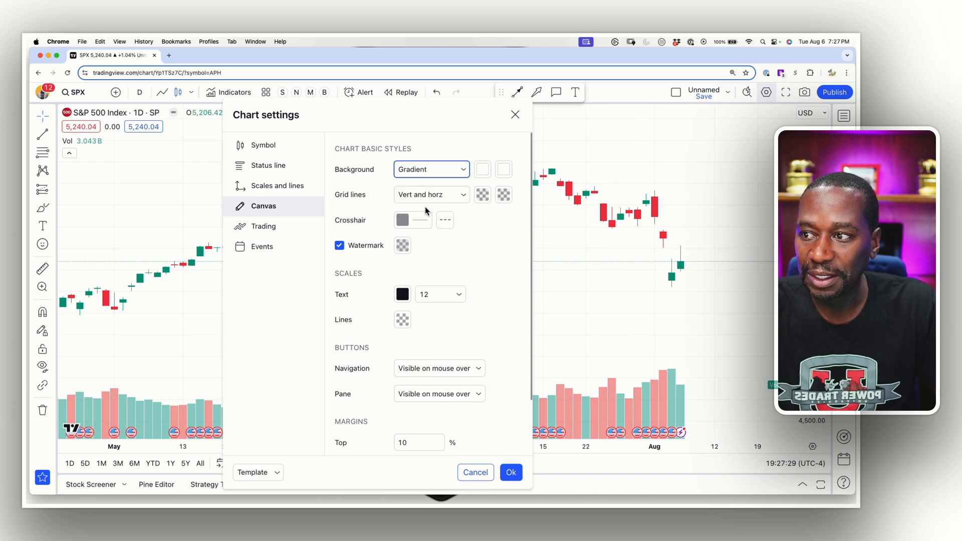
click(482, 169)
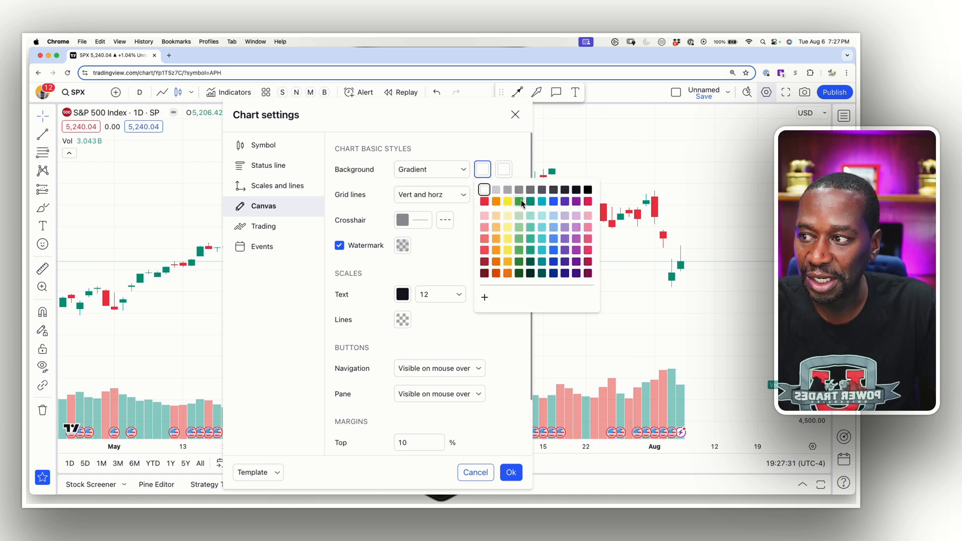
click(517, 201)
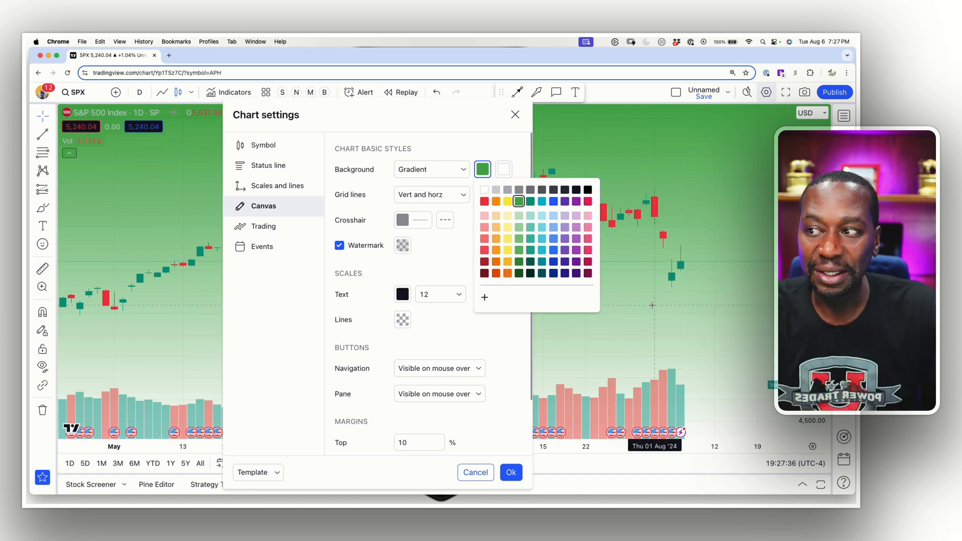
mouse_move(567, 280)
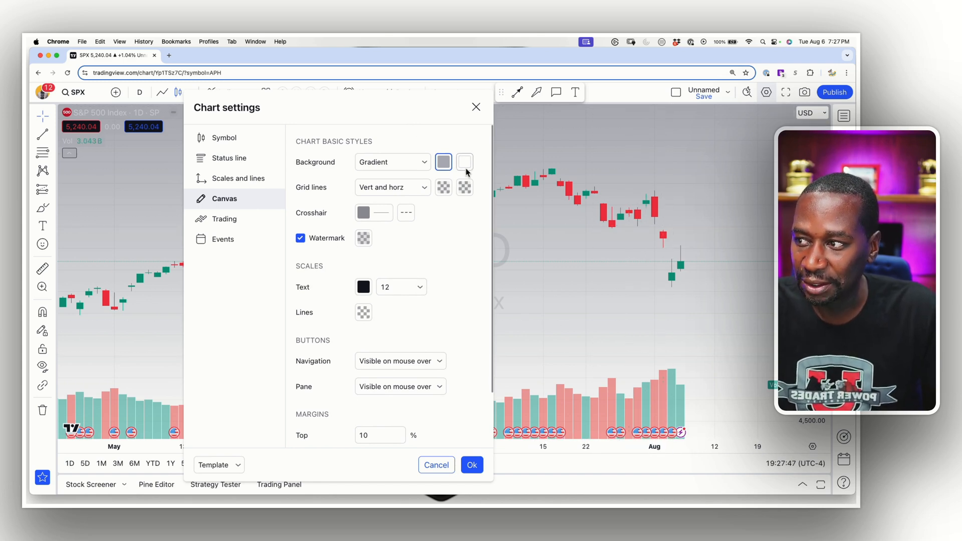
click(392, 162)
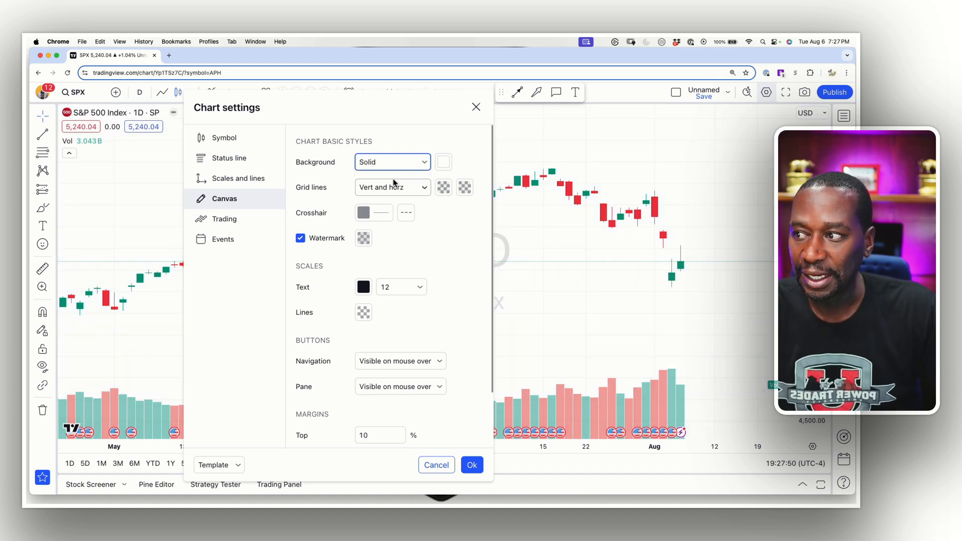
click(443, 162)
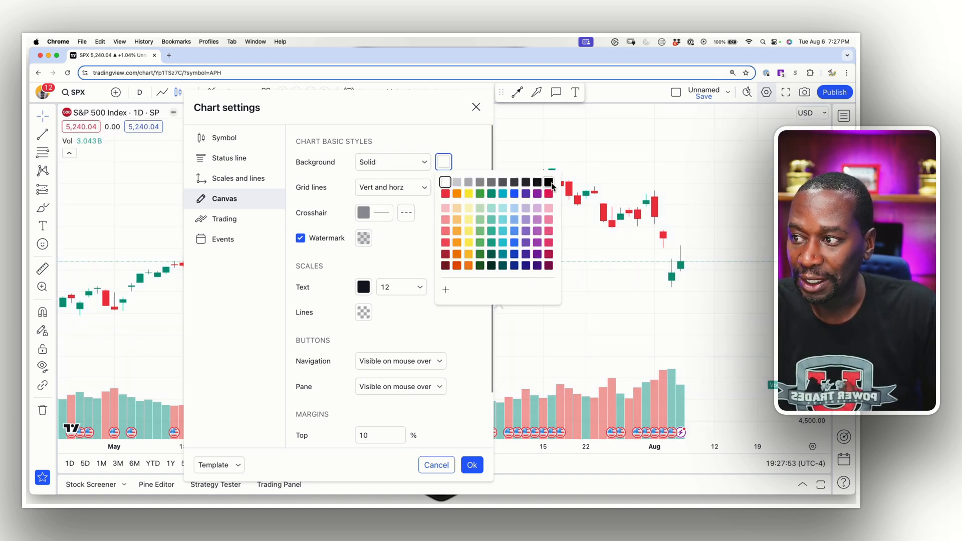
click(547, 181)
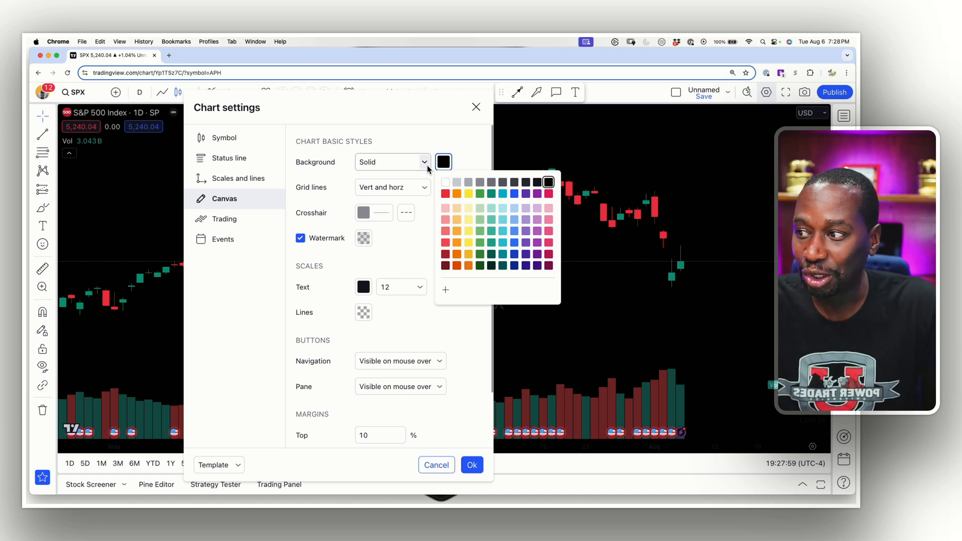
click(445, 182)
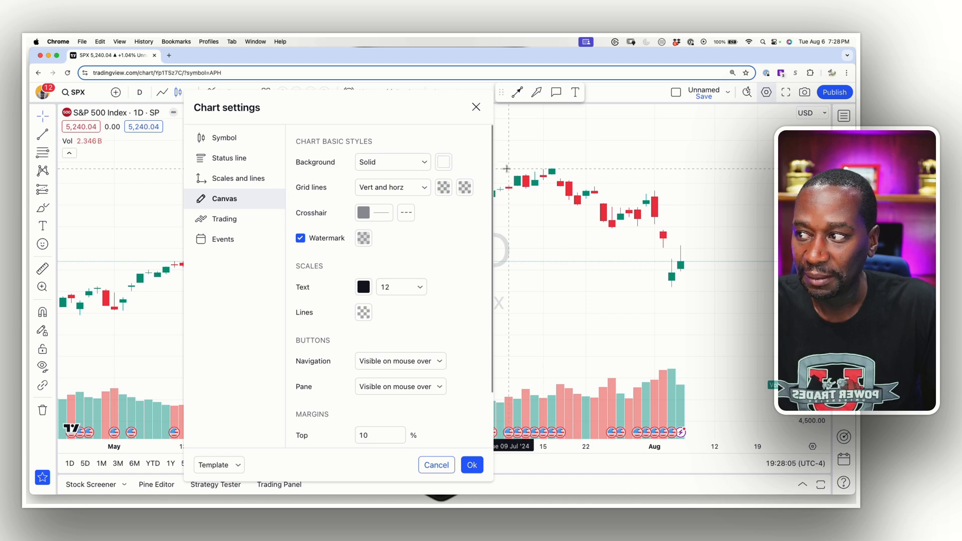
click(392, 187)
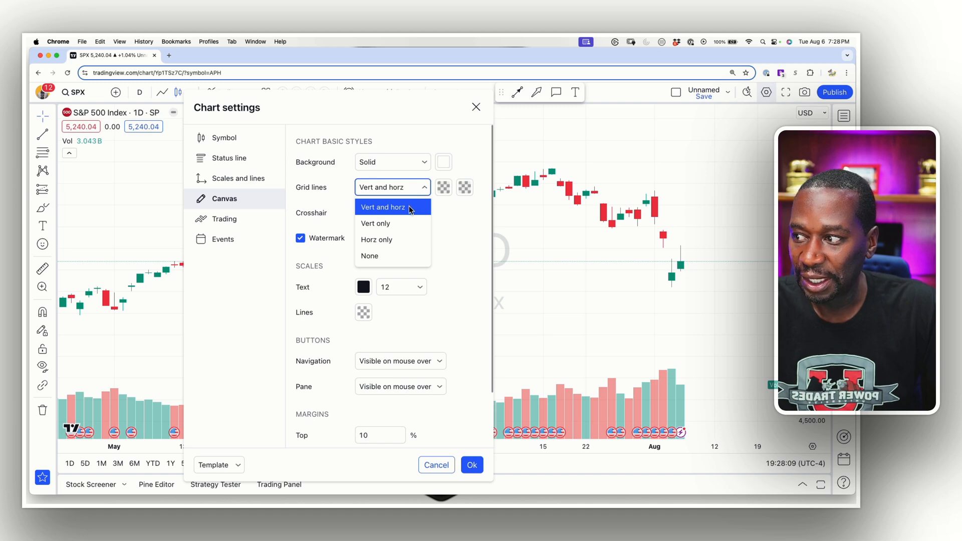
click(370, 256)
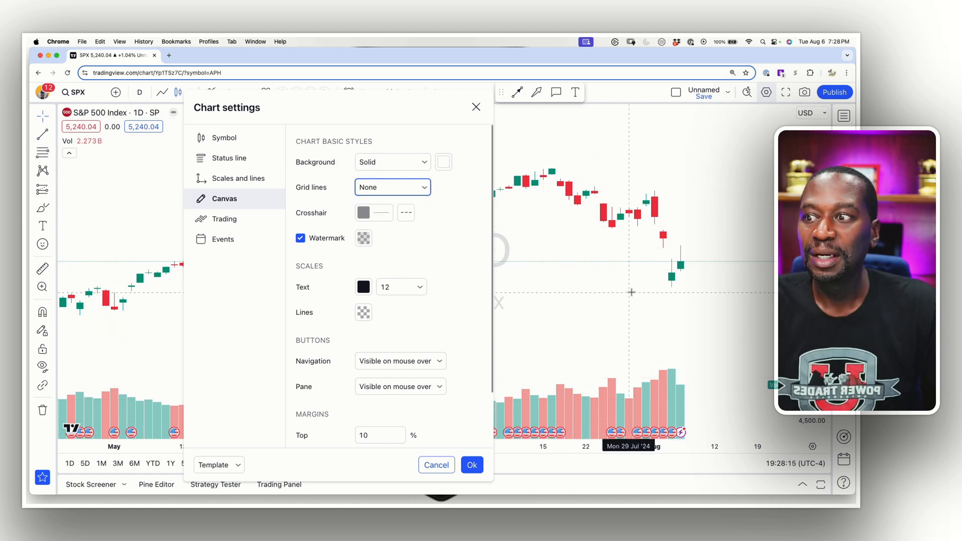
click(392, 188)
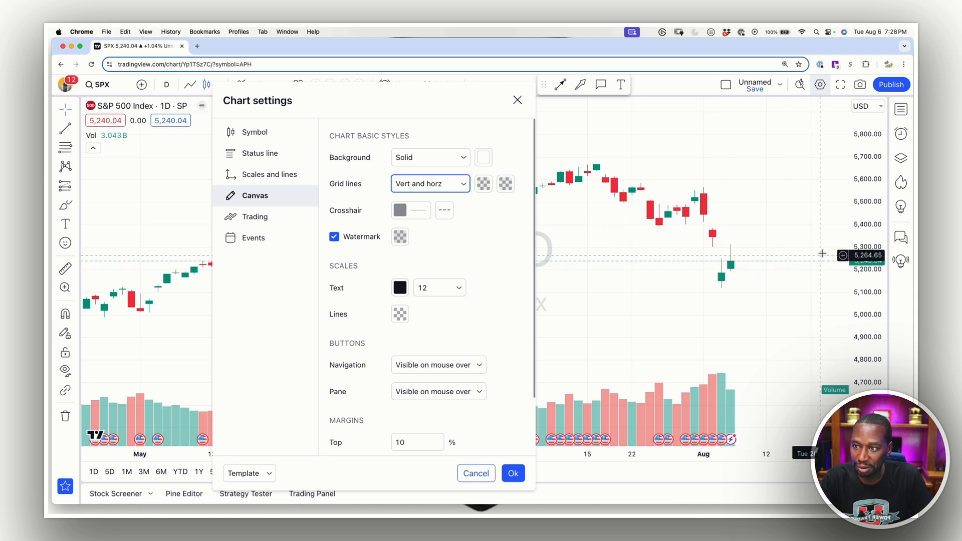
mouse_move(822, 251)
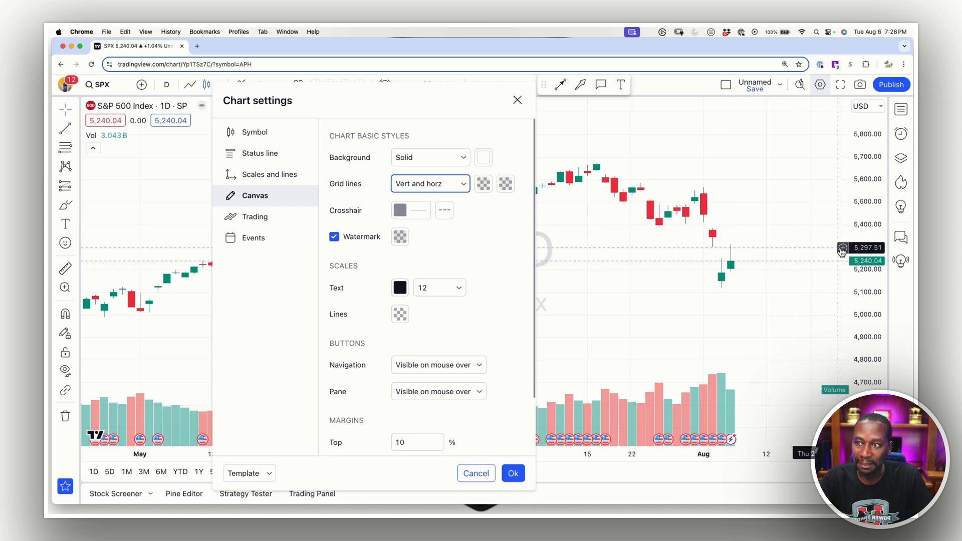
mouse_move(724, 174)
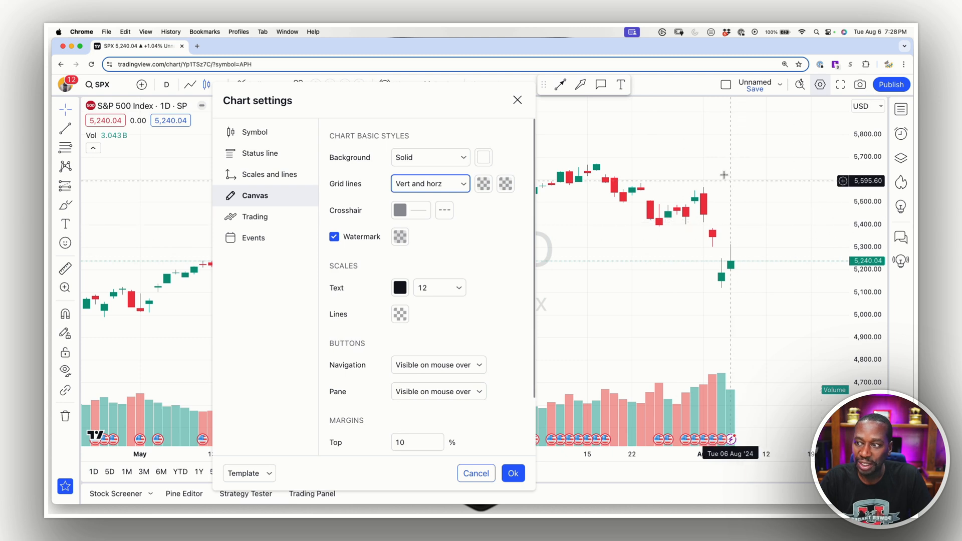
mouse_move(739, 230)
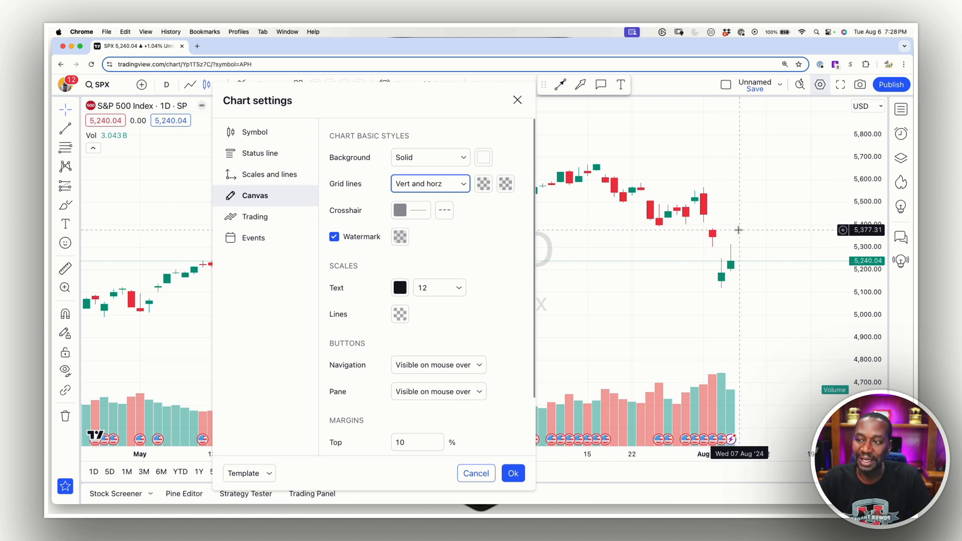
mouse_move(736, 229)
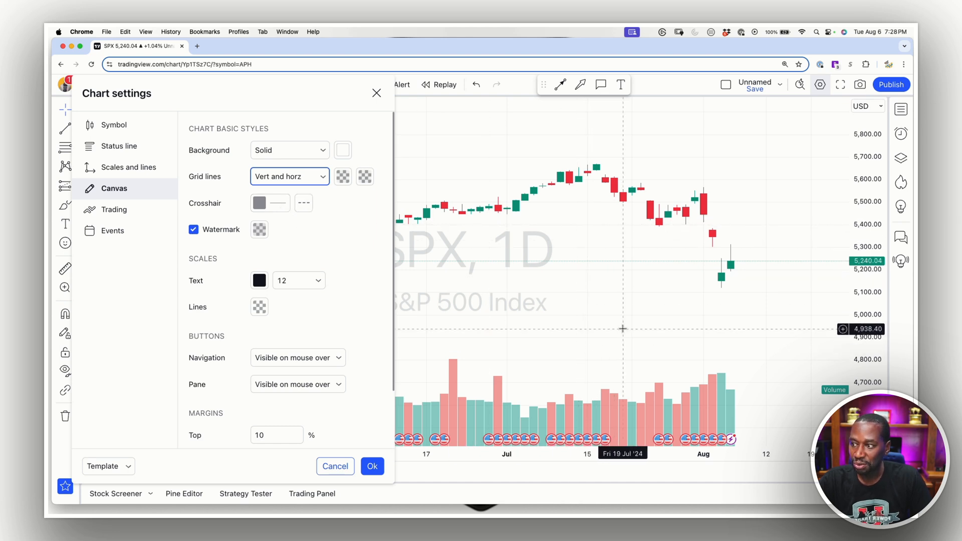
mouse_move(305, 234)
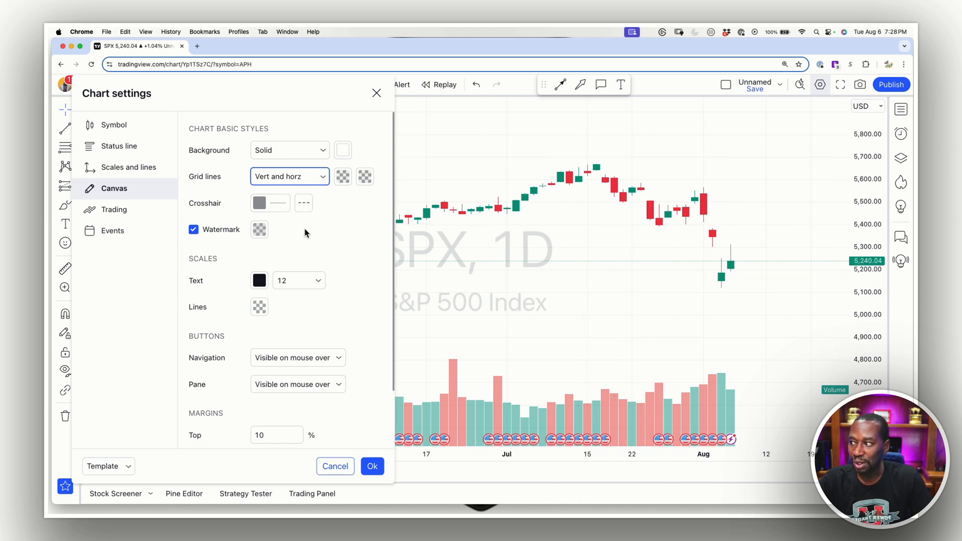
Set the crosshair line style to a solid Line after trying Dotted.
click(303, 203)
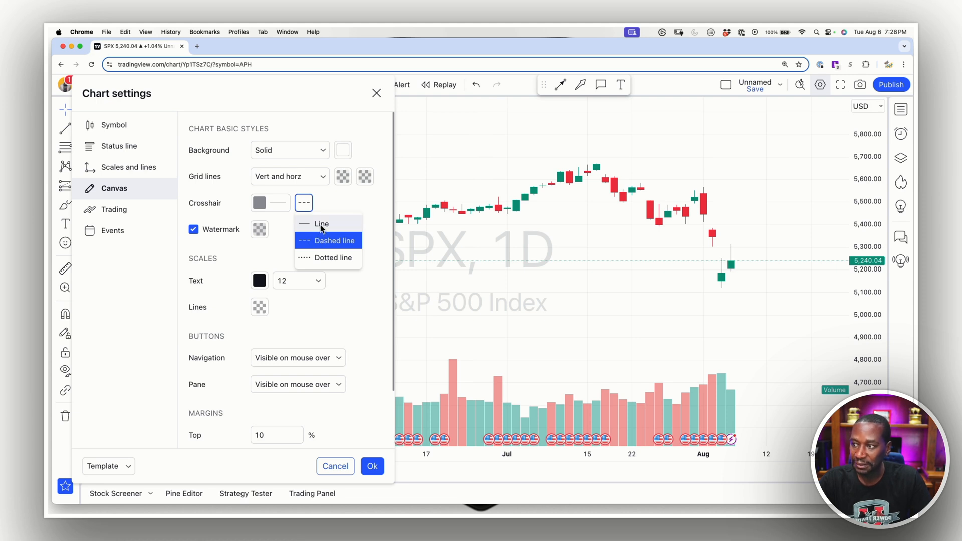
click(321, 224)
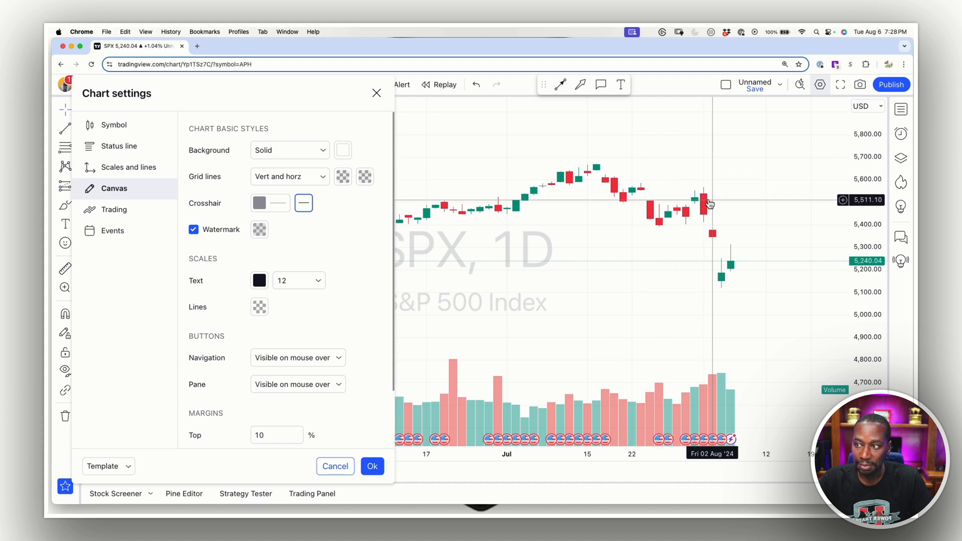
click(303, 204)
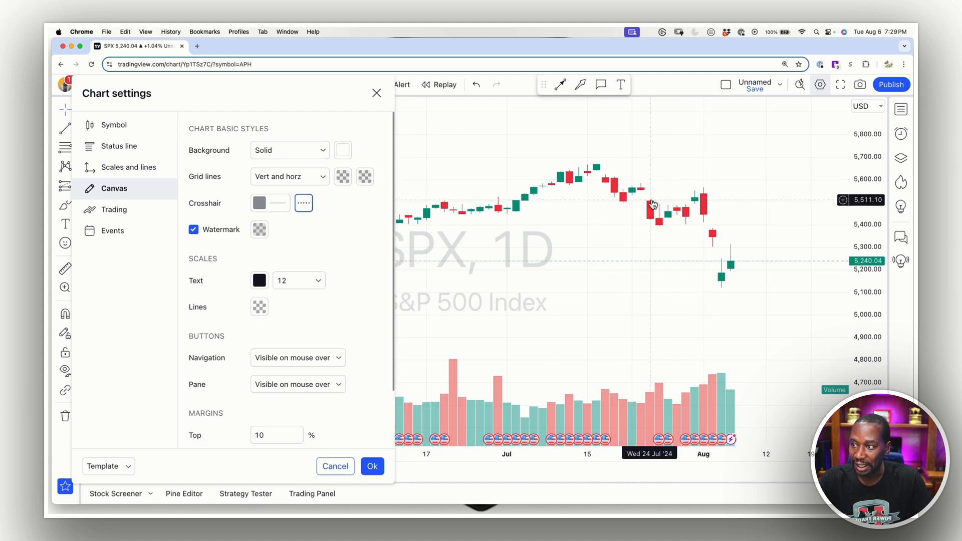
click(302, 204)
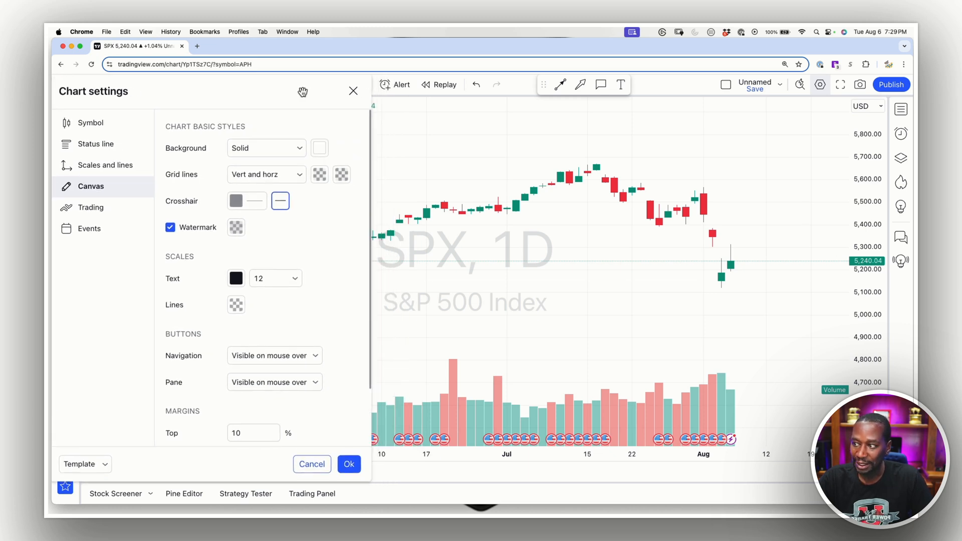
mouse_move(445, 266)
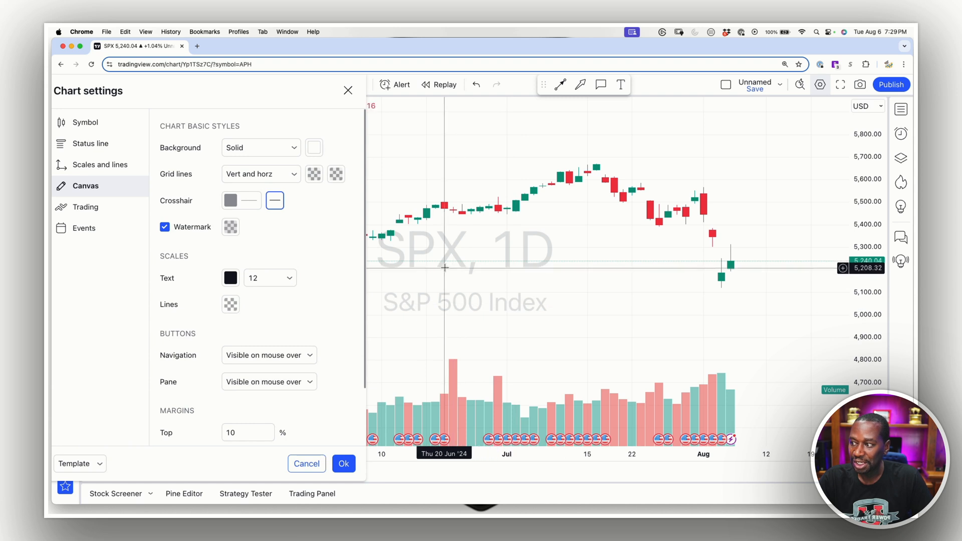
Toggle the Watermark off and back on so the SPX symbol watermark shows behind the chart.
click(165, 226)
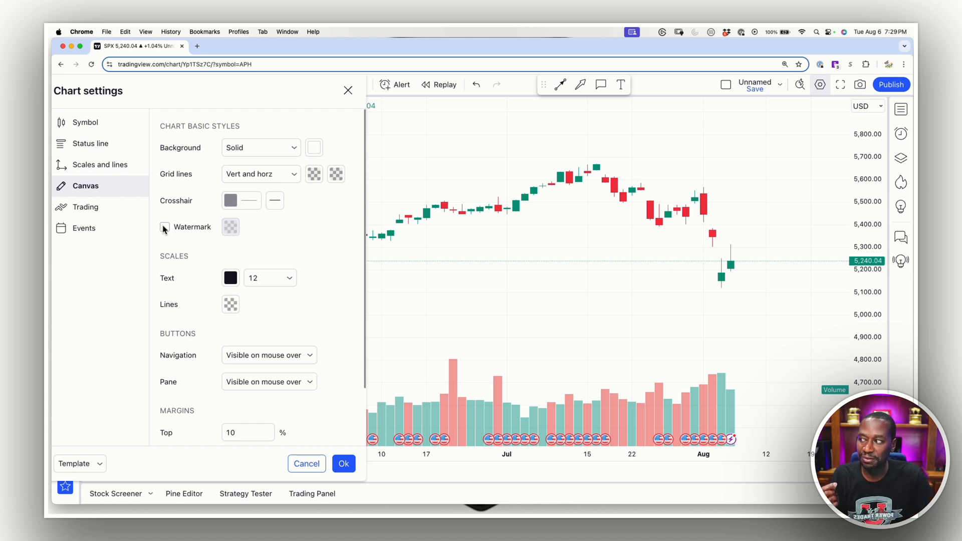
click(165, 227)
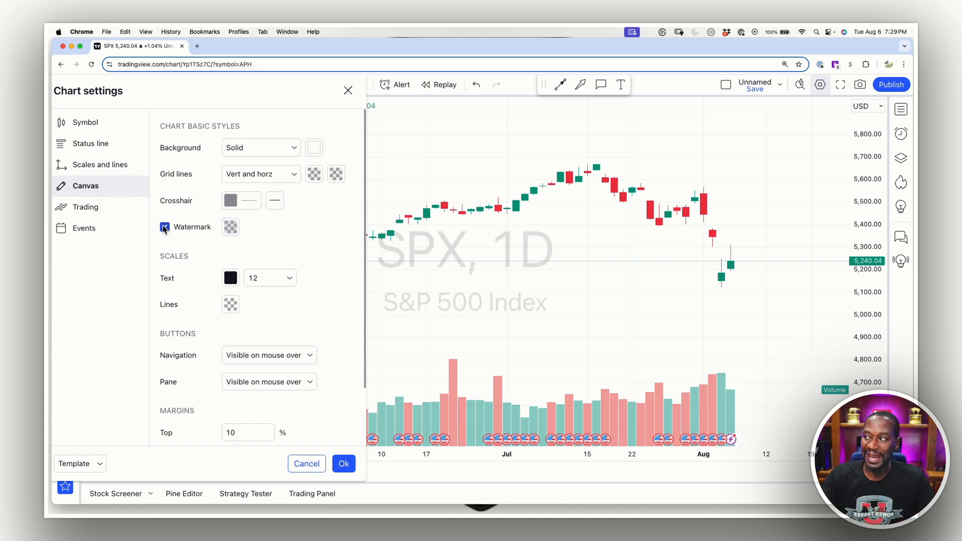
click(231, 227)
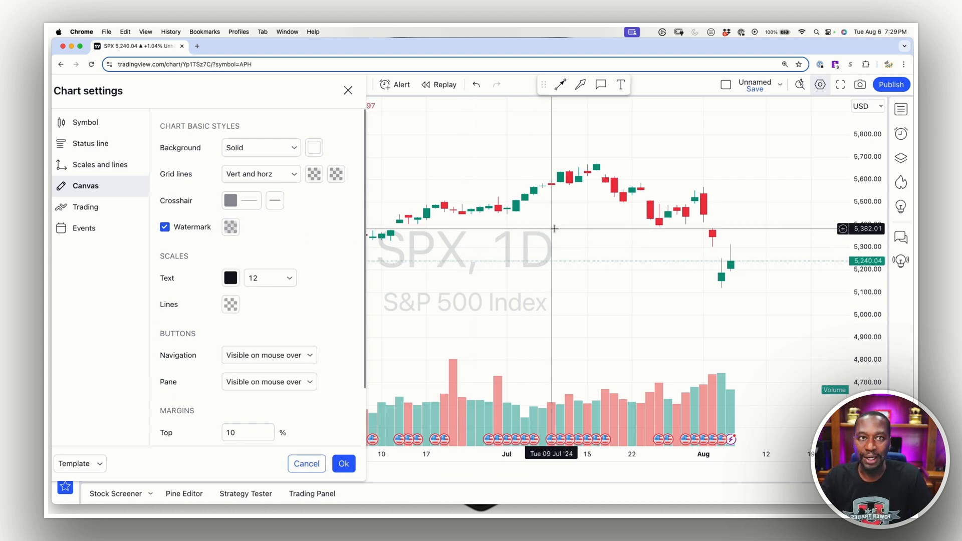
mouse_move(577, 184)
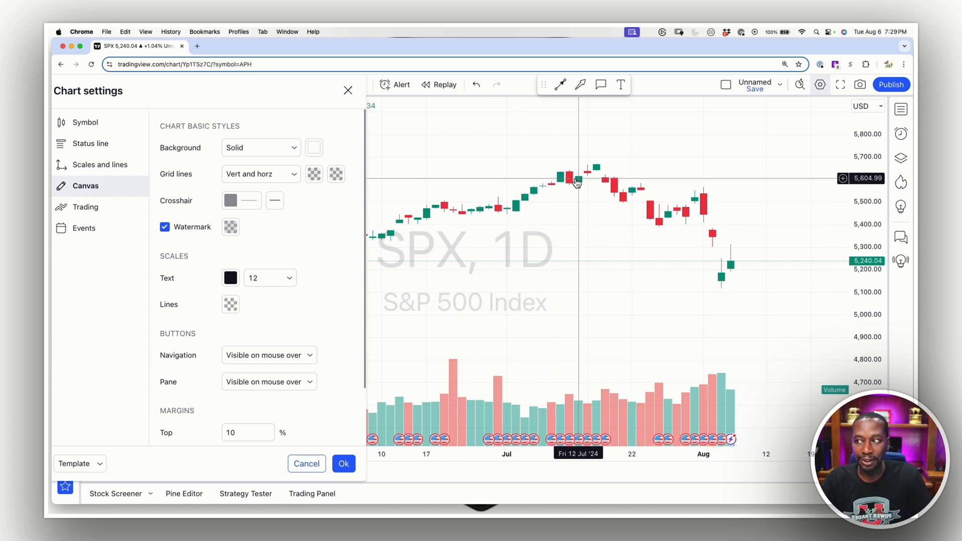
mouse_move(592, 179)
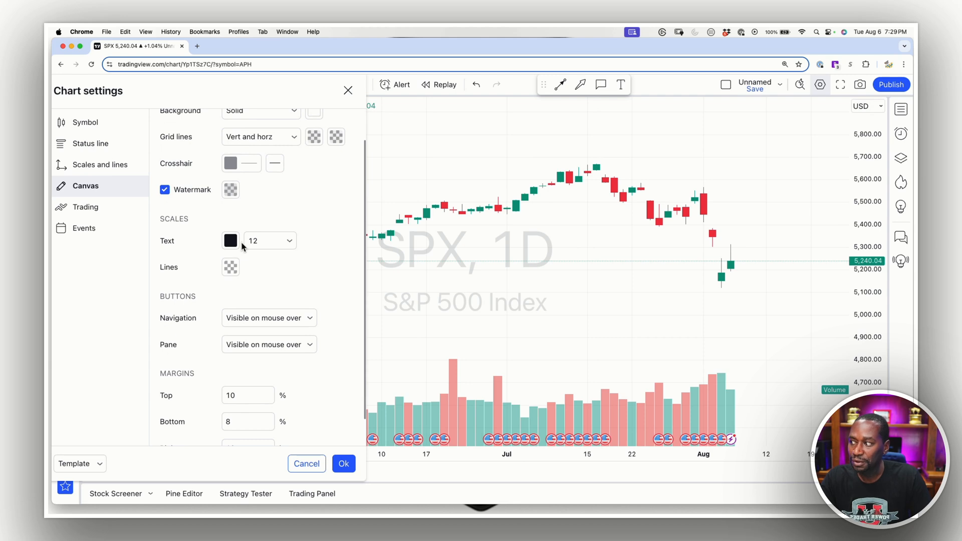
Try scale text sizes 12 and a larger one, settling the price and date scale text at 14.
click(268, 240)
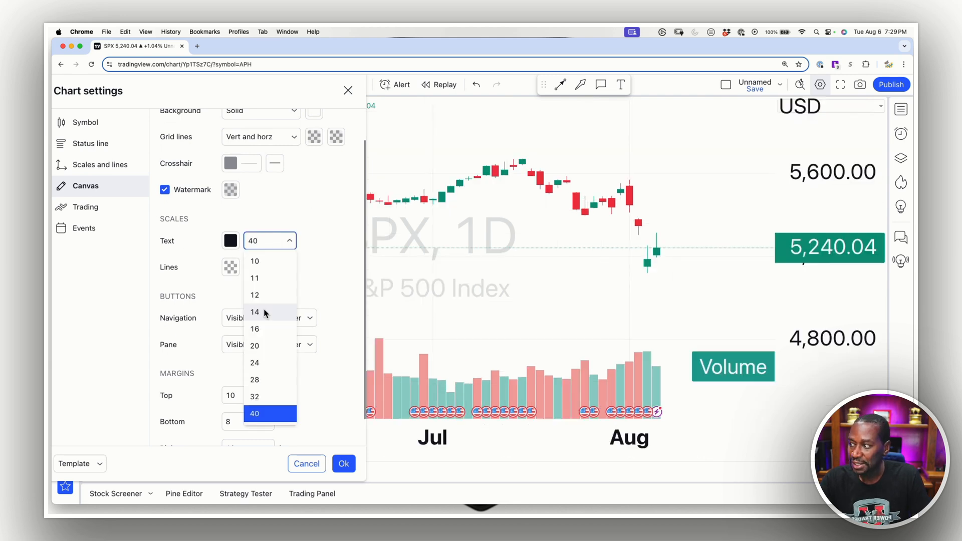
click(253, 312)
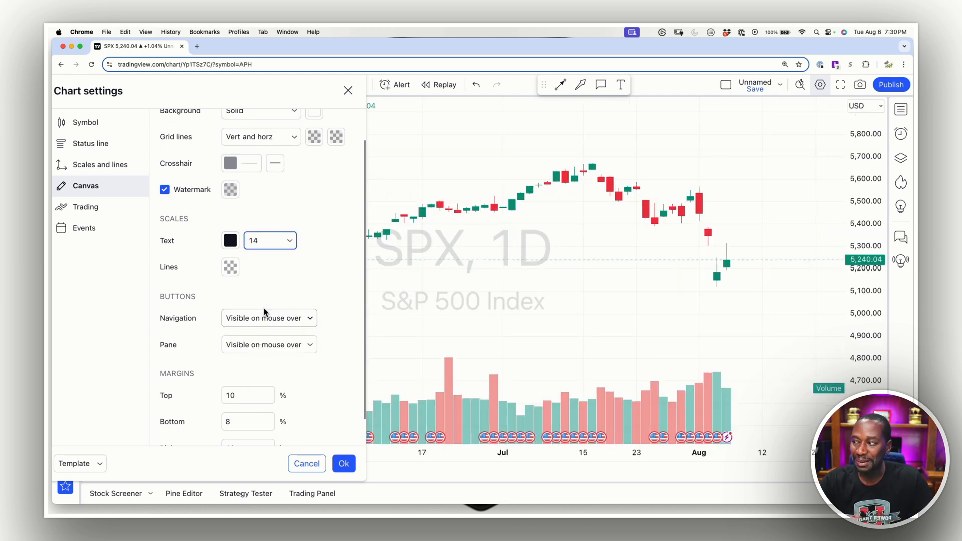
click(269, 240)
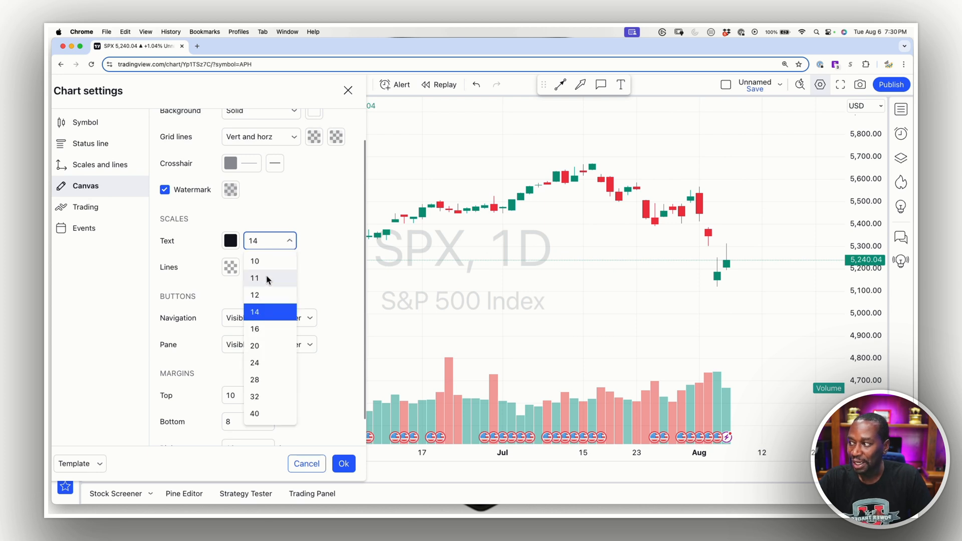
click(254, 295)
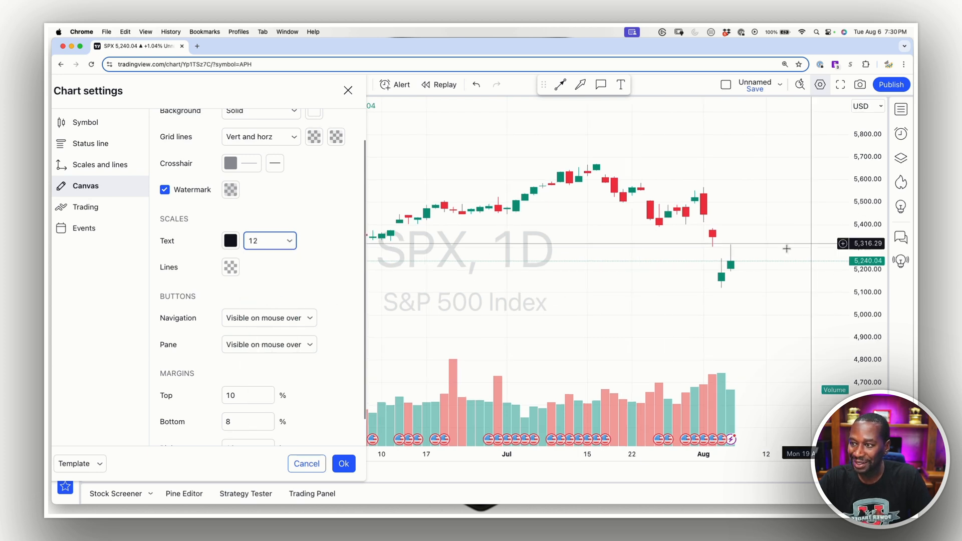
click(269, 240)
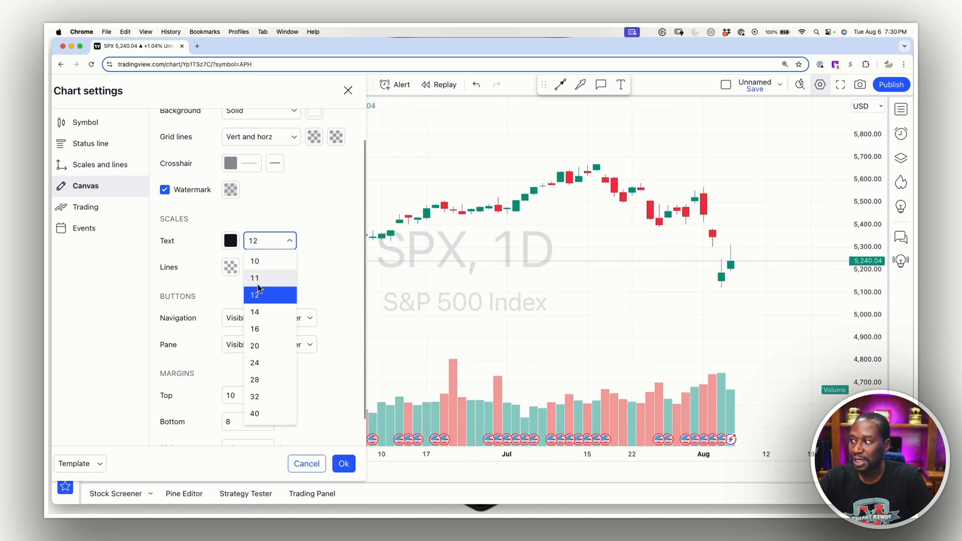
click(253, 328)
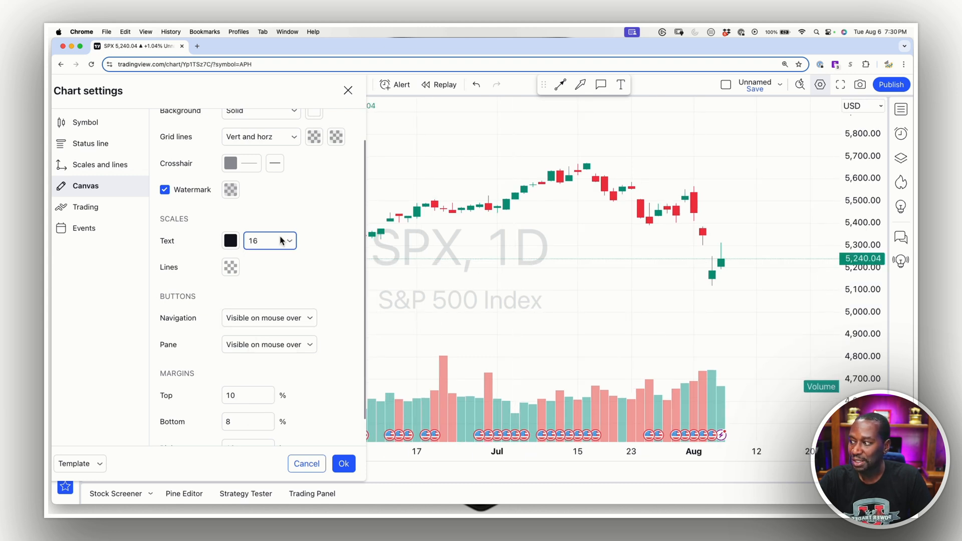
click(286, 240)
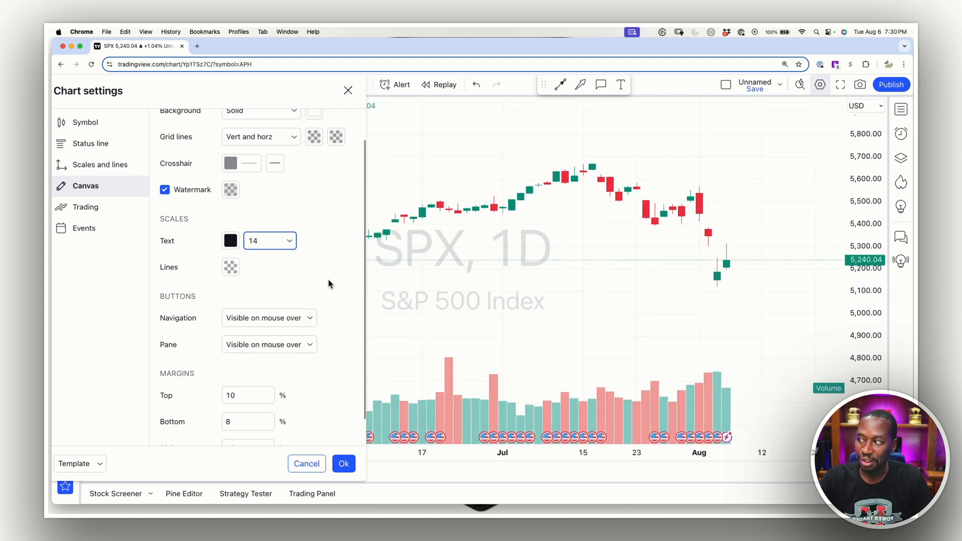
mouse_move(258, 281)
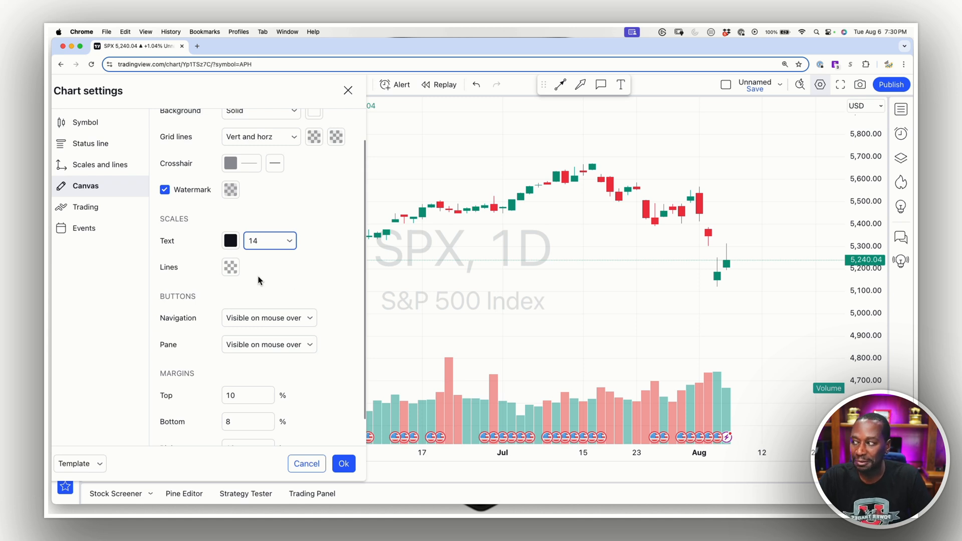
Review the scale Lines colour swatch and leave it unchanged.
click(231, 267)
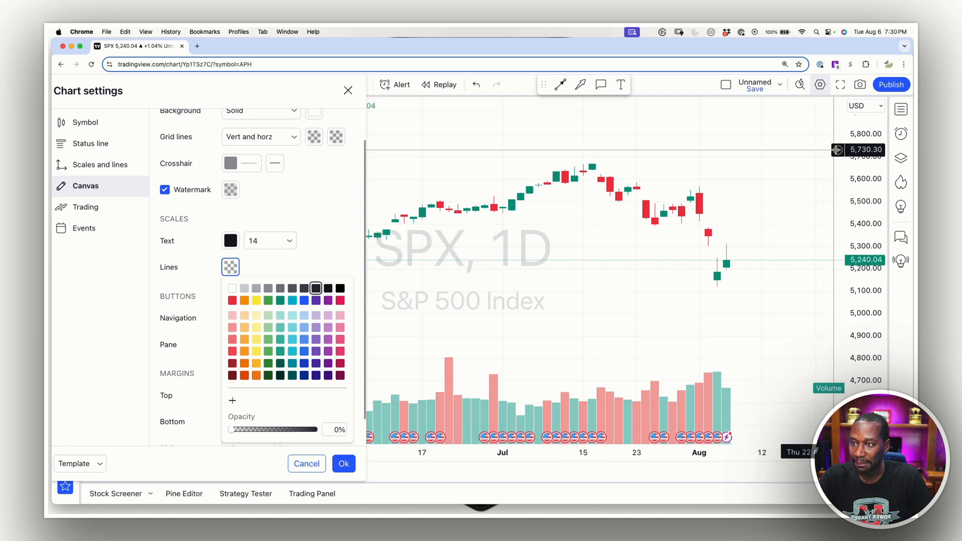
click(232, 289)
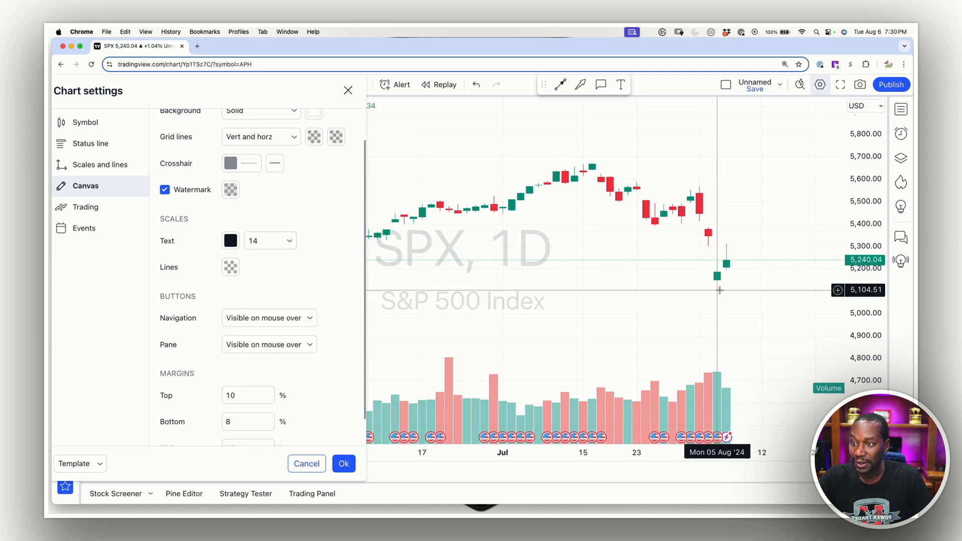
mouse_move(859, 259)
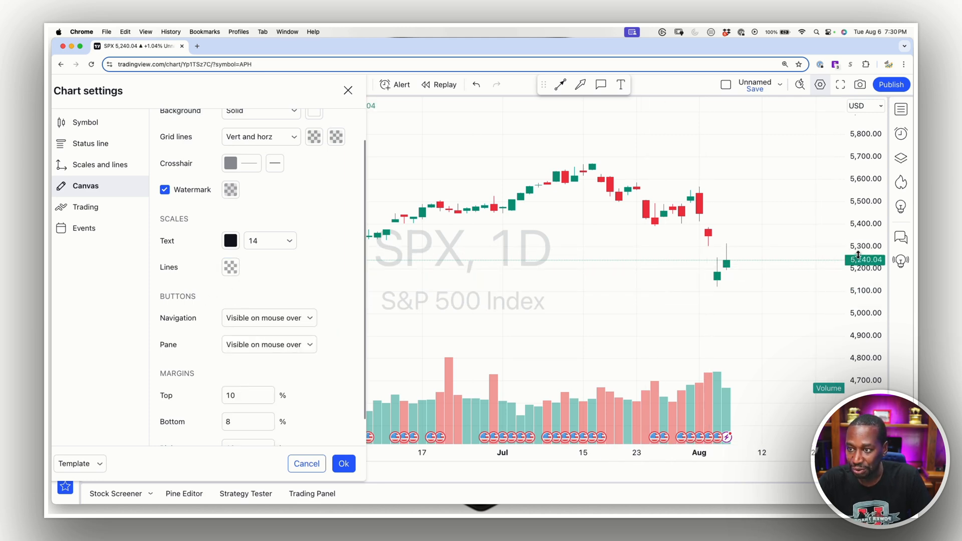
scroll(down, 3)
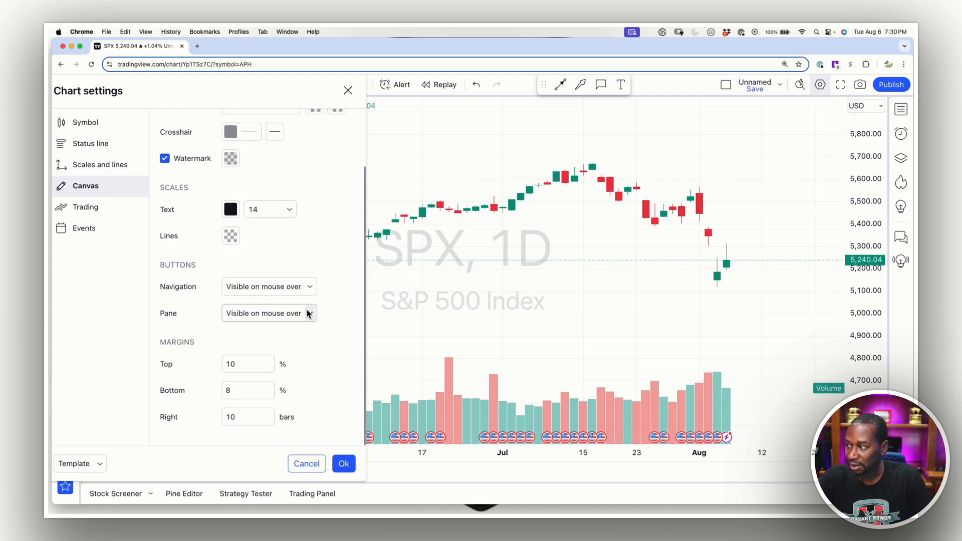
mouse_move(321, 300)
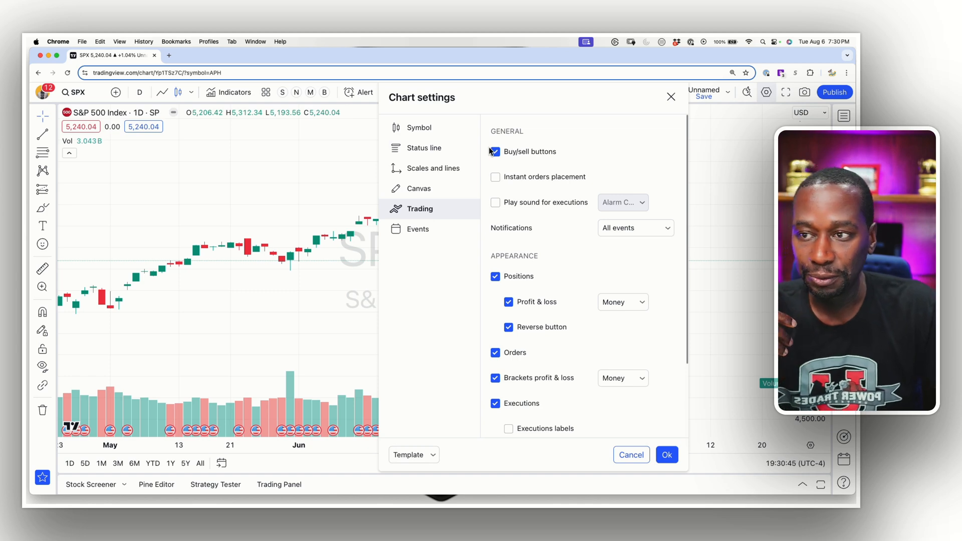
In Trading settings, toggle Buy/sell buttons off and on, ending checked with instant orders placement off.
click(496, 151)
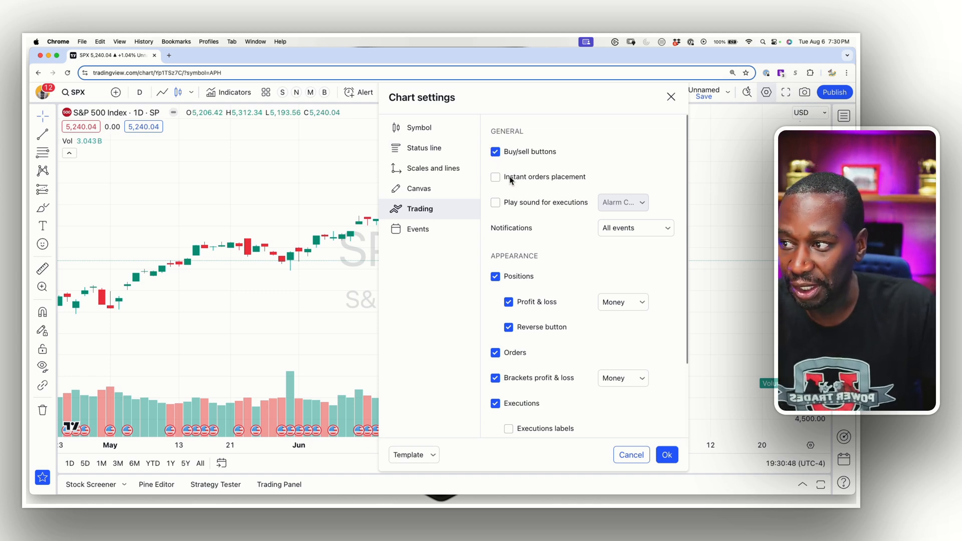
click(495, 151)
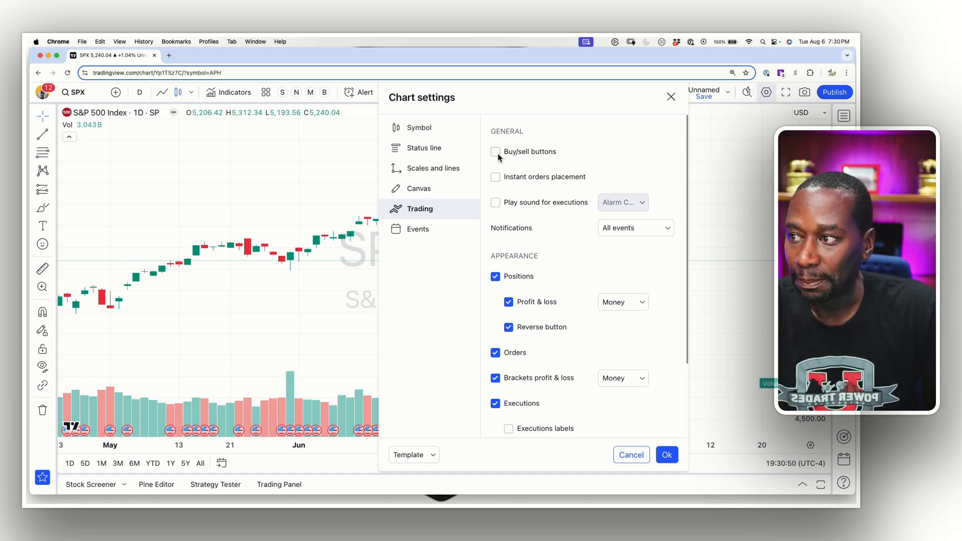
click(495, 151)
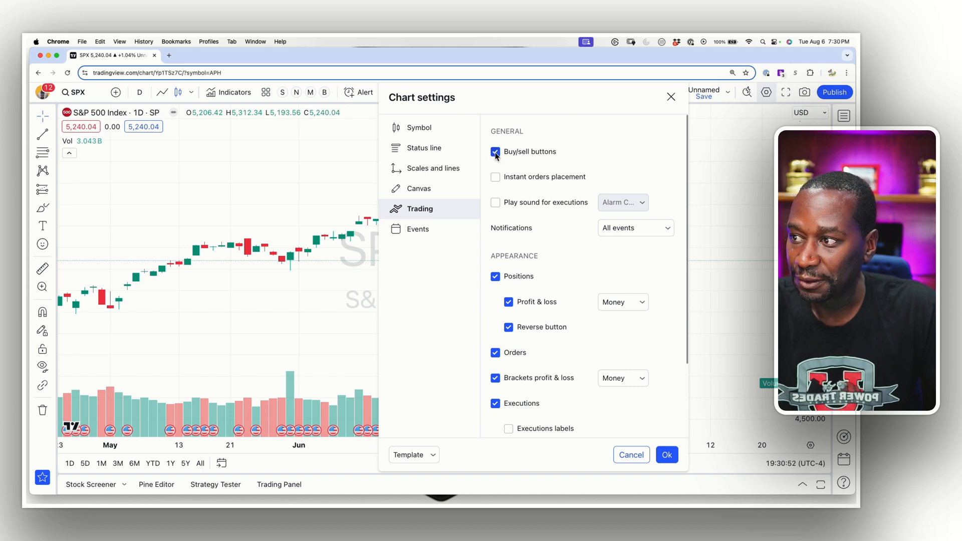
click(495, 151)
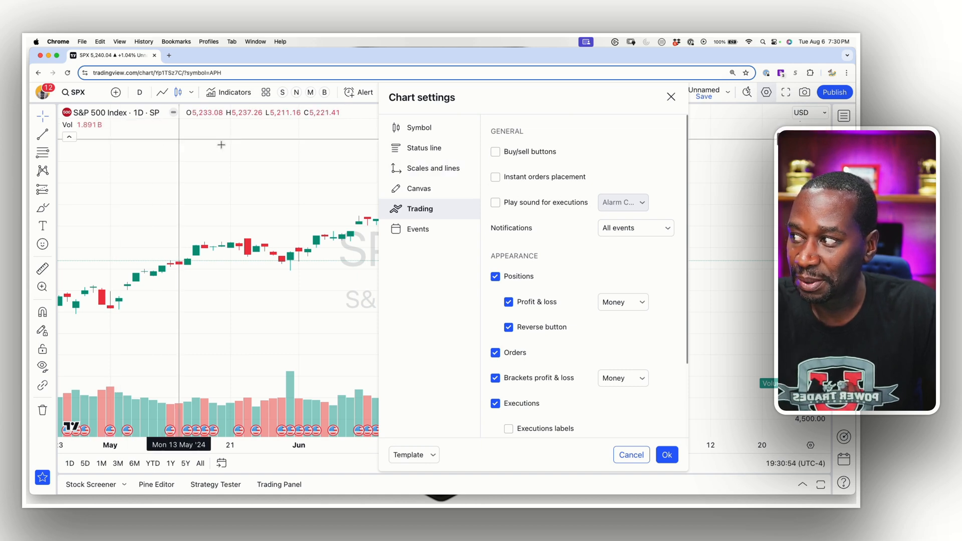
click(496, 152)
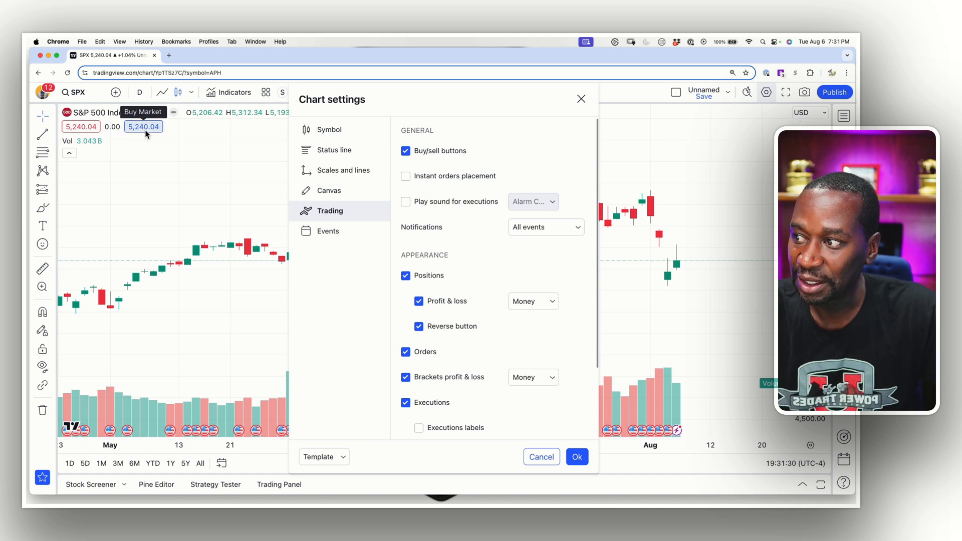
mouse_move(258, 170)
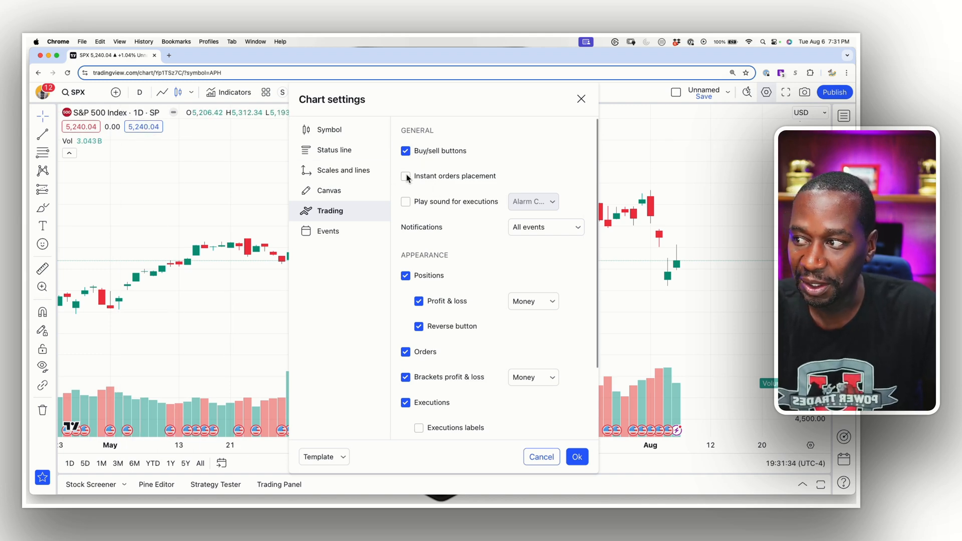
mouse_move(407, 179)
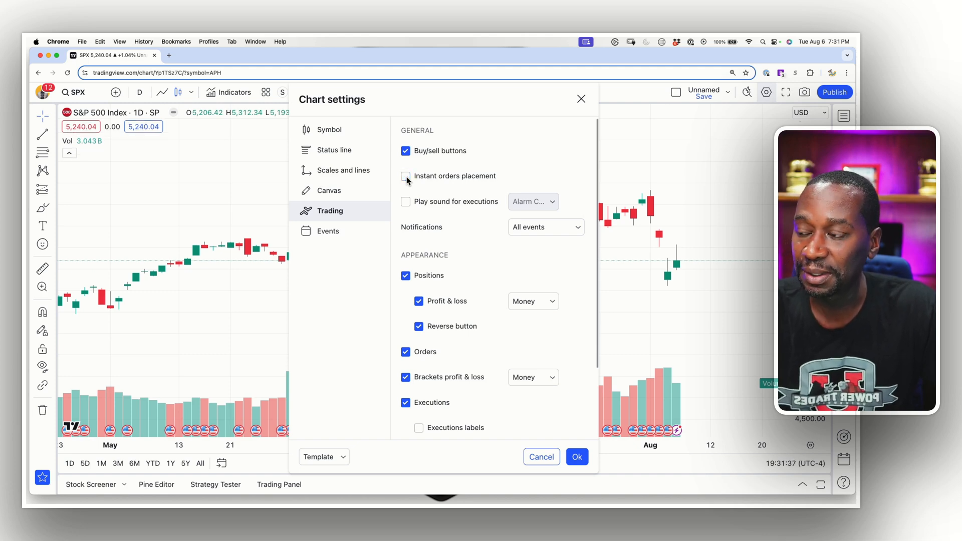
mouse_move(459, 186)
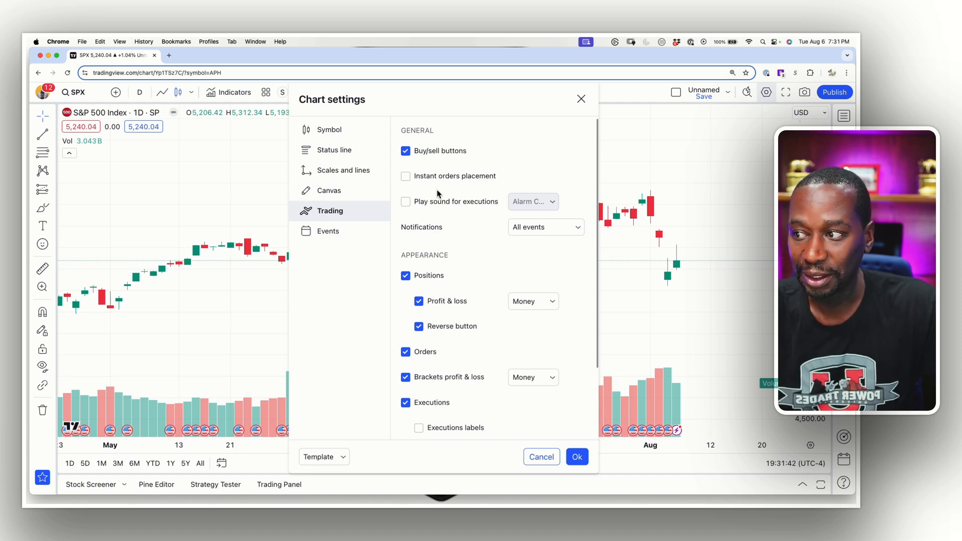
click(406, 202)
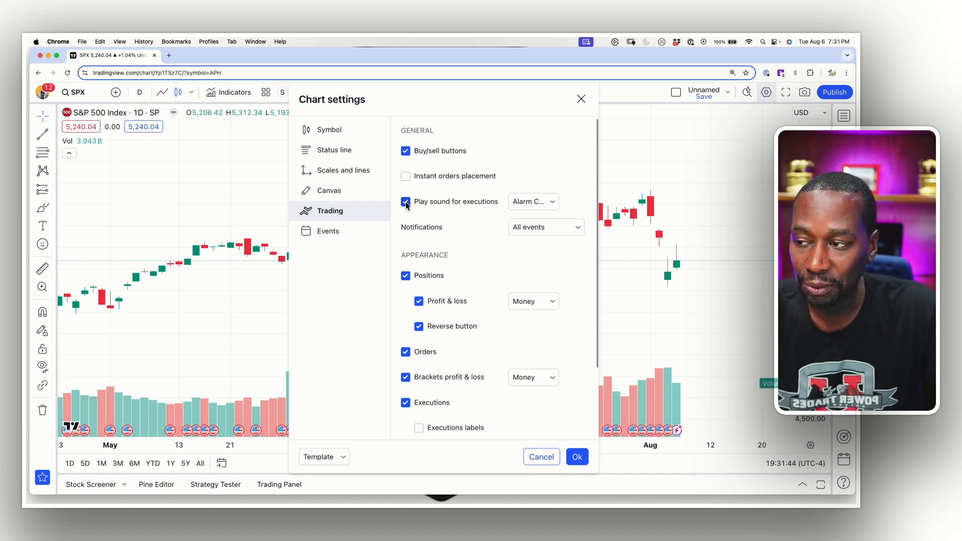
click(532, 202)
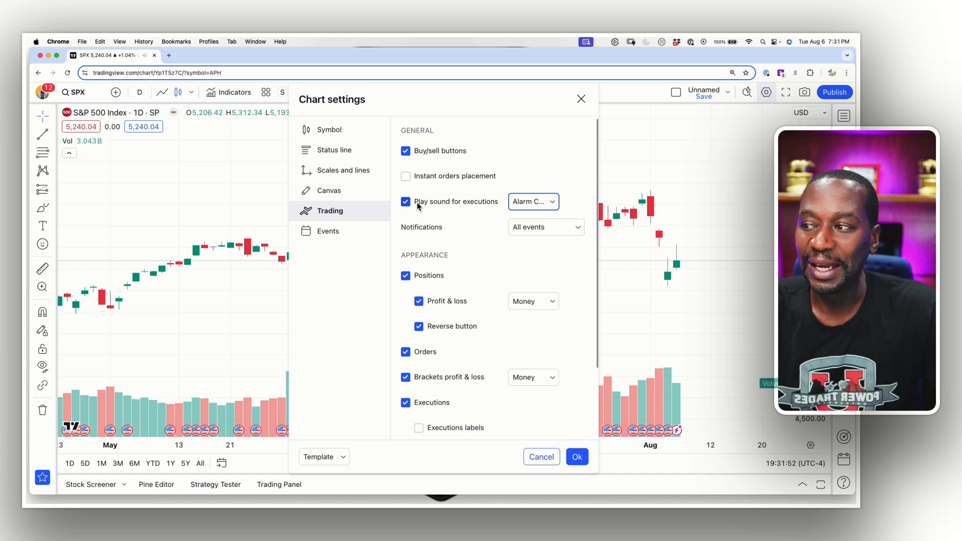
scroll(down, 3)
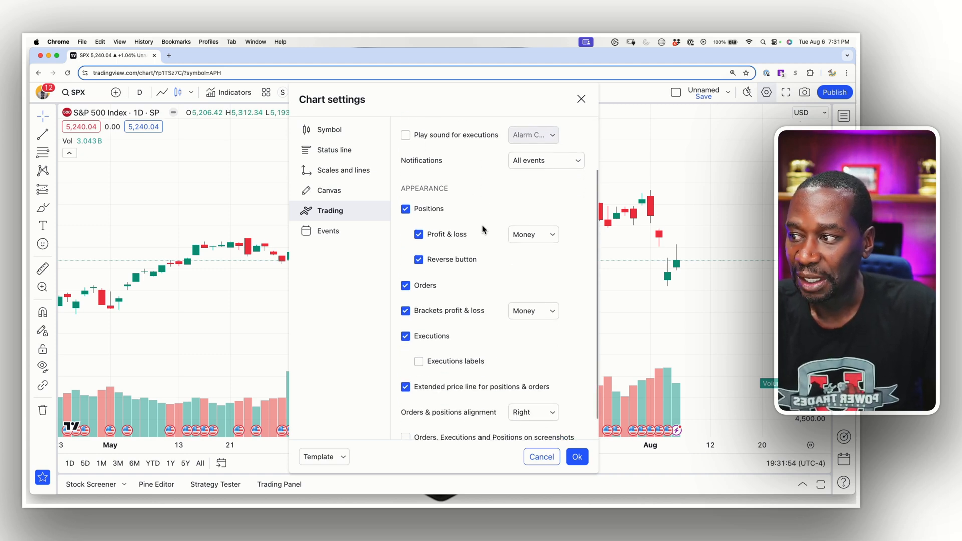
scroll(down, 3)
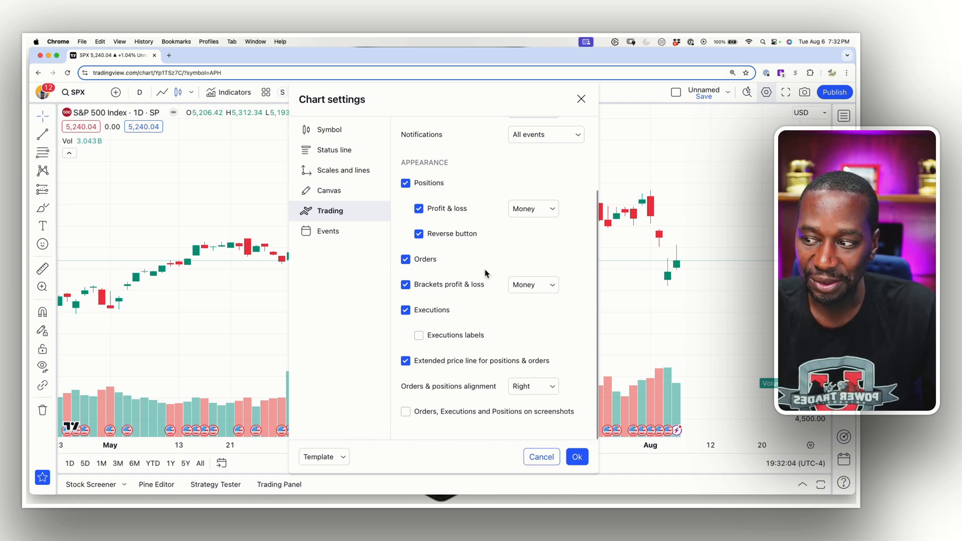
click(328, 231)
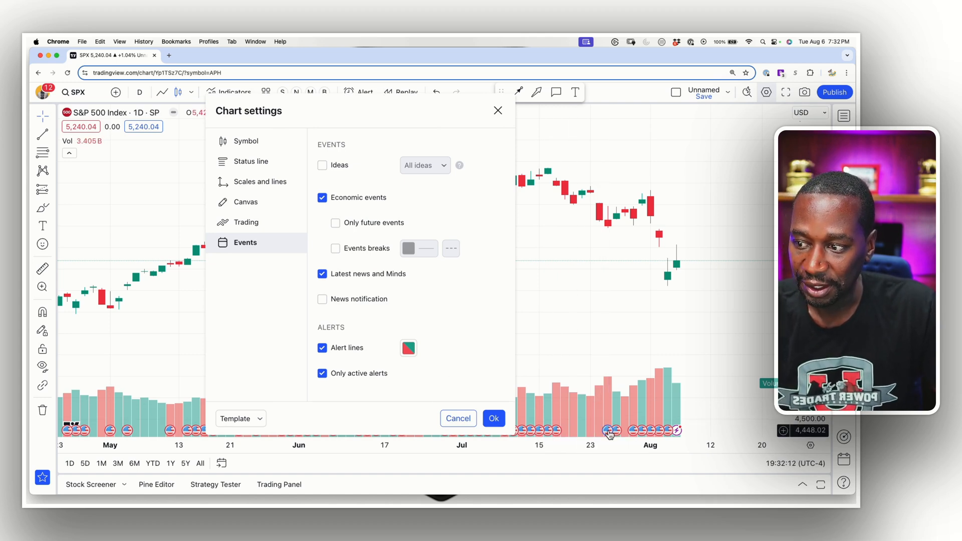
mouse_move(612, 430)
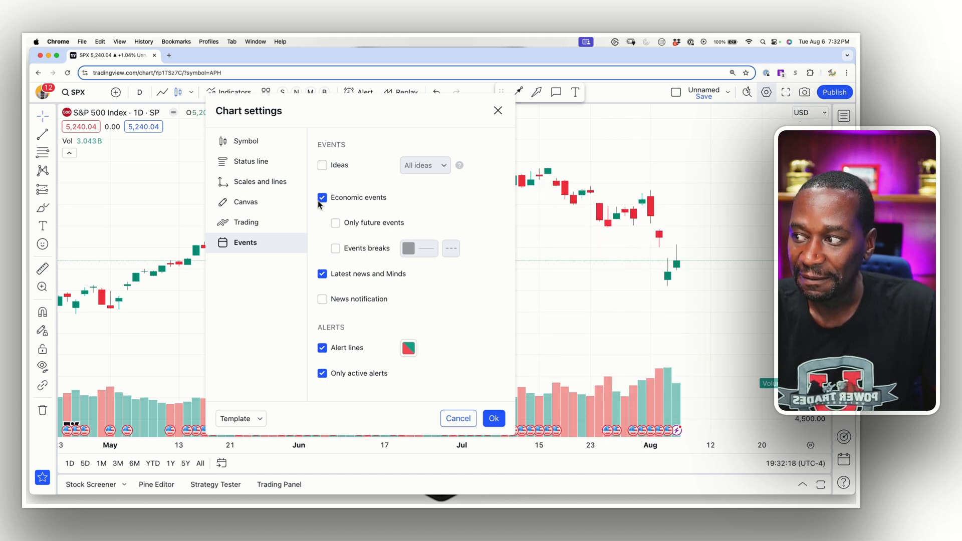
click(322, 197)
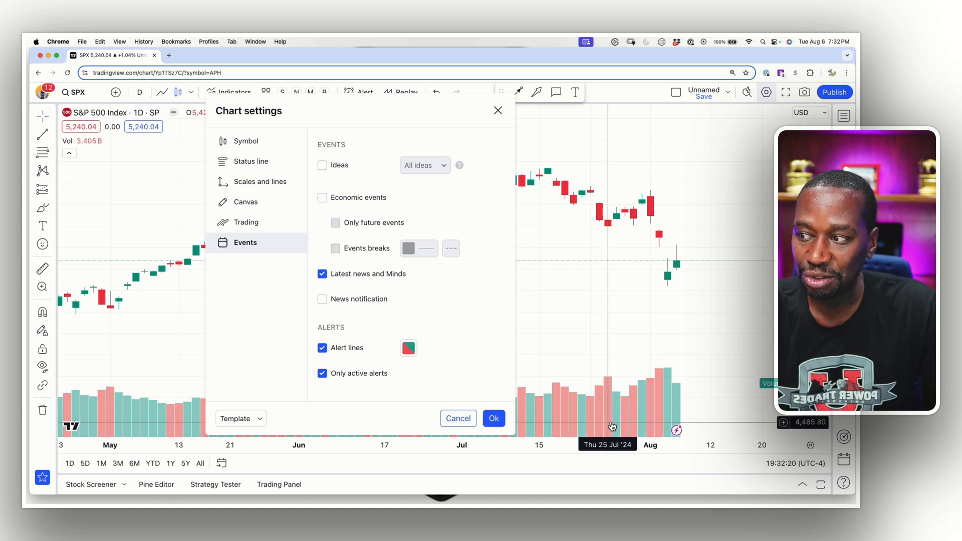
mouse_move(615, 404)
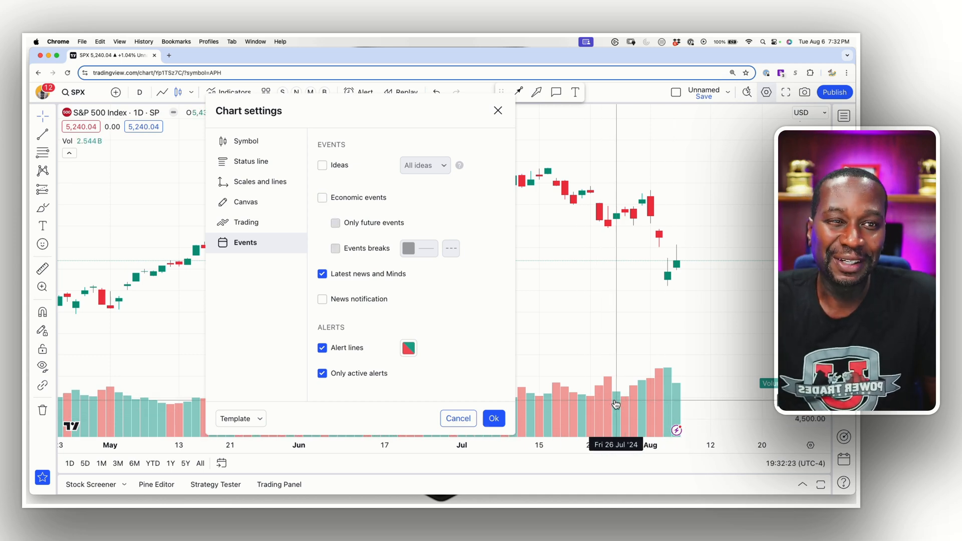
mouse_move(436, 347)
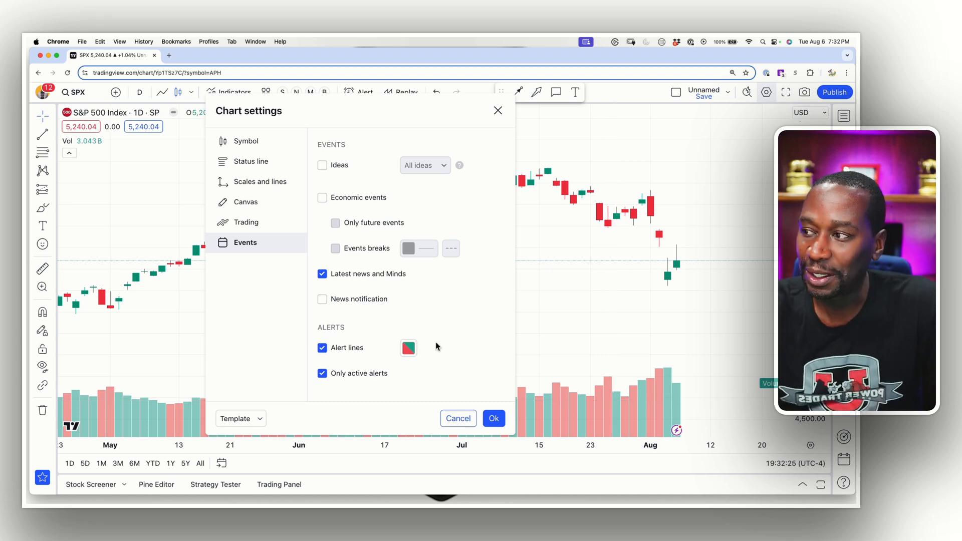
mouse_move(427, 202)
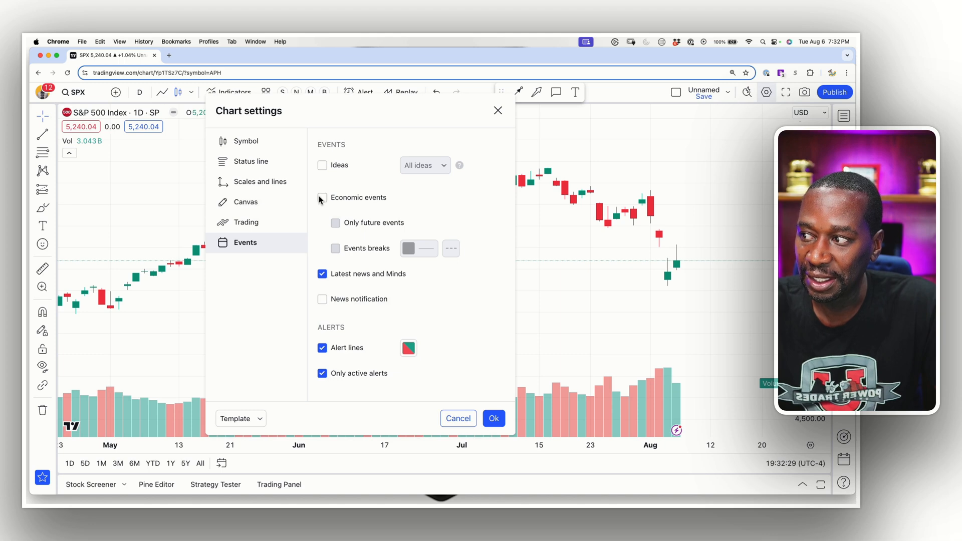
click(322, 198)
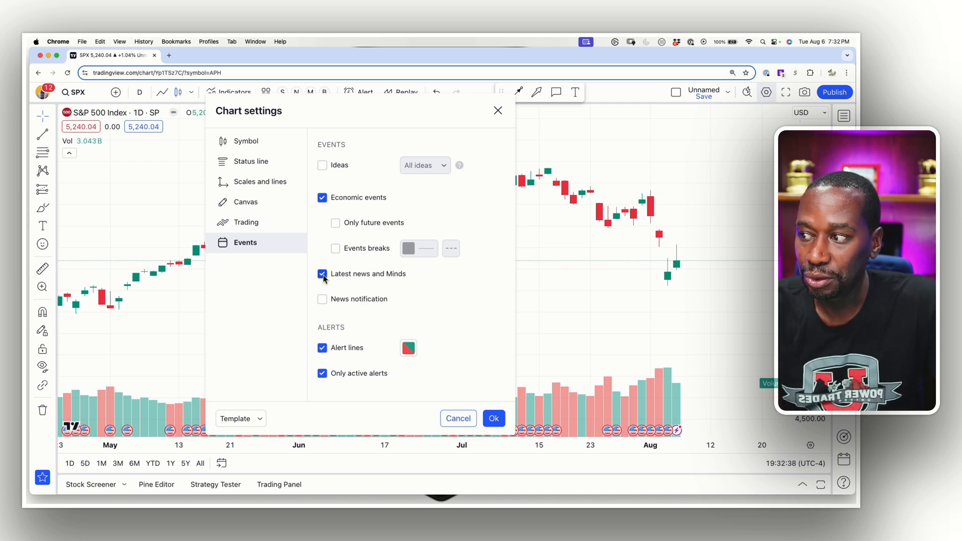
click(322, 274)
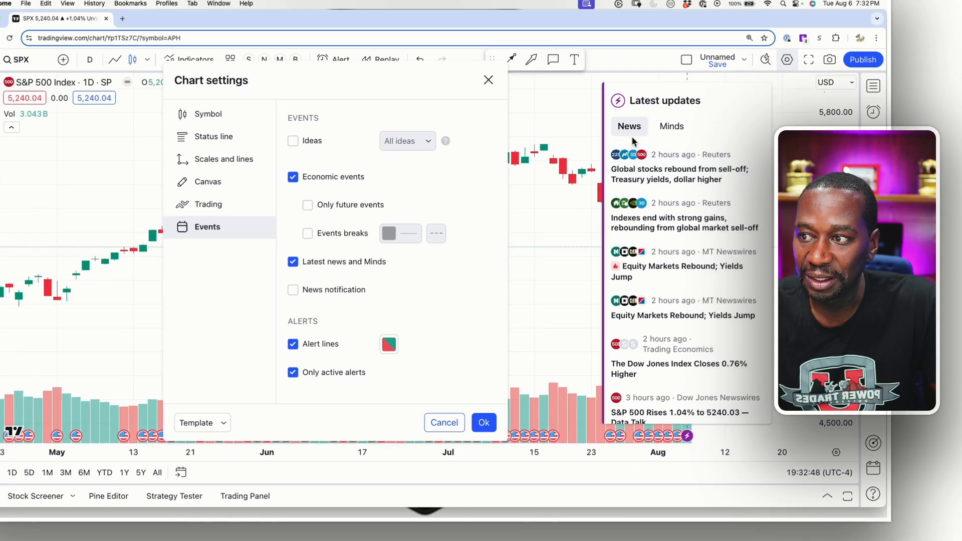
click(680, 174)
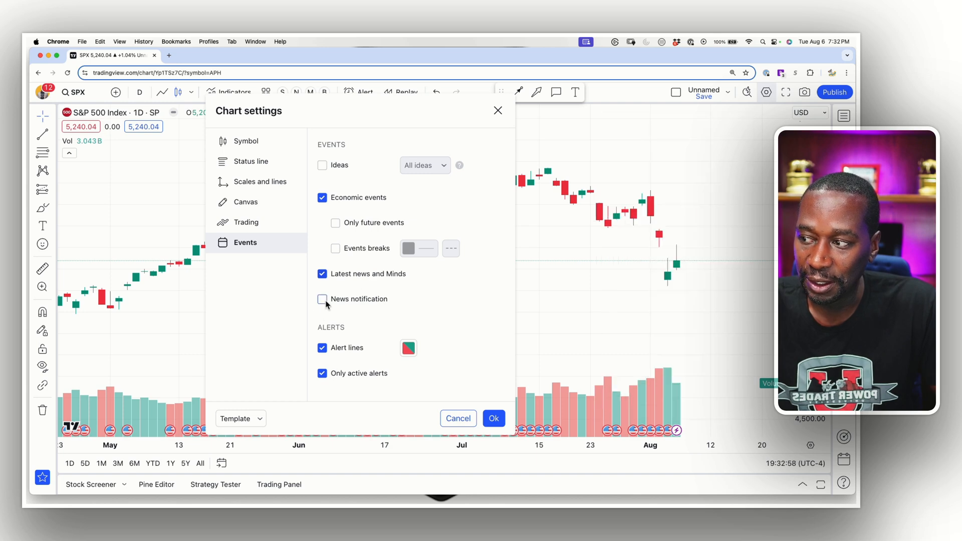
mouse_move(382, 305)
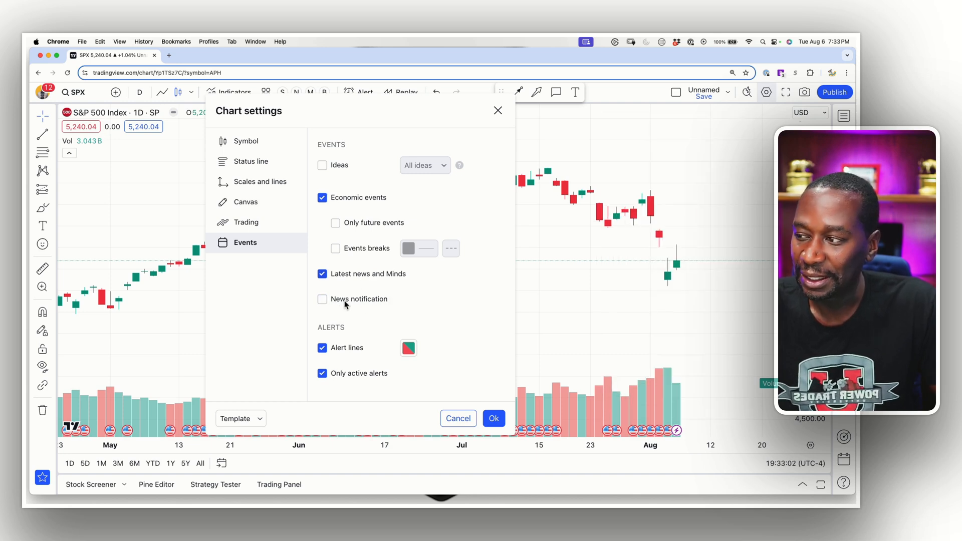
click(322, 299)
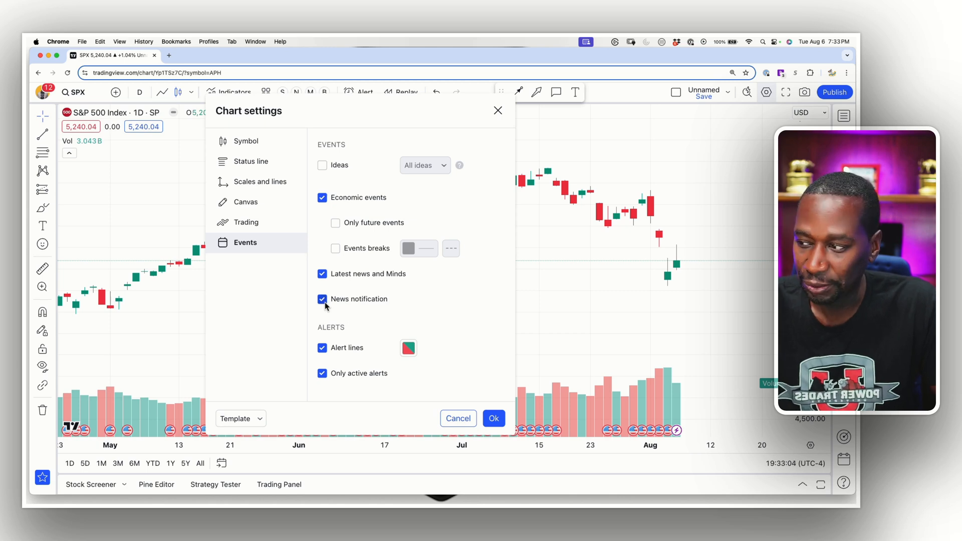
click(321, 299)
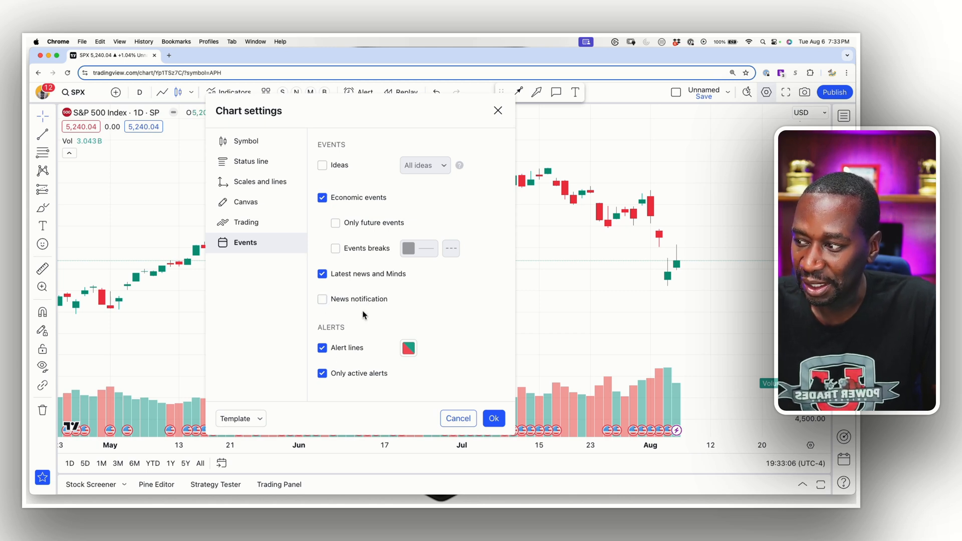
click(322, 348)
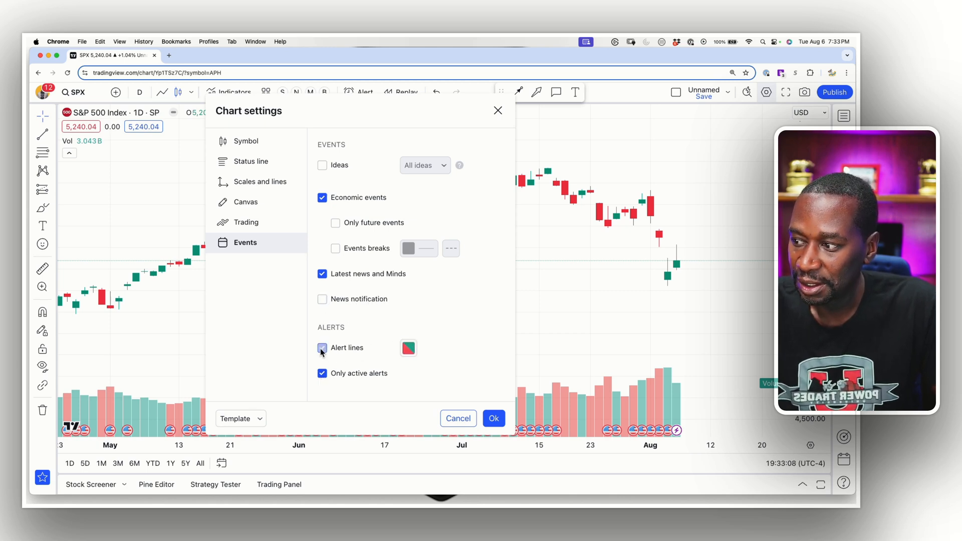
click(322, 348)
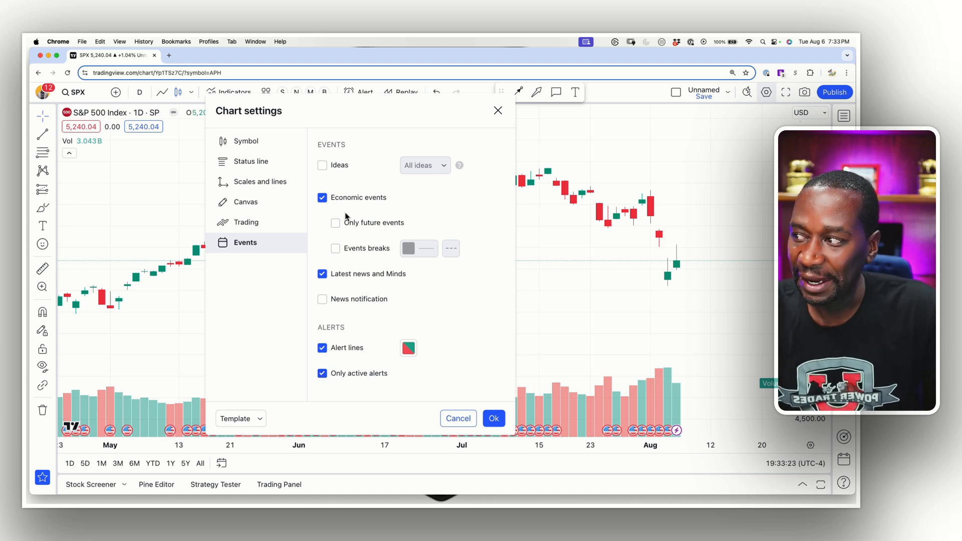
From the Symbol settings Template list, save the current settings as a new template named 'test template'.
click(247, 141)
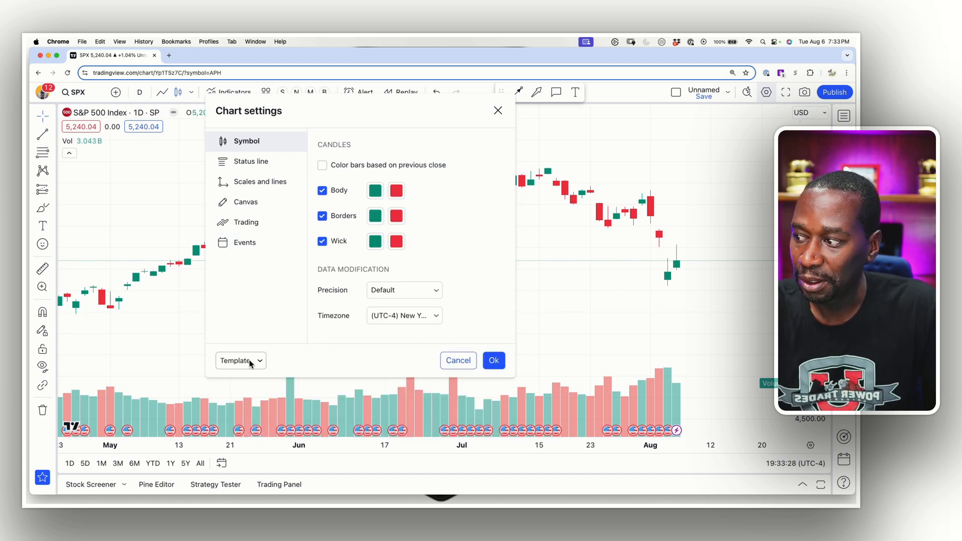
click(240, 360)
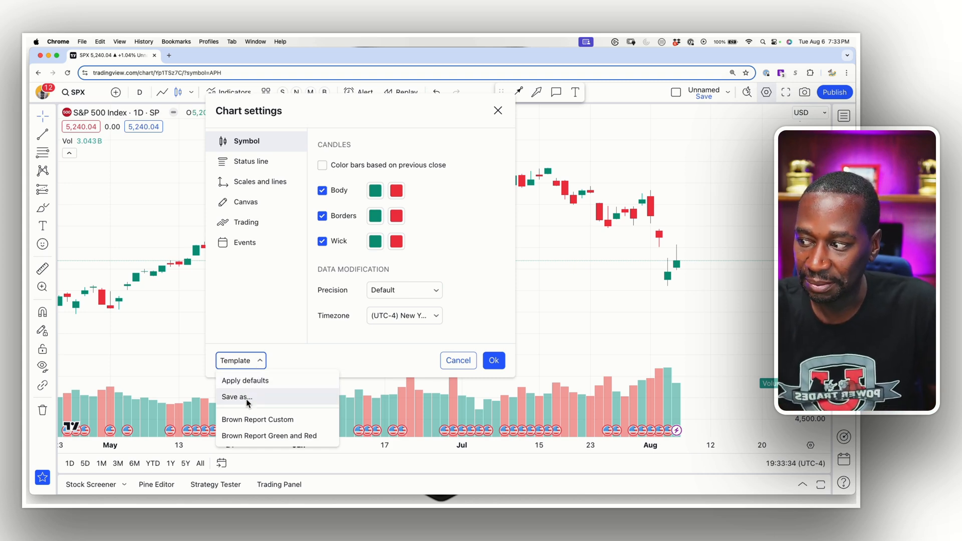
click(237, 397)
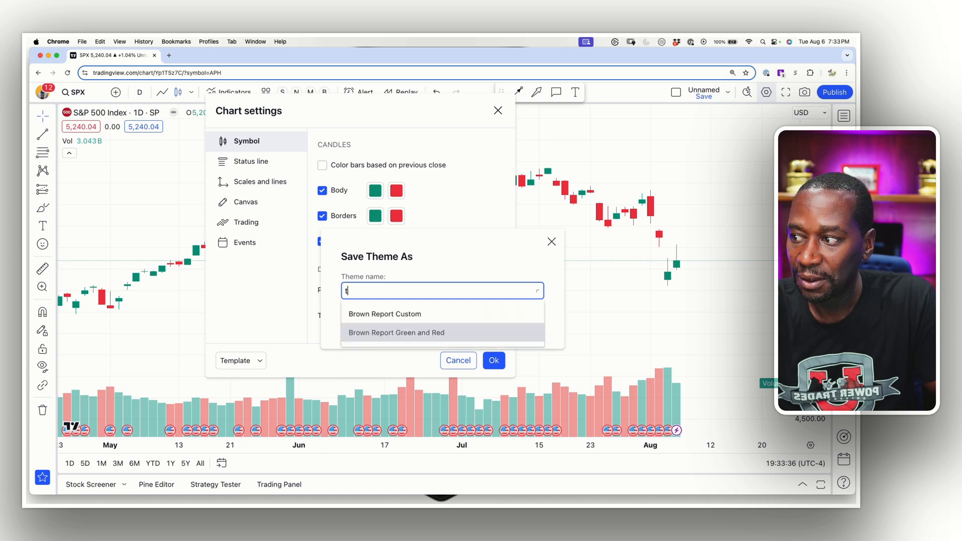
text(est t)
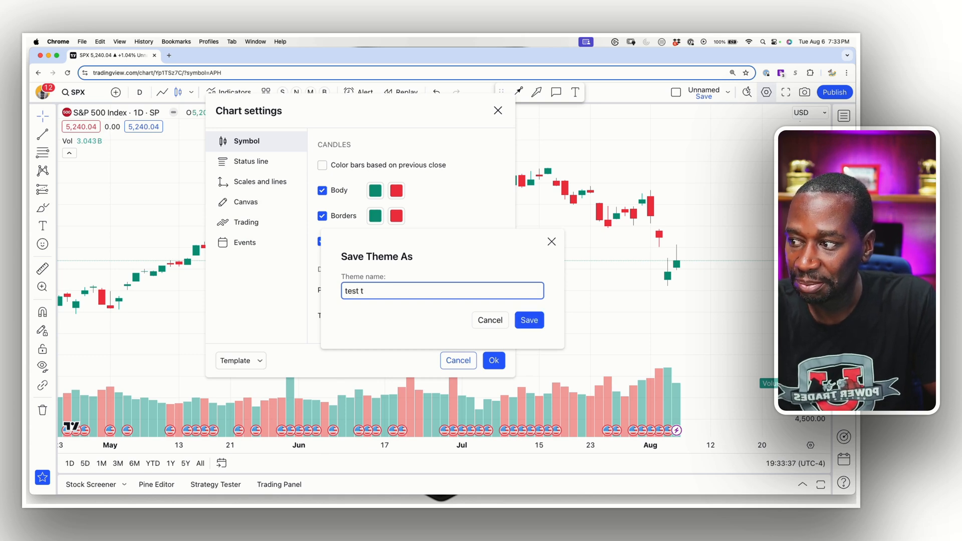
text(emplate)
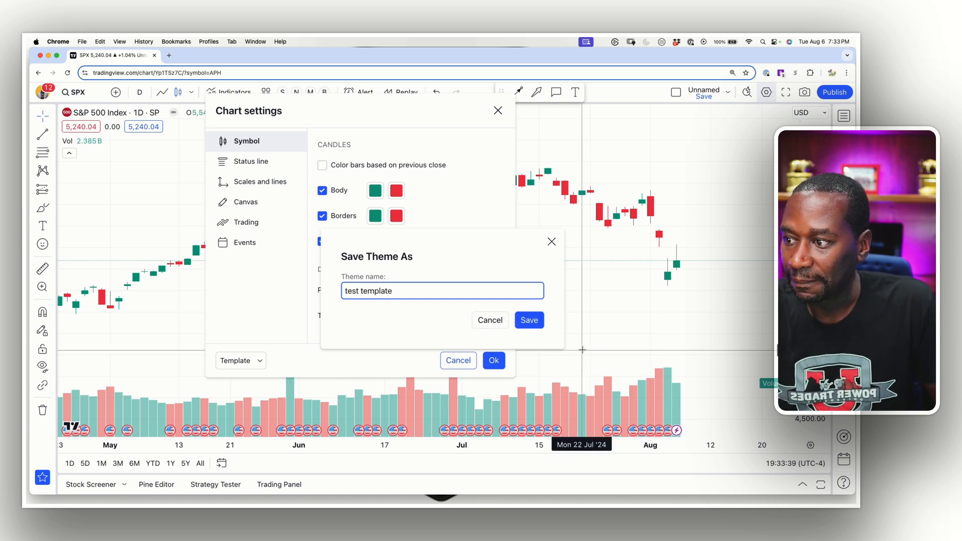
click(529, 320)
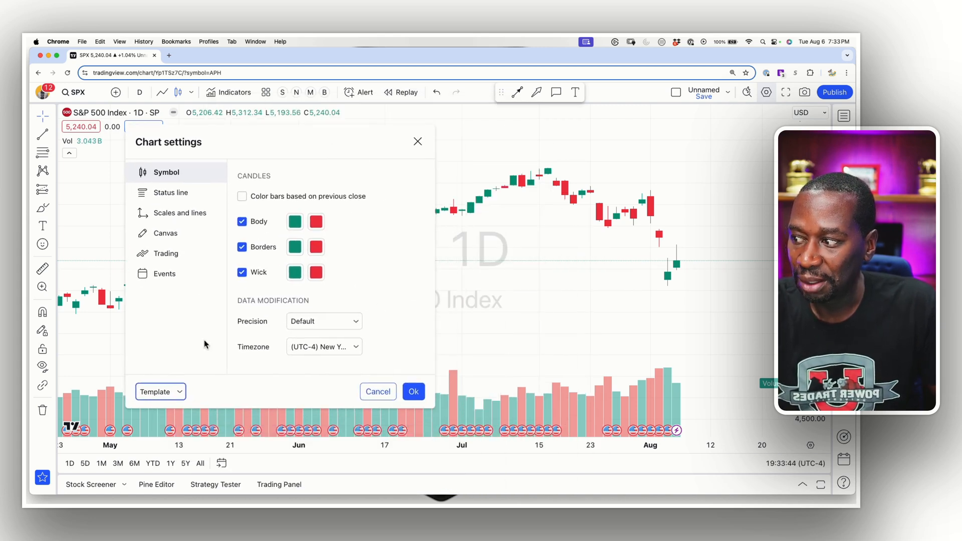
Apply the Brown Report Custom black-and-white template to the SPX chart and confirm with Ok.
click(159, 392)
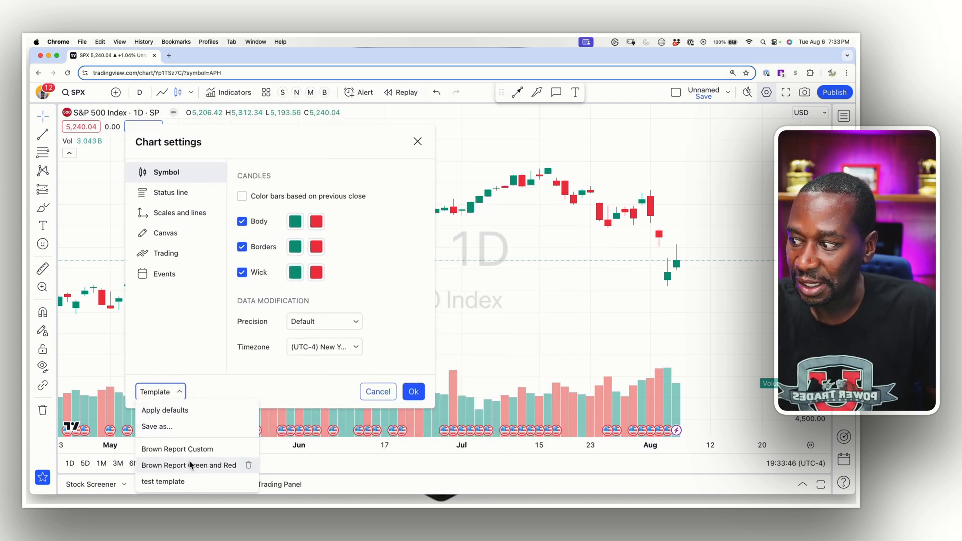
click(176, 449)
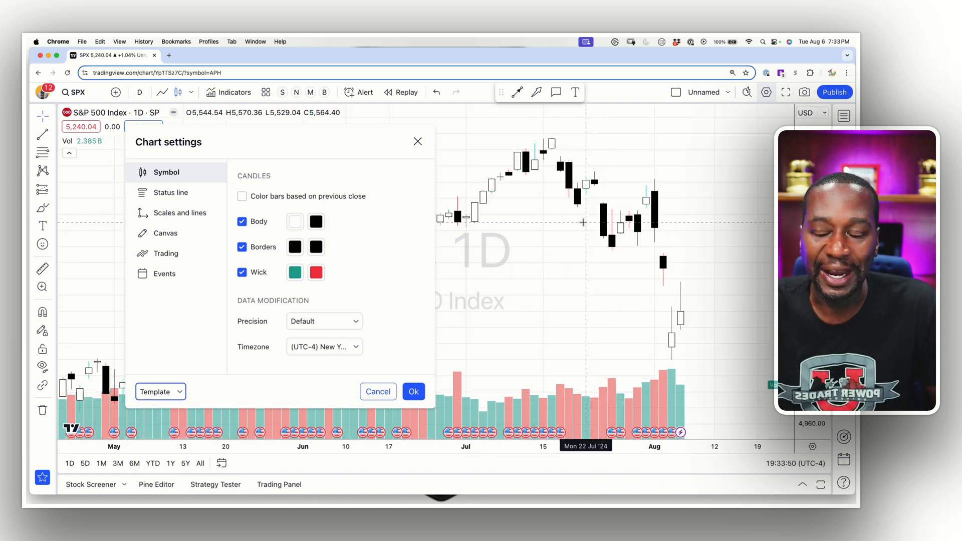
mouse_move(682, 207)
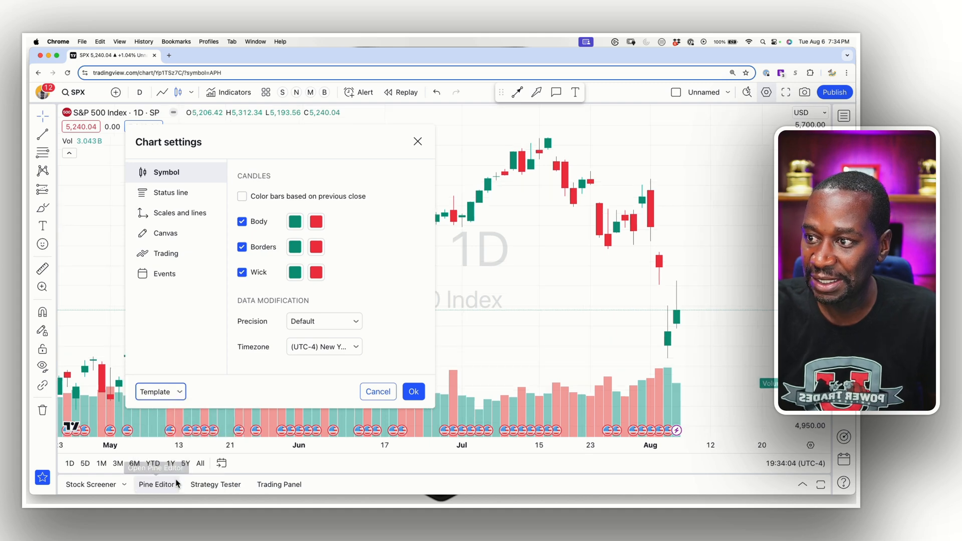
click(159, 392)
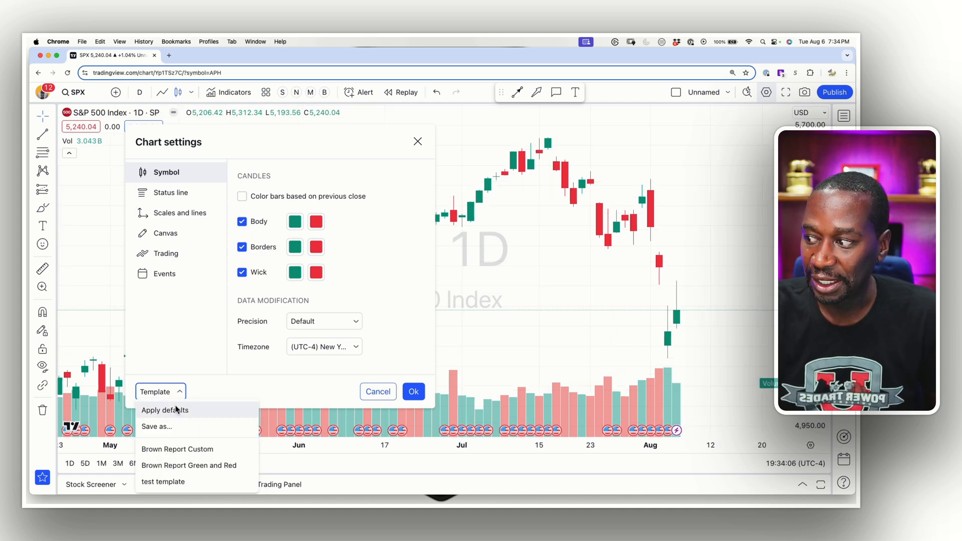
mouse_move(178, 450)
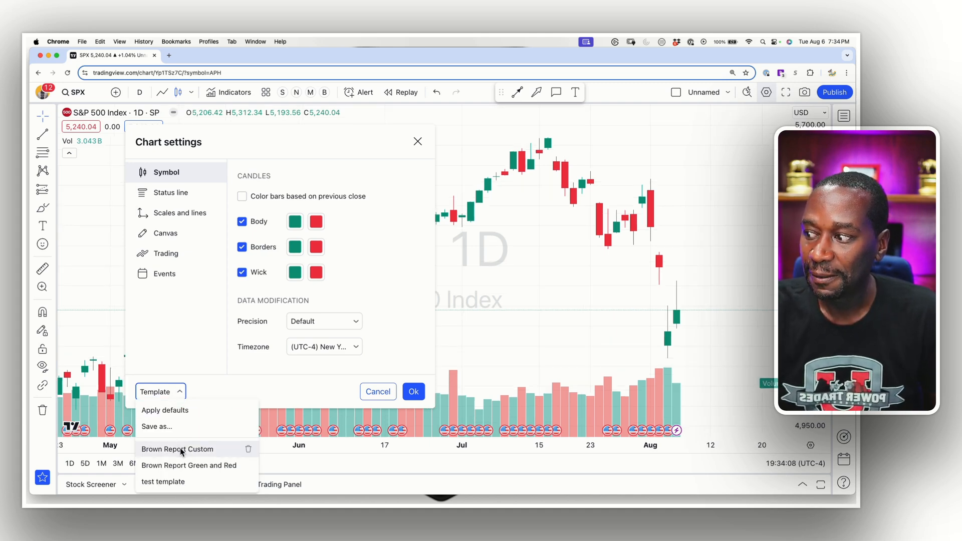
click(177, 449)
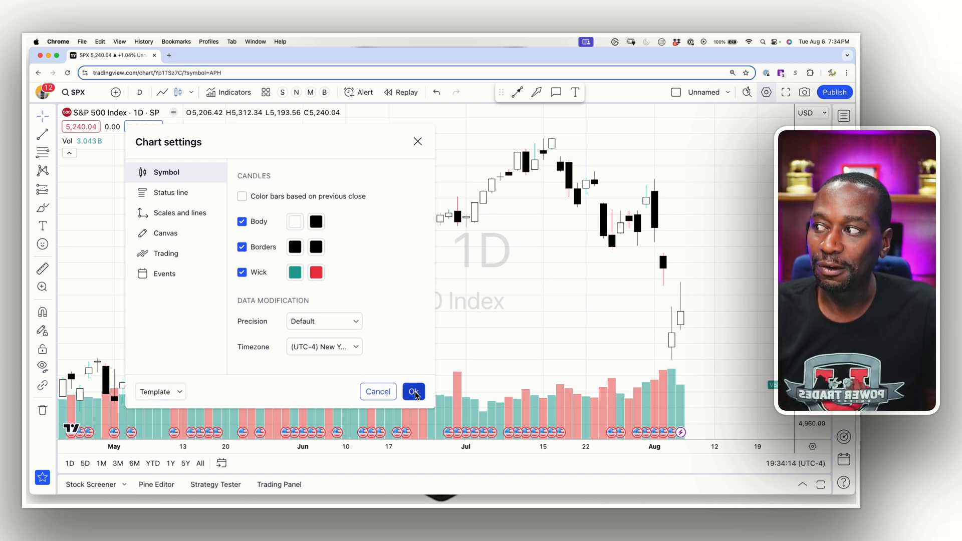
click(414, 392)
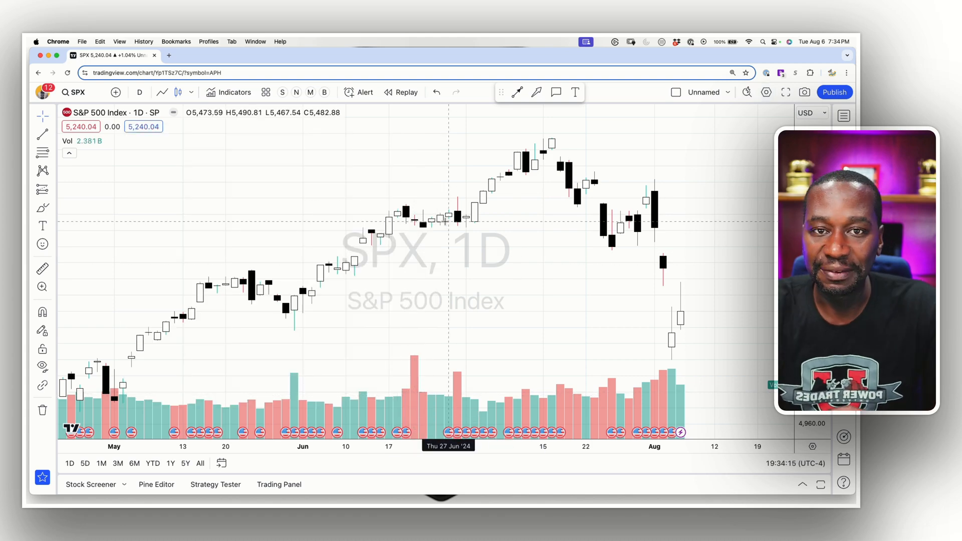